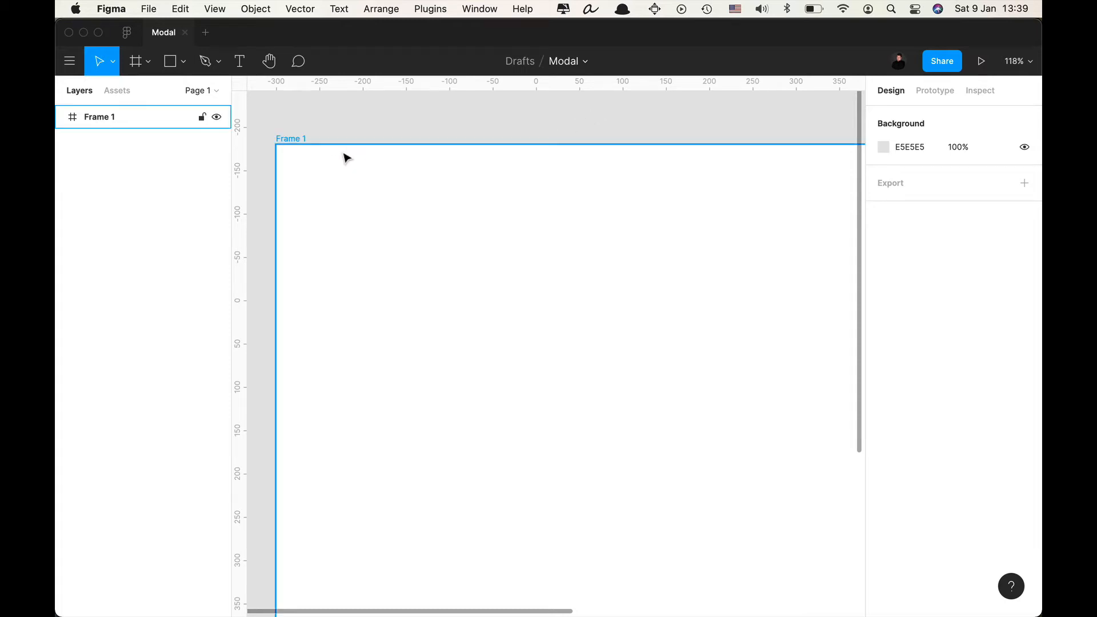
# Resize Frame 1 to 1280×800 and name it Modal.
pyautogui.click(387, 241)
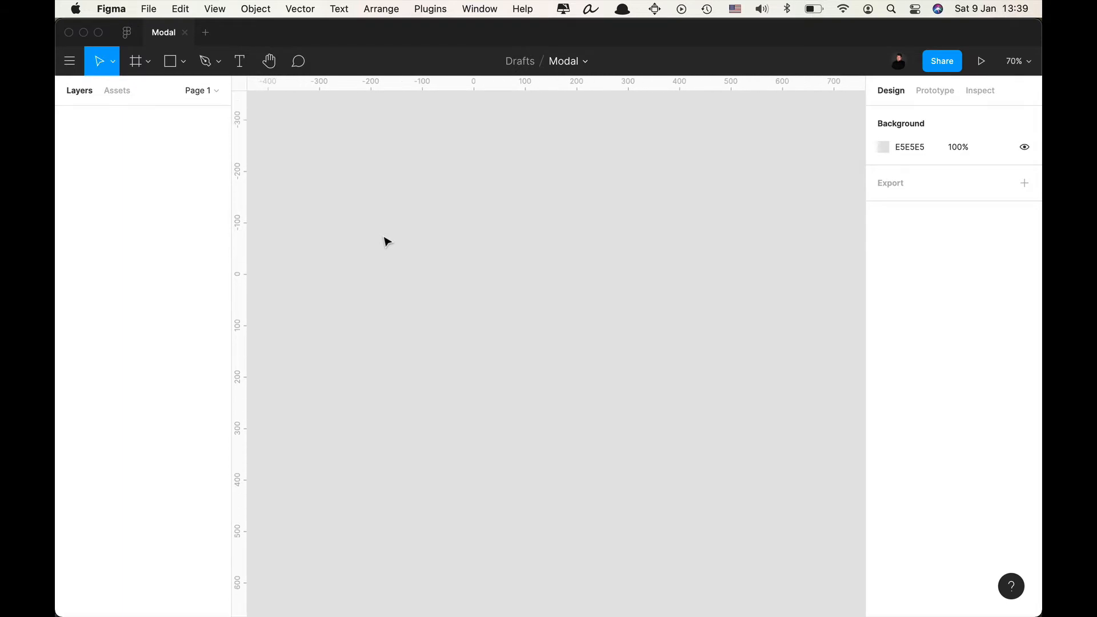
pyautogui.click(134, 61)
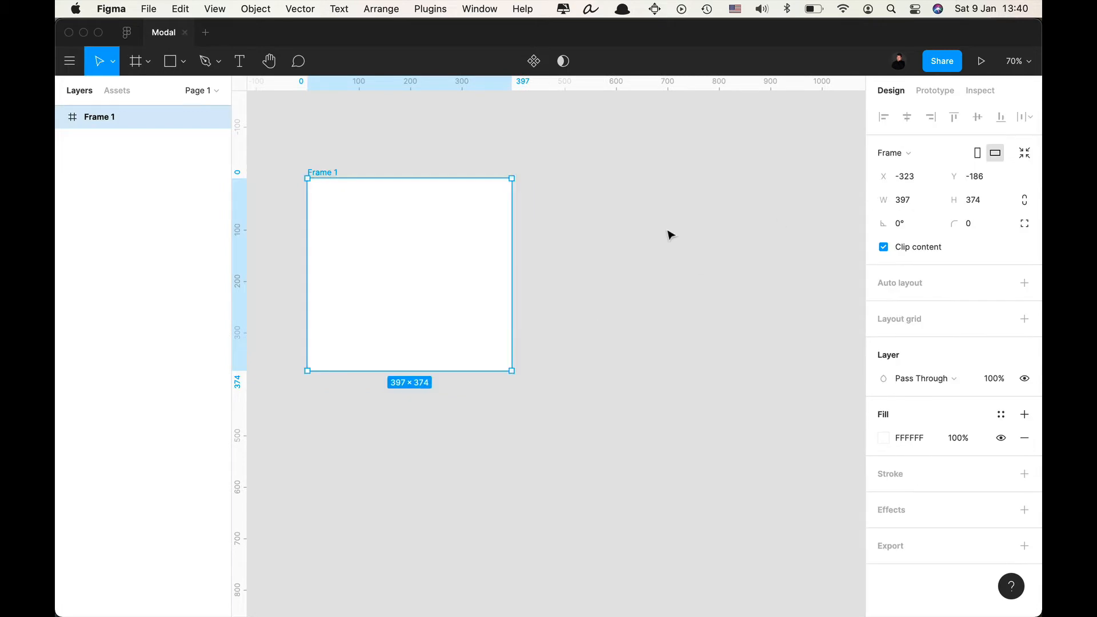
pyautogui.click(902, 199)
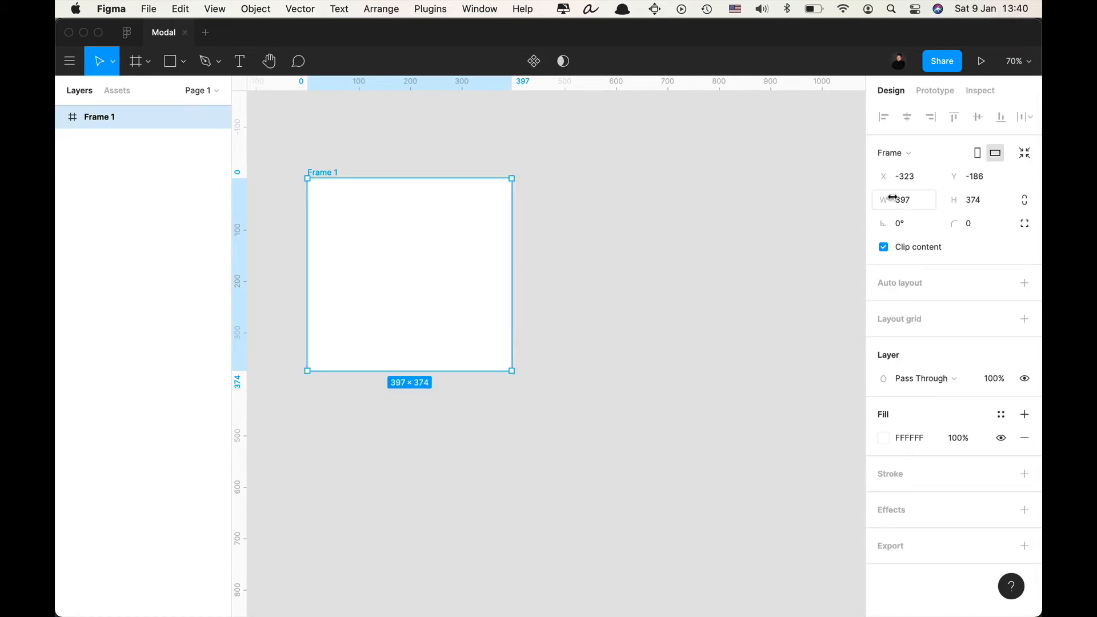
pyautogui.write('80')
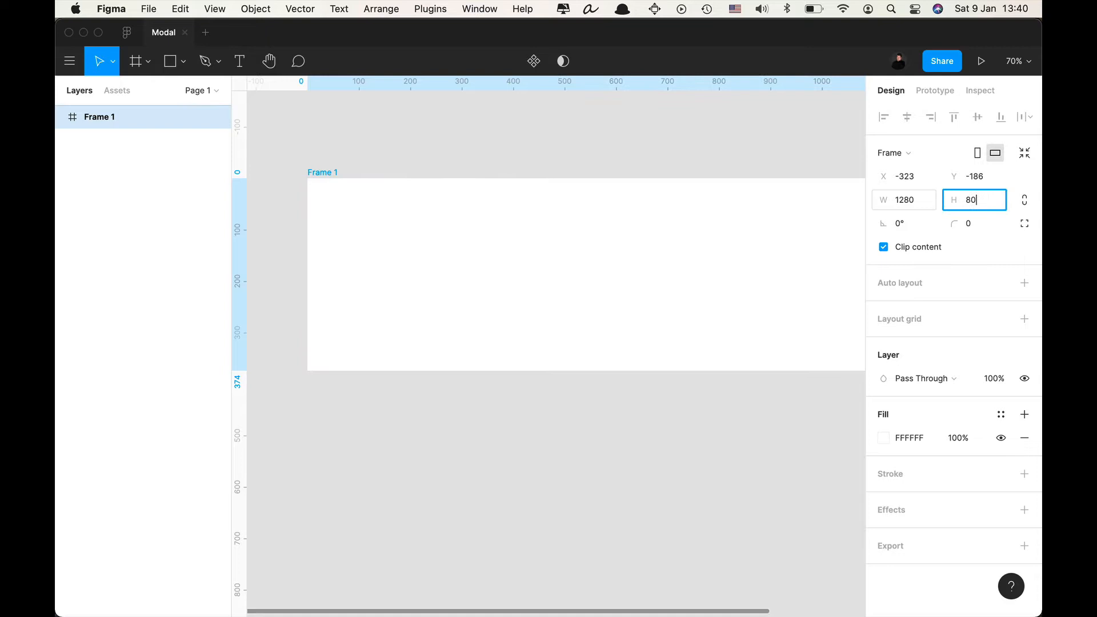
pyautogui.write('800')
pyautogui.click(155, 117)
pyautogui.write('Modal')
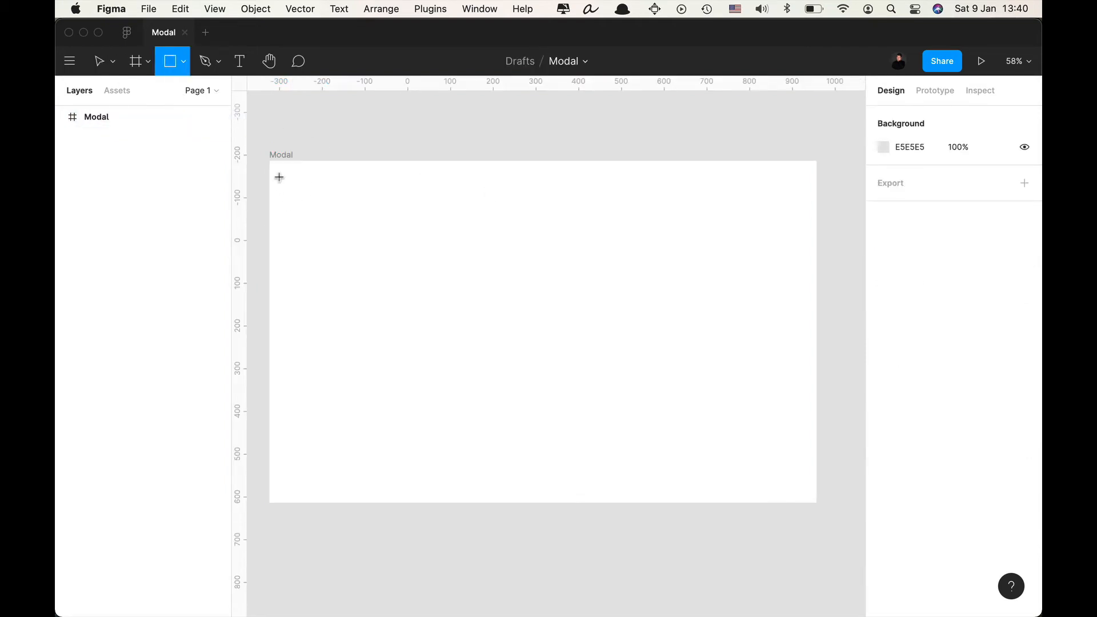
# Add a black backdrop rectangle stretched to cover the whole Modal frame.
pyautogui.moveTo(268, 161); pyautogui.dragTo(510, 336)
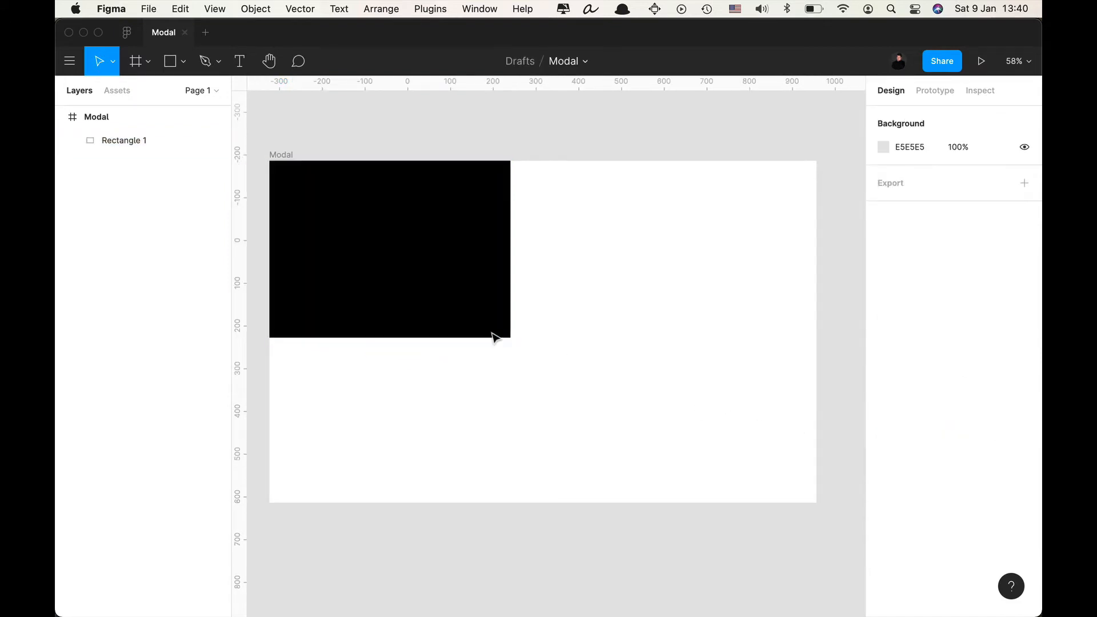
pyautogui.click(389, 248)
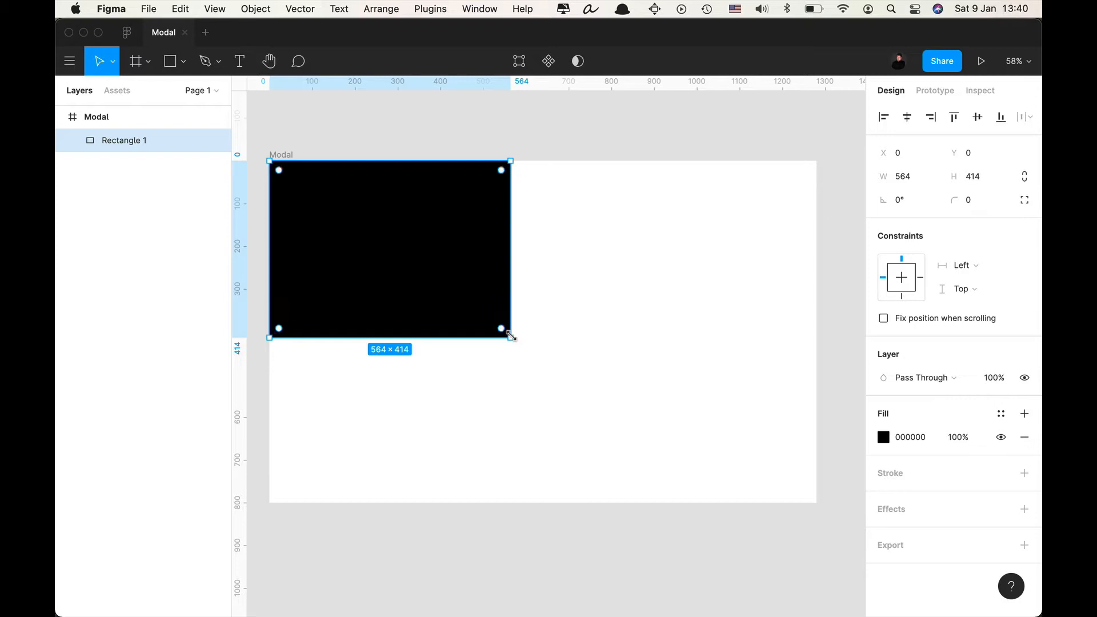
pyautogui.moveTo(510, 329); pyautogui.dragTo(815, 482)
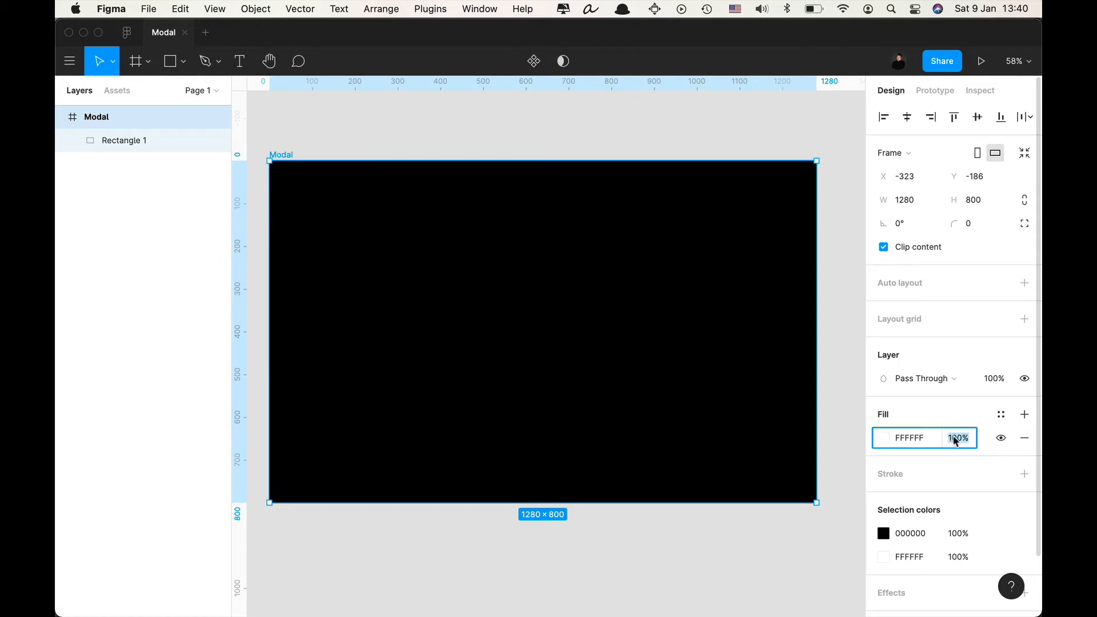
pyautogui.write('66%')
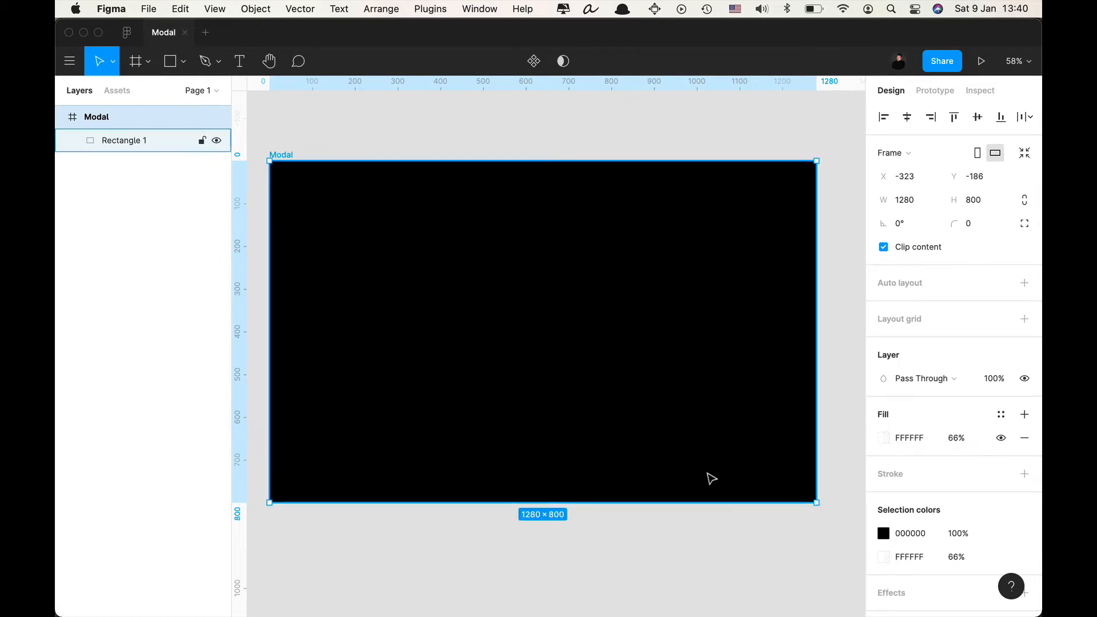
pyautogui.moveTo(542, 502); pyautogui.dragTo(541, 508)
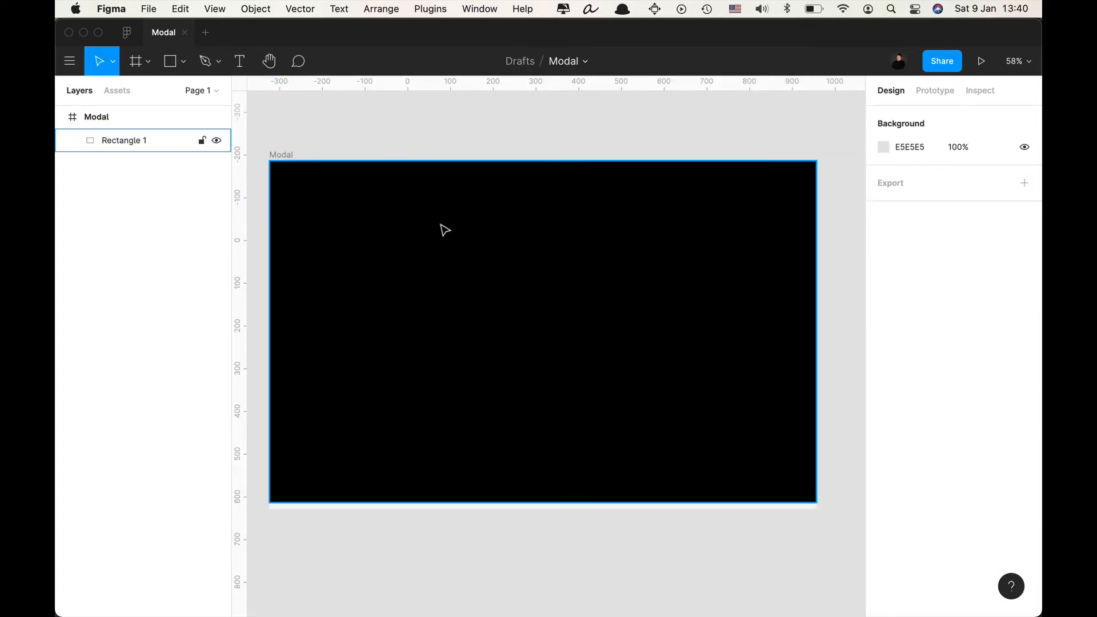
# Add a white (FFFFFF) 660×500 panel rectangle centred on the backdrop.
pyautogui.moveTo(389, 195); pyautogui.dragTo(692, 441)
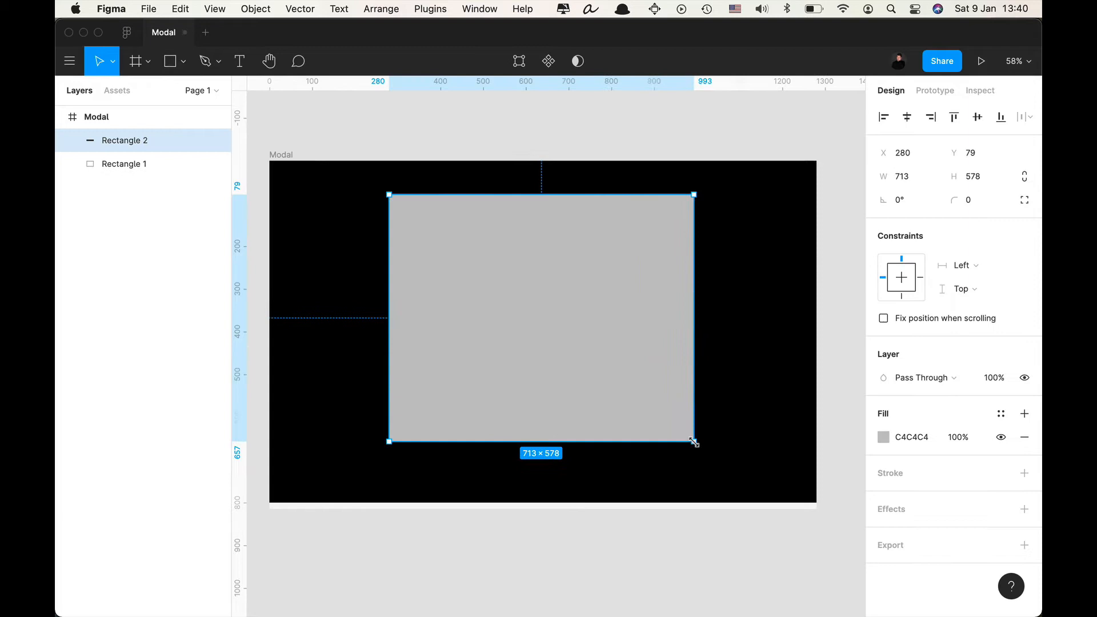
pyautogui.write('fff')
pyautogui.click(906, 176)
pyautogui.write('660')
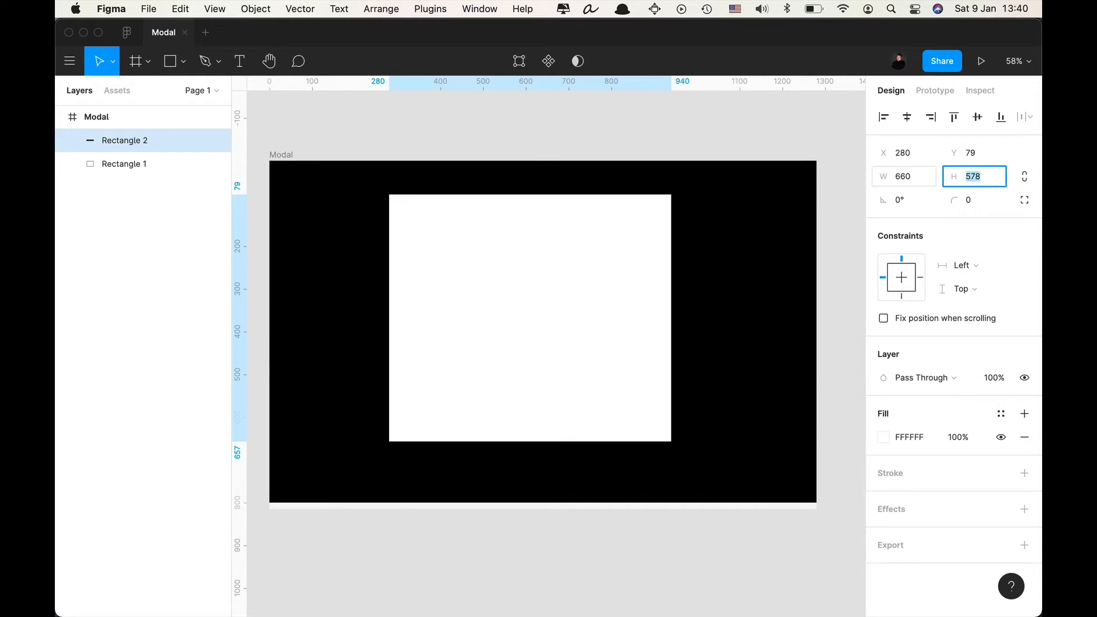
pyautogui.write('500')
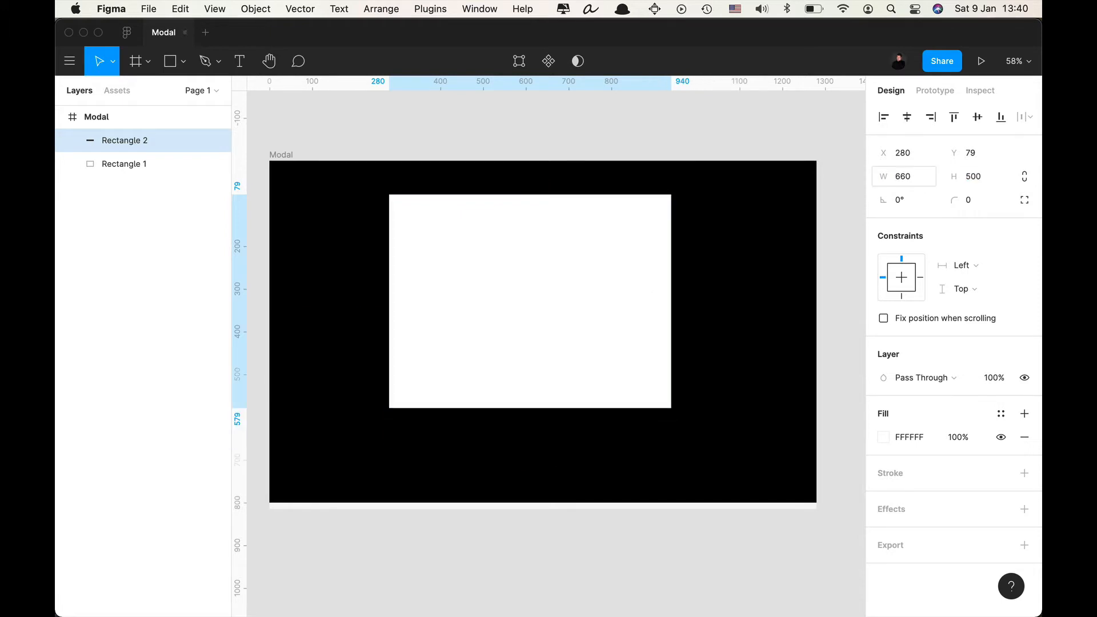
pyautogui.click(529, 301)
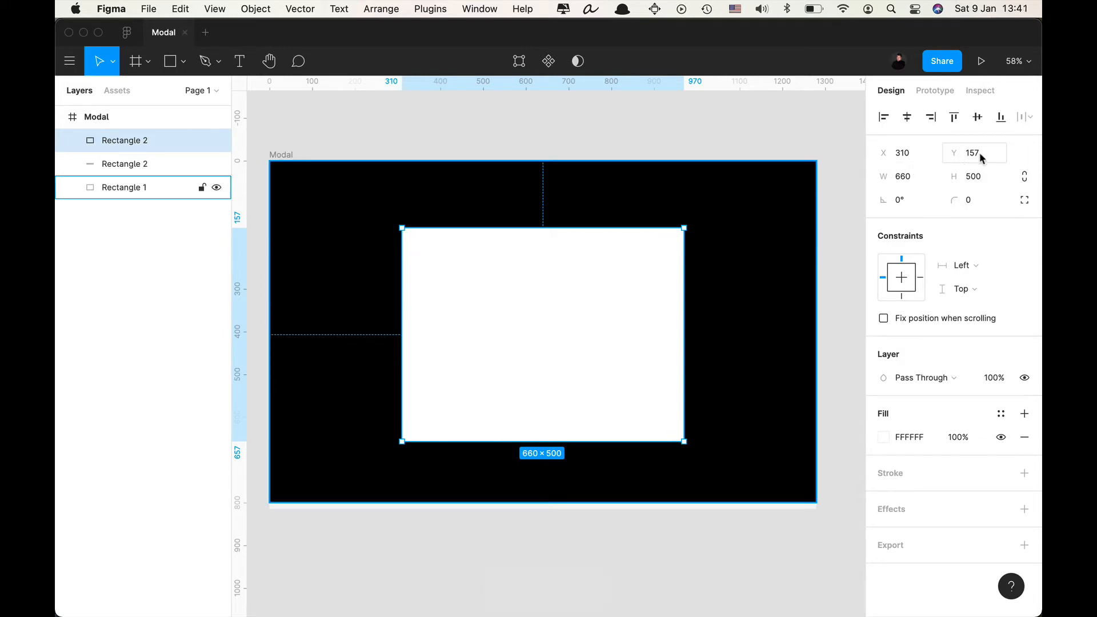
# Make a 56-high DADADA header bar and Alt-drag a copy to the panel's bottom edge.
pyautogui.click(974, 176)
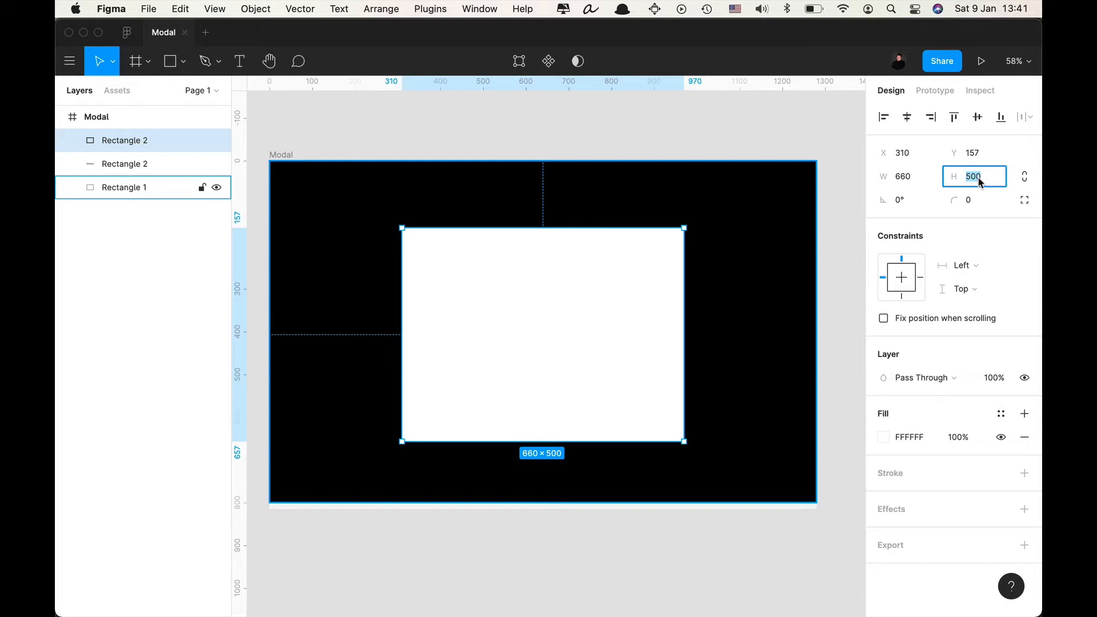
pyautogui.write('6')
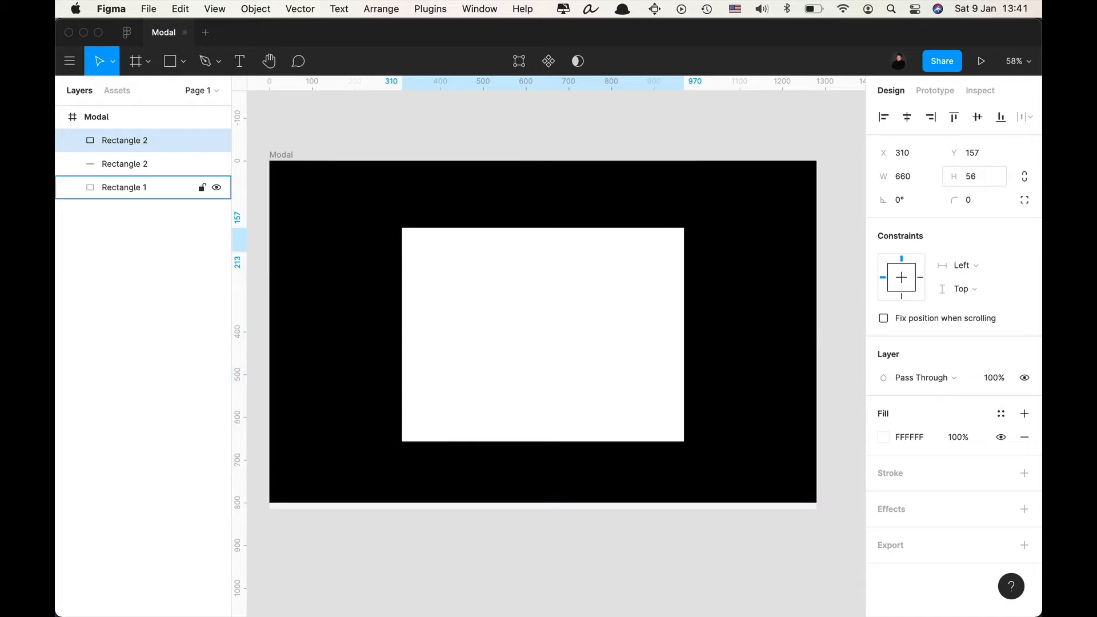
pyautogui.click(883, 436)
pyautogui.write('DADADA')
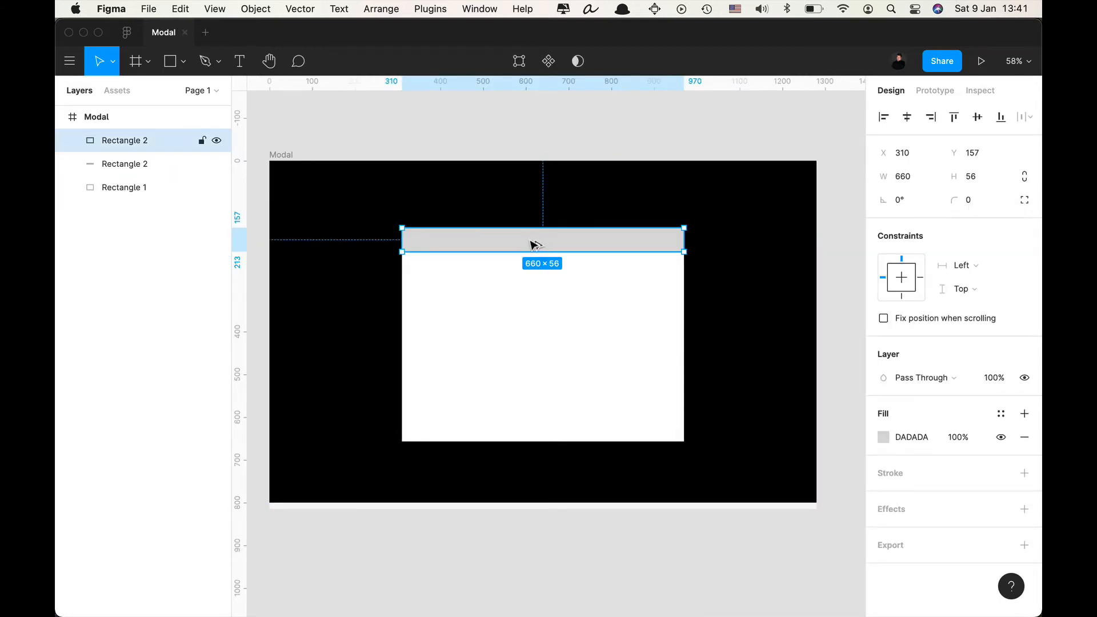
pyautogui.moveTo(535, 240); pyautogui.dragTo(535, 379)
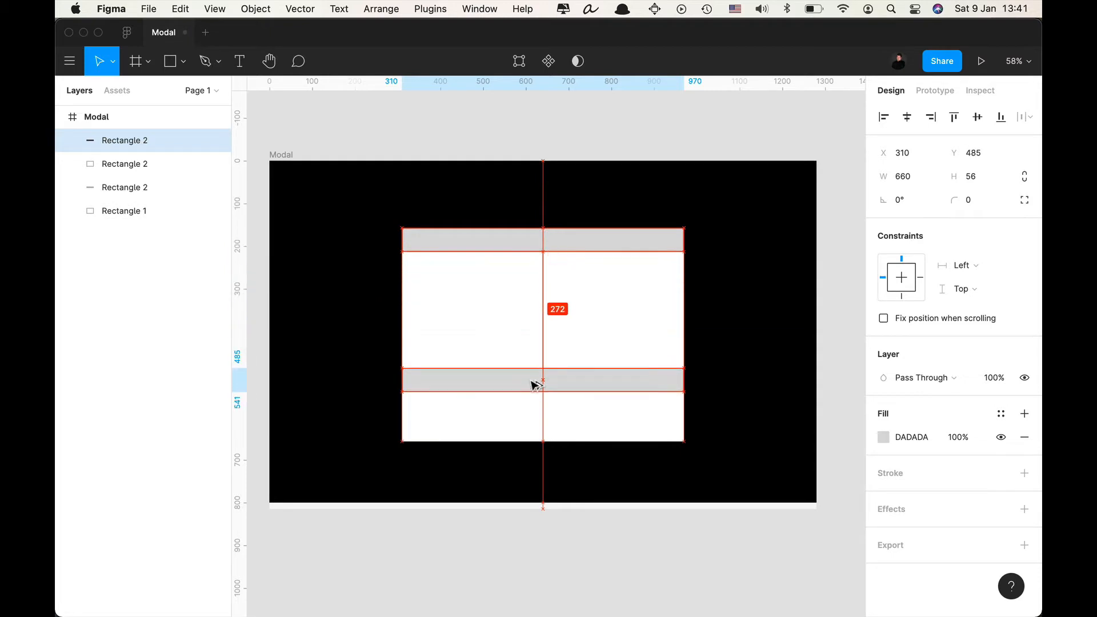
pyautogui.moveTo(538, 379); pyautogui.dragTo(538, 431)
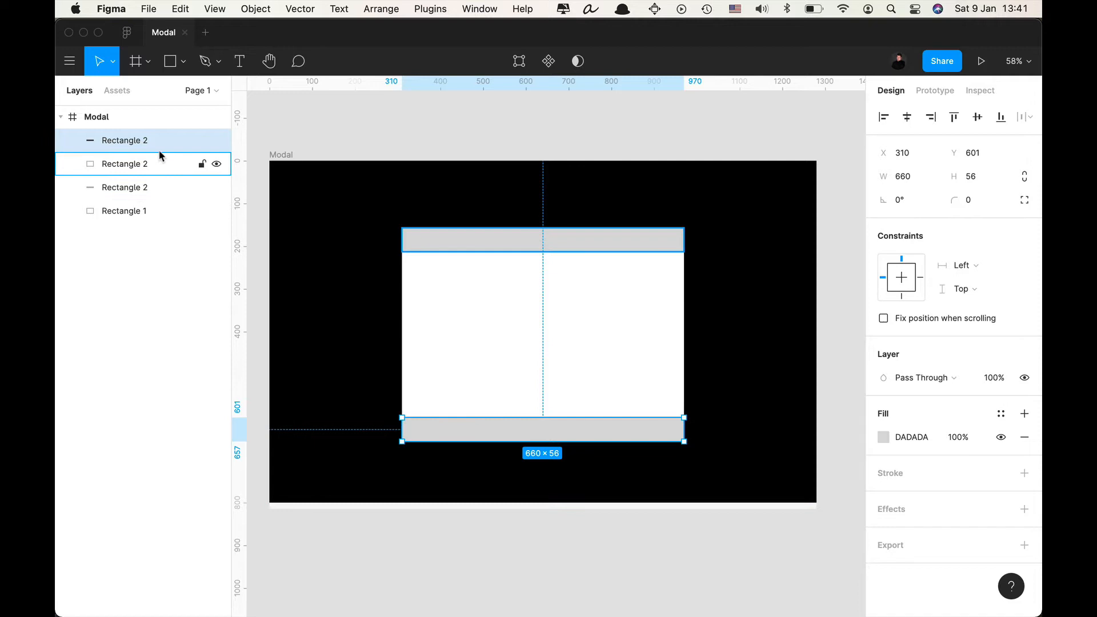
# Group the two bars as Header and Footer frames, naming each inner rectangle Background.
pyautogui.press('cmd+g')
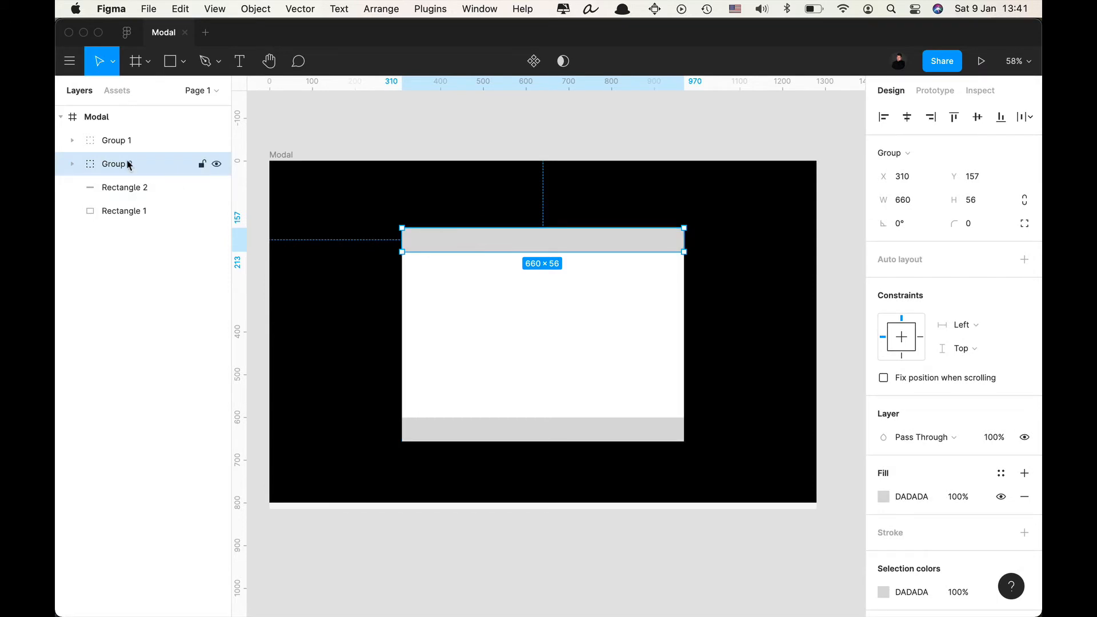
pyautogui.write('Header')
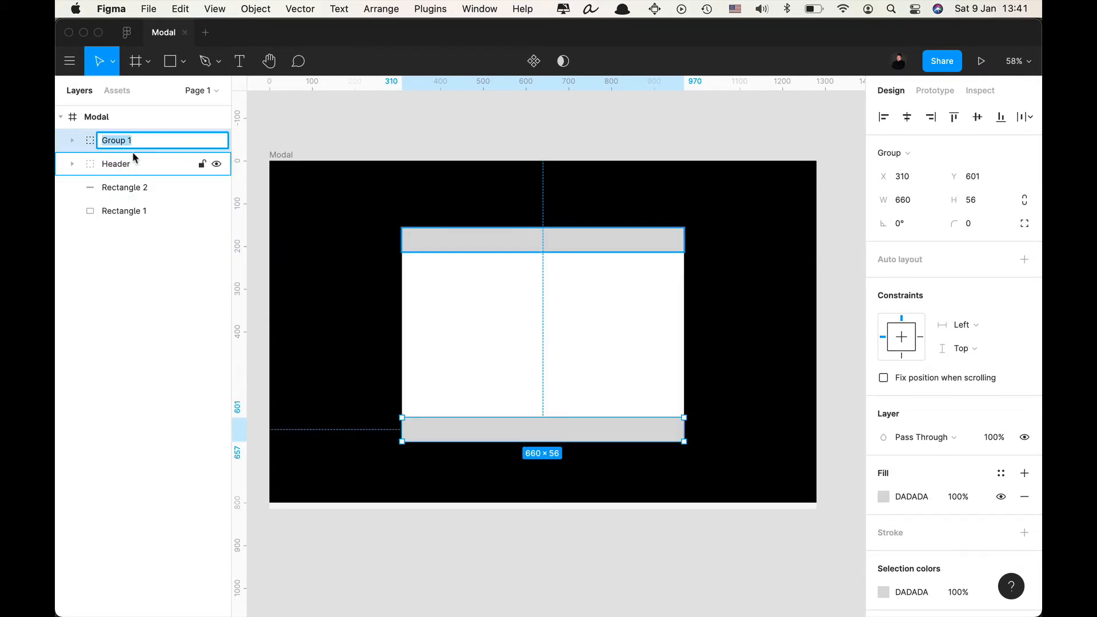
pyautogui.write('Footer')
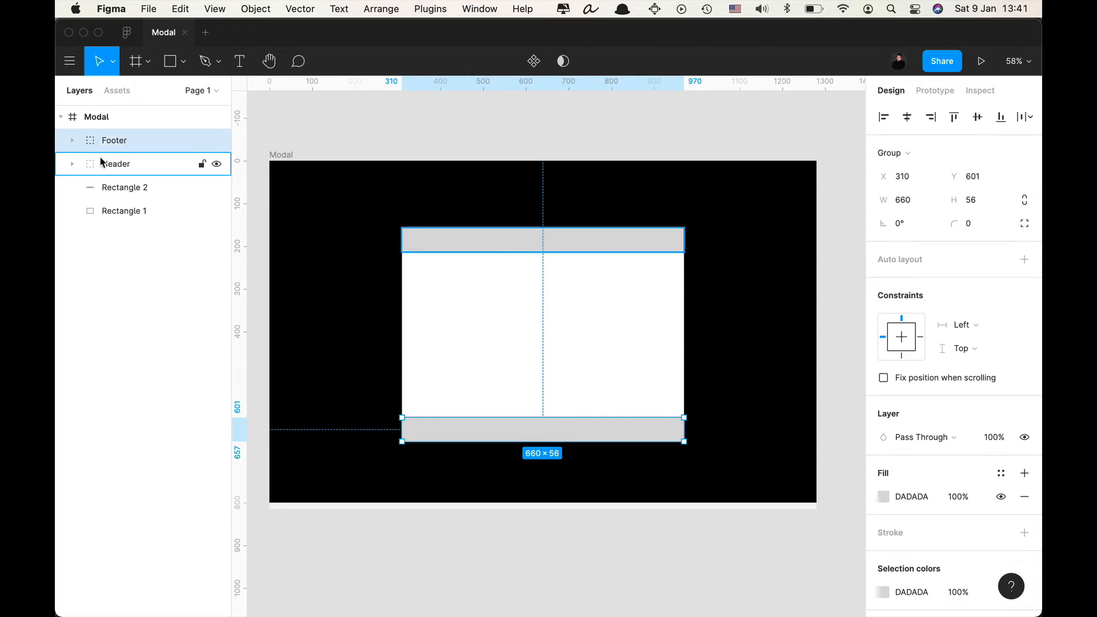
pyautogui.click(71, 139)
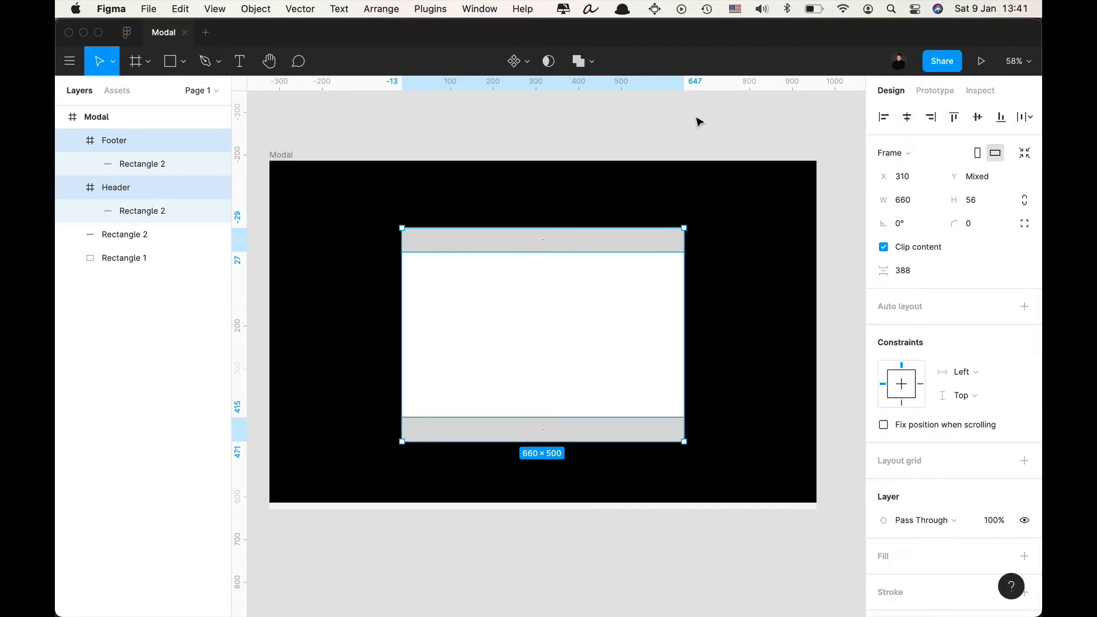
pyautogui.moveTo(691, 124)
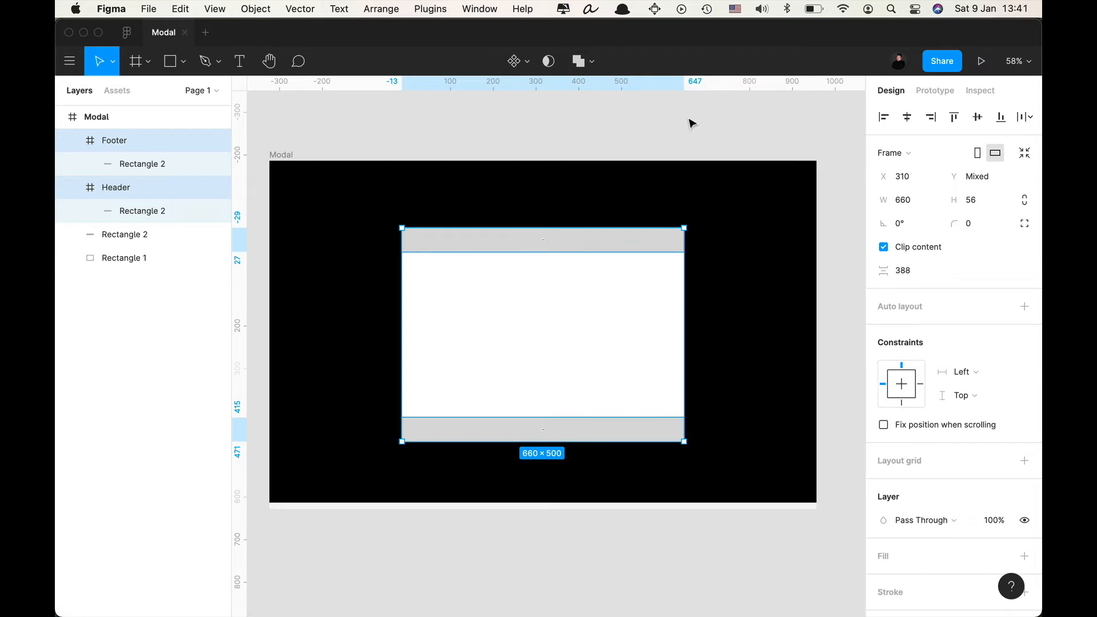
pyautogui.click(142, 163)
pyautogui.write('Background')
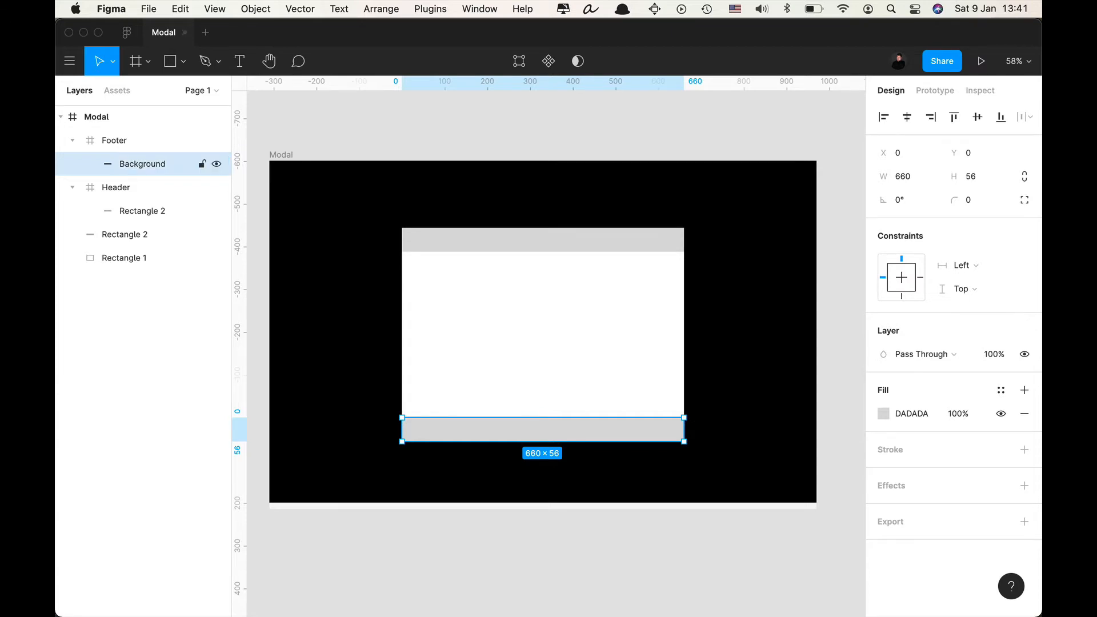
pyautogui.doubleClick(141, 163)
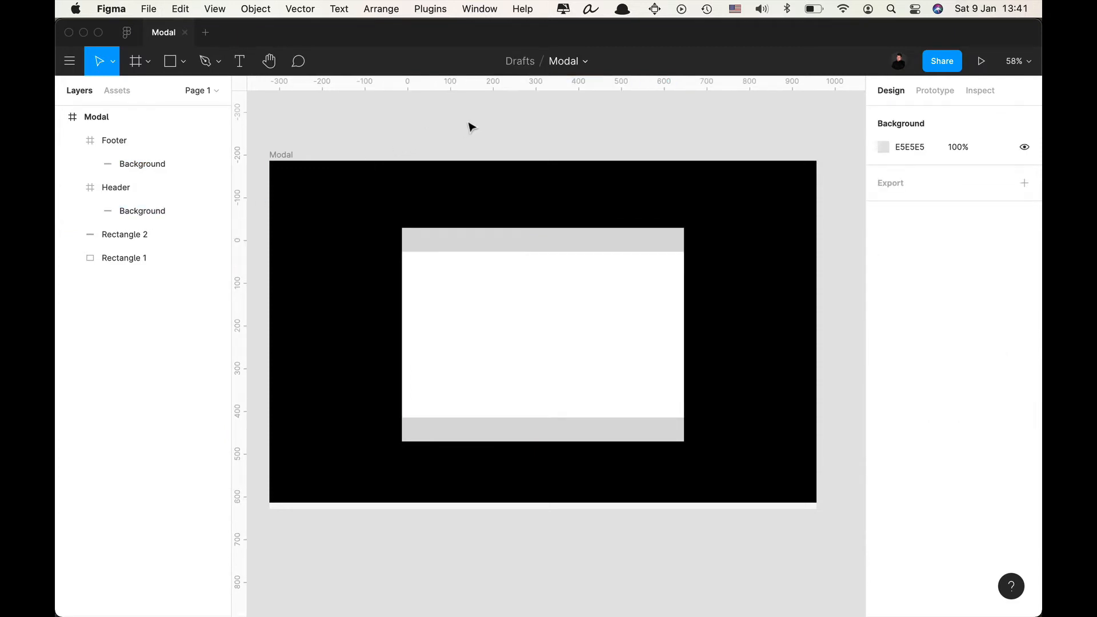
# Add the header title text and set it to Medium weight.
pyautogui.click(117, 186)
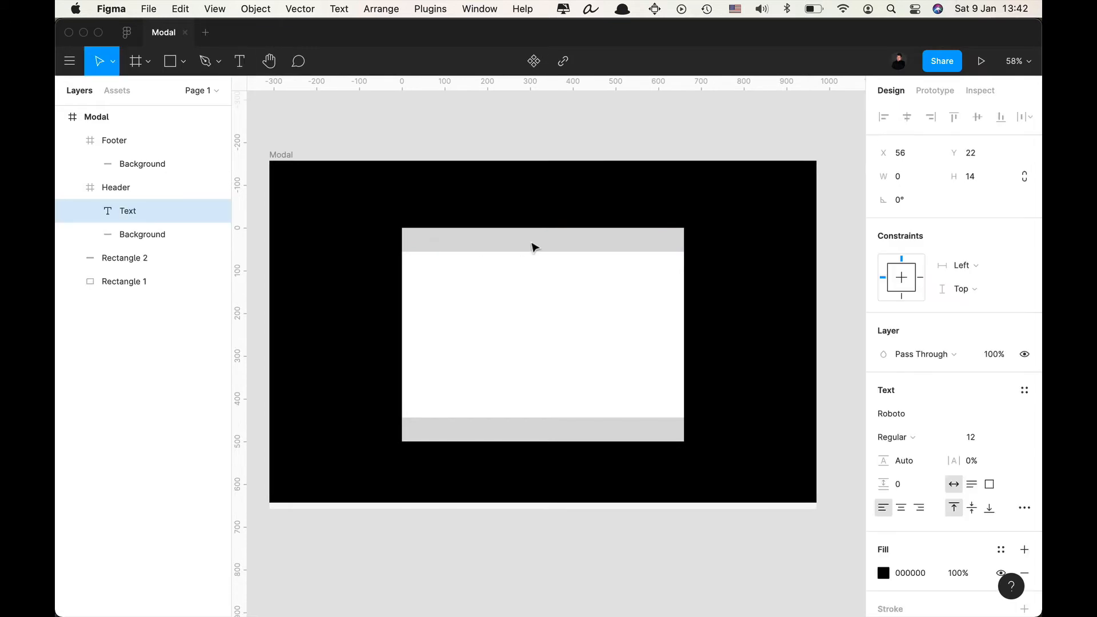
pyautogui.write('Modal title')
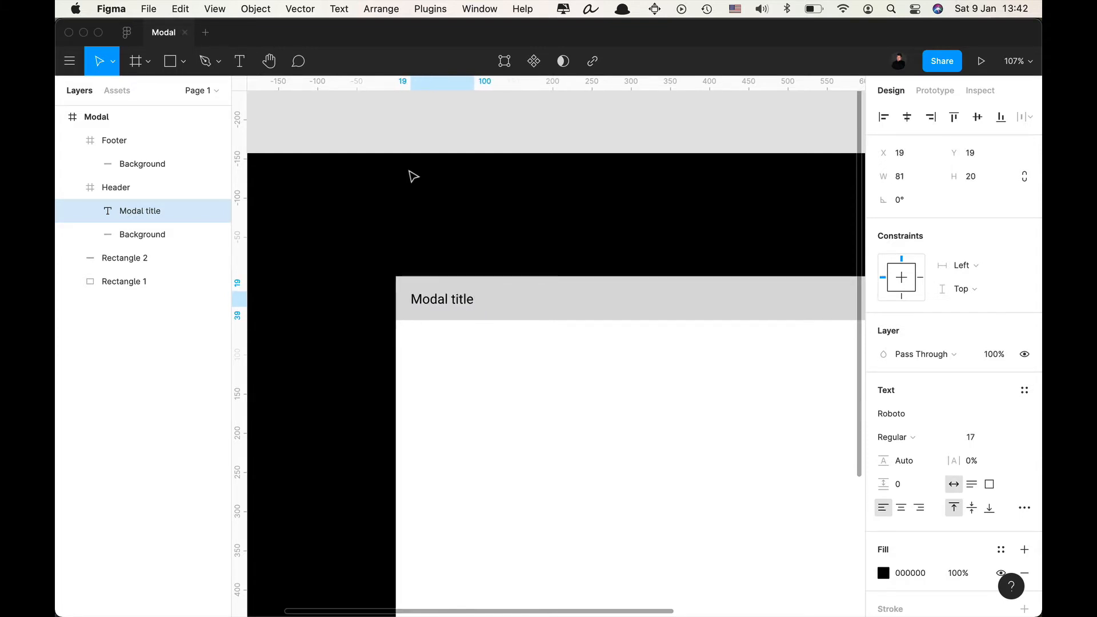
pyautogui.click(896, 438)
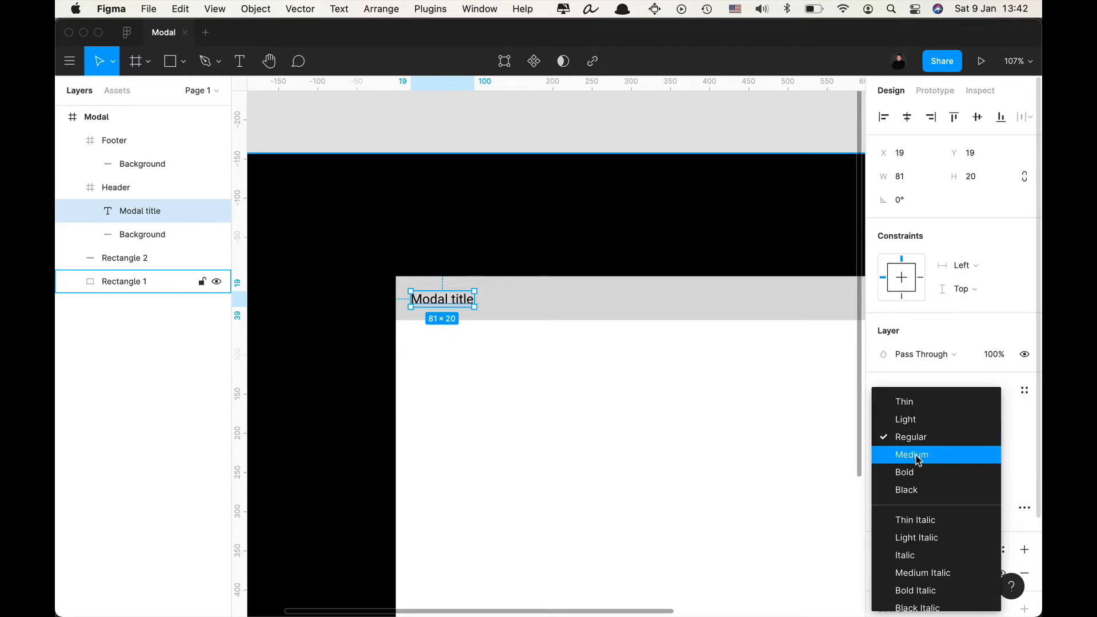
pyautogui.click(912, 454)
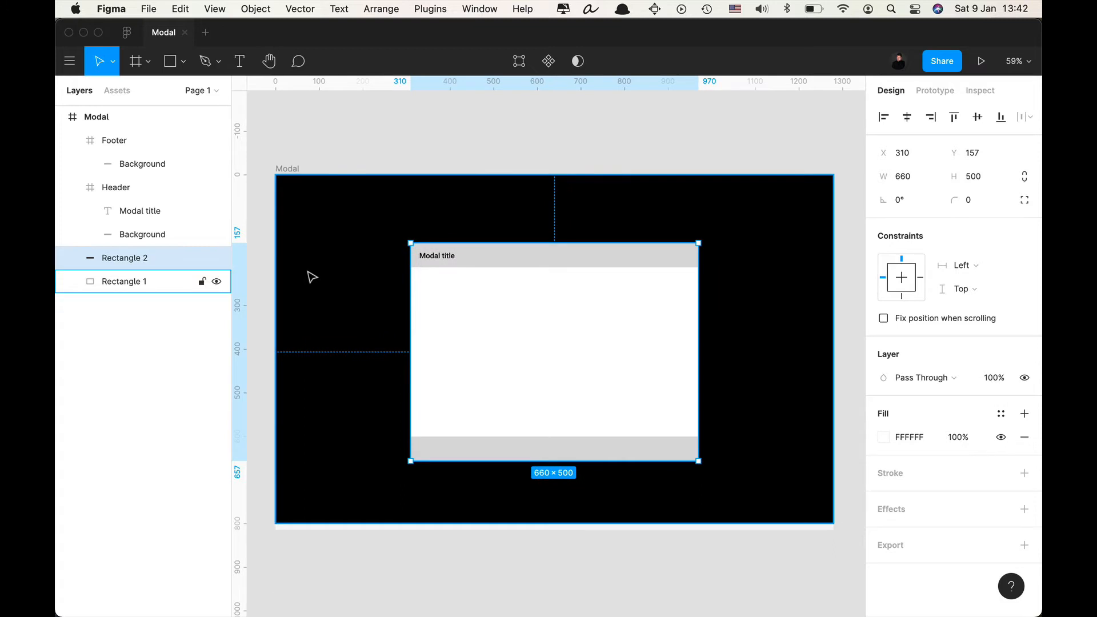
# Rename layers Background modal and Modal backdrop and gather the window parts into a Modal frame.
pyautogui.write('Body')
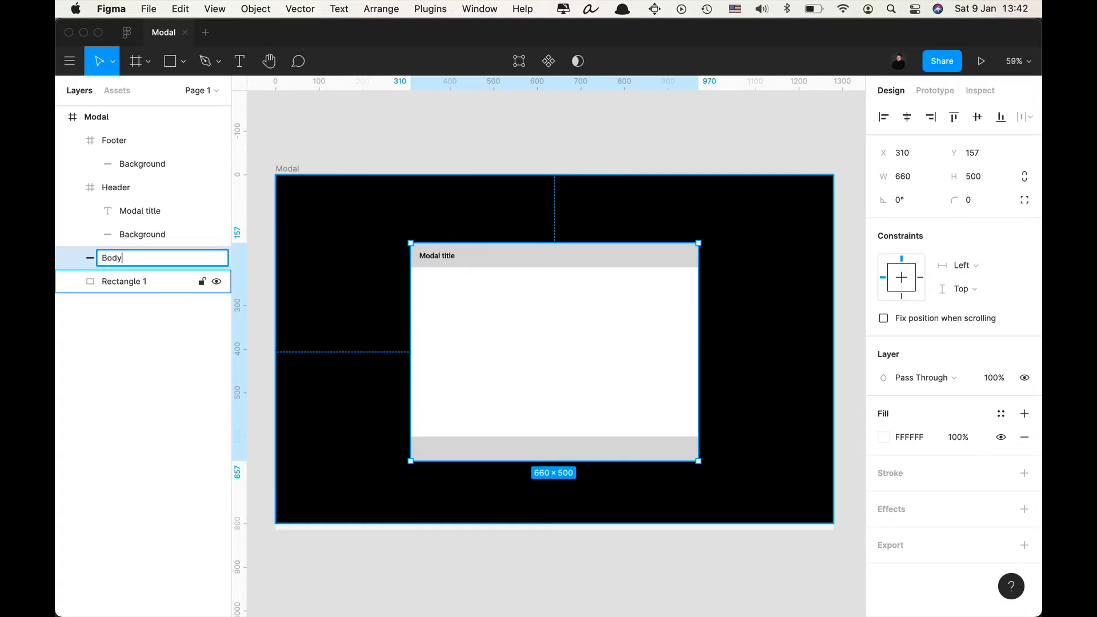
pyautogui.write('Background modal')
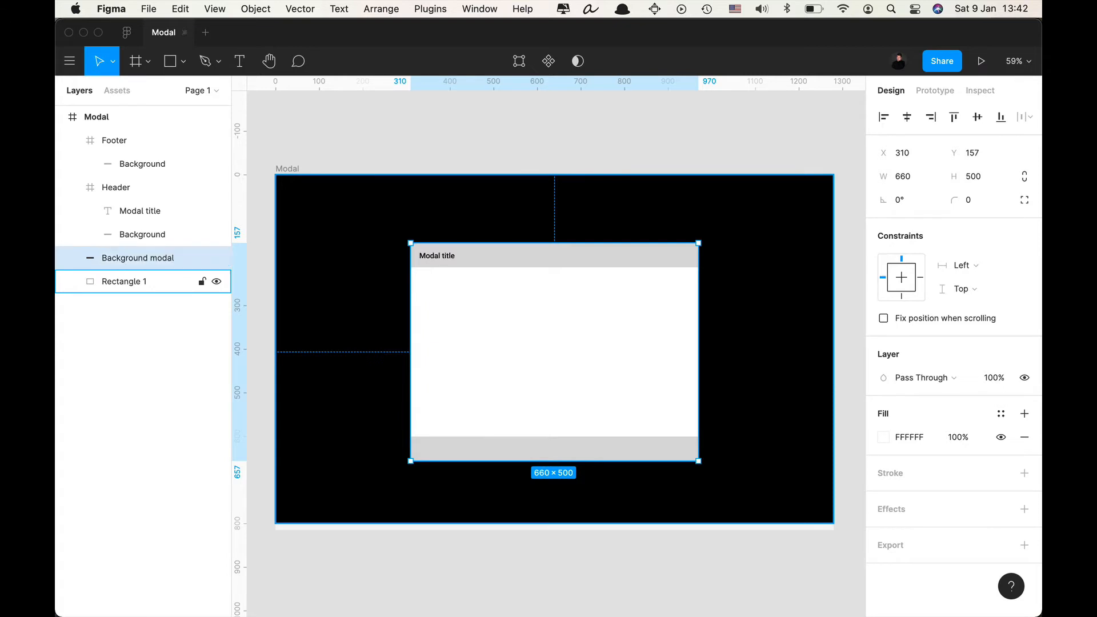
pyautogui.doubleClick(125, 281)
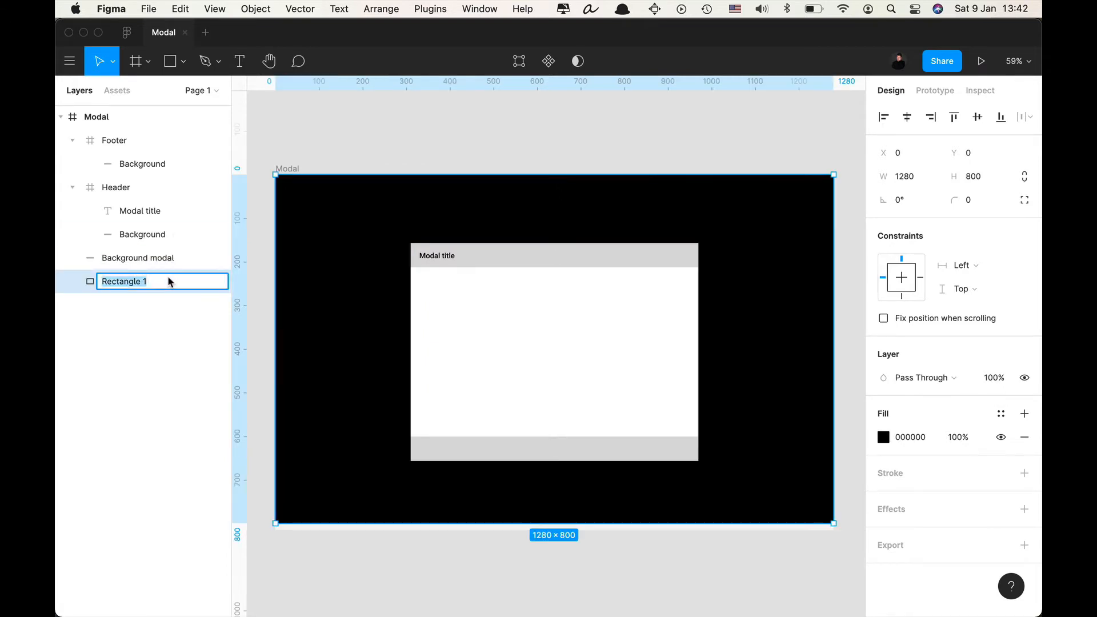
pyautogui.write('Modal')
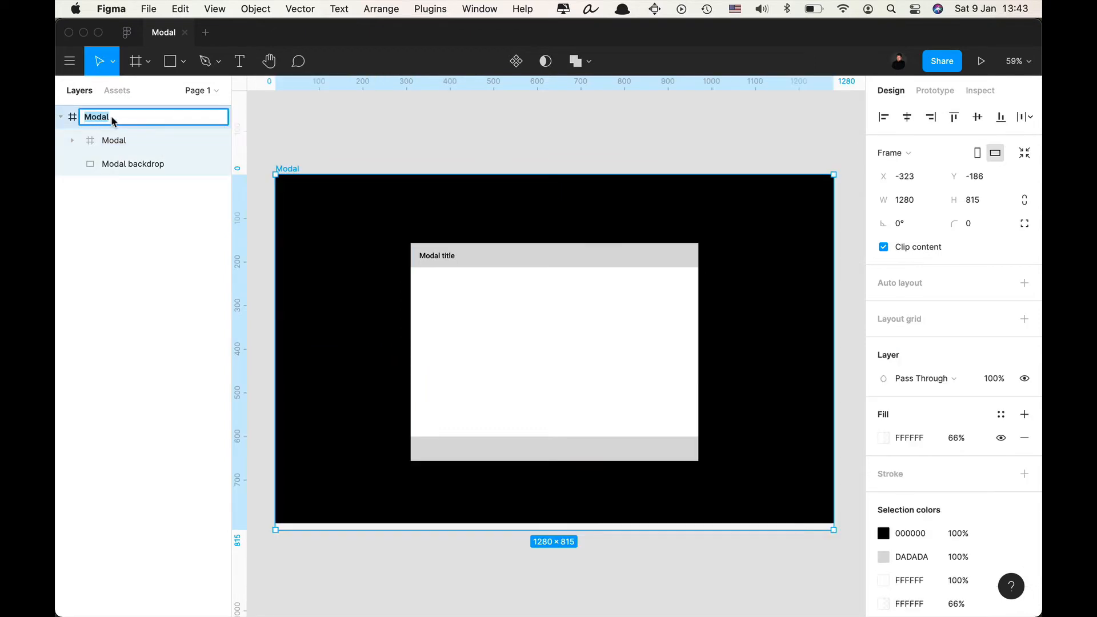
pyautogui.write('Screen')
pyautogui.click(437, 255)
pyautogui.write('Add it')
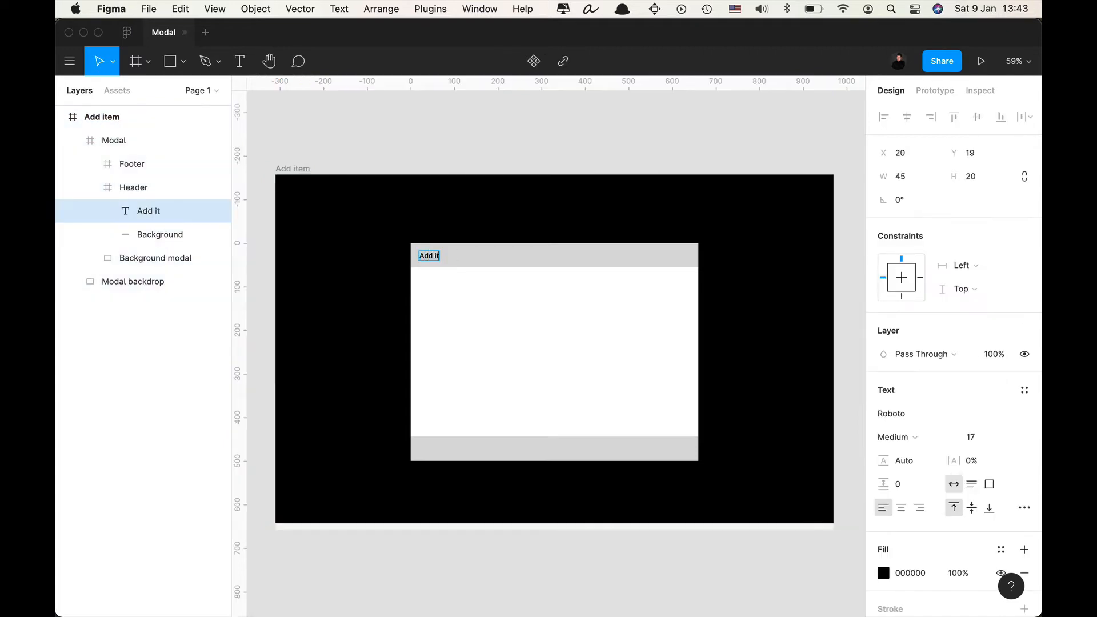
pyautogui.click(113, 139)
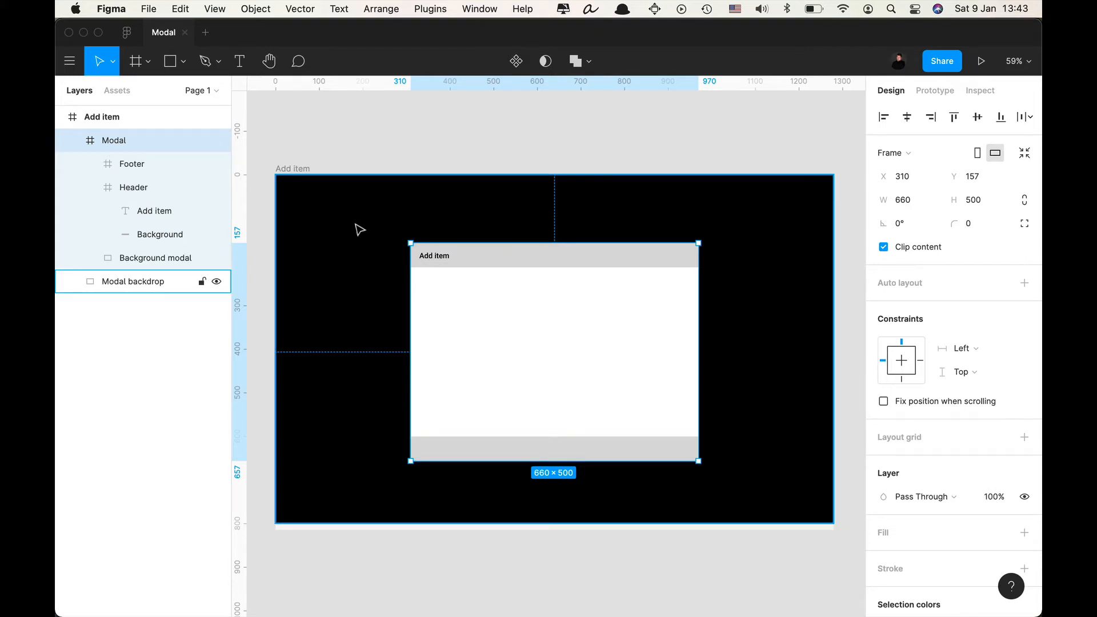
pyautogui.moveTo(369, 242)
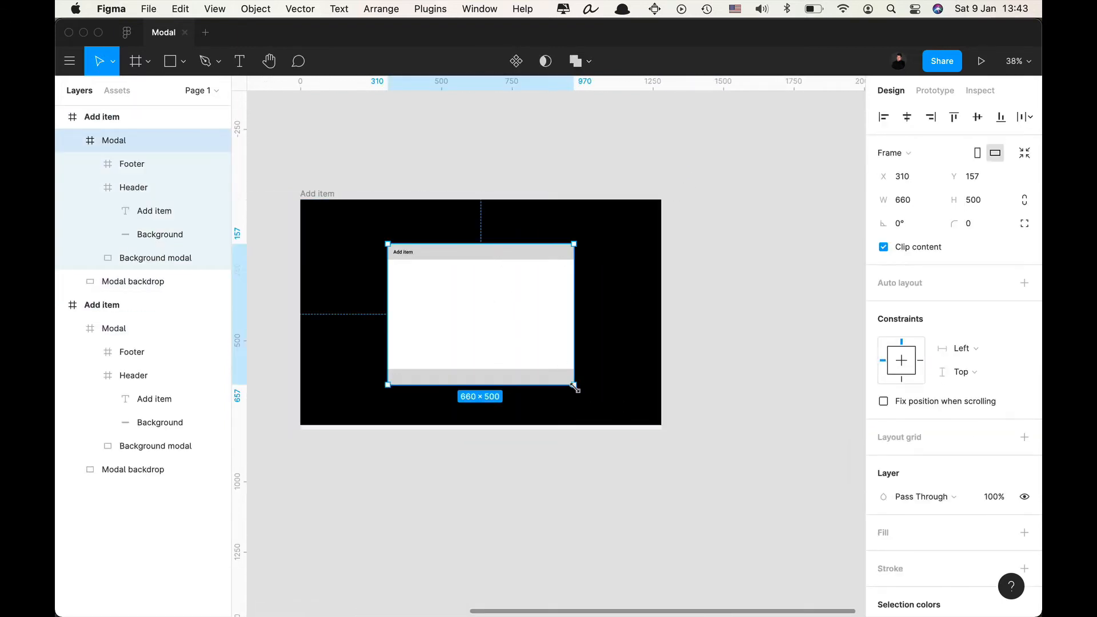
pyautogui.moveTo(572, 389); pyautogui.dragTo(552, 310)
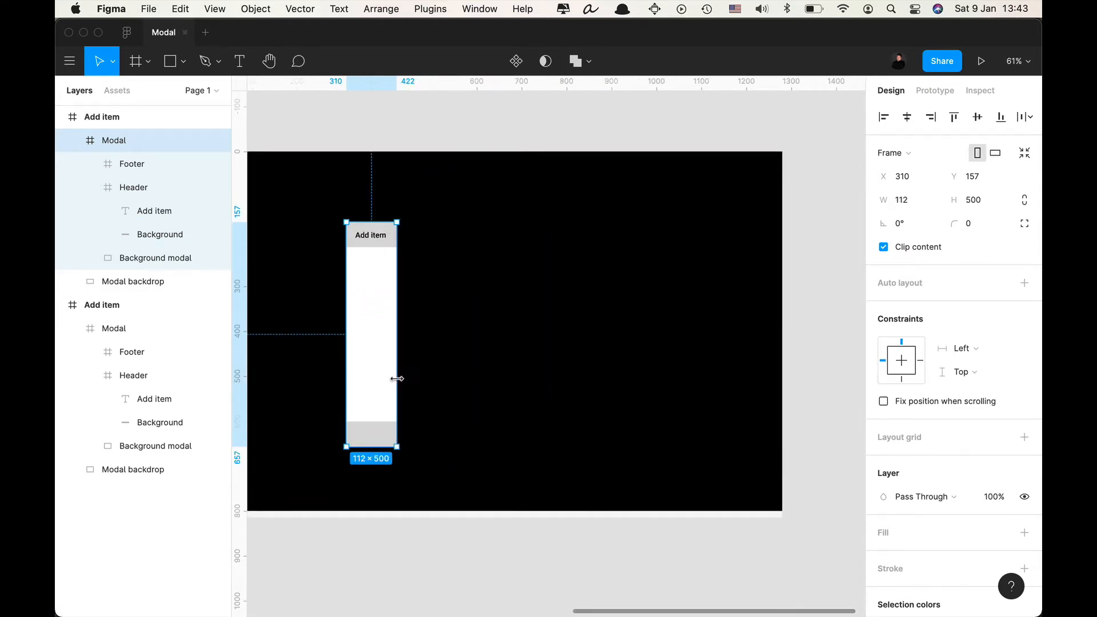
pyautogui.moveTo(397, 378); pyautogui.dragTo(625, 363)
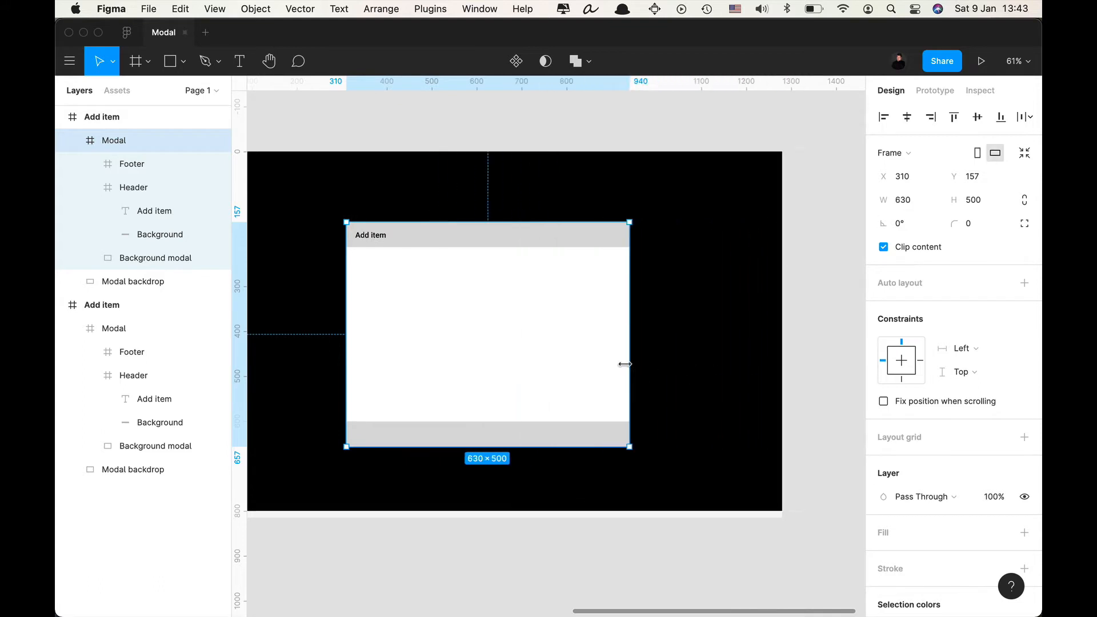
pyautogui.moveTo(628, 364); pyautogui.dragTo(577, 364)
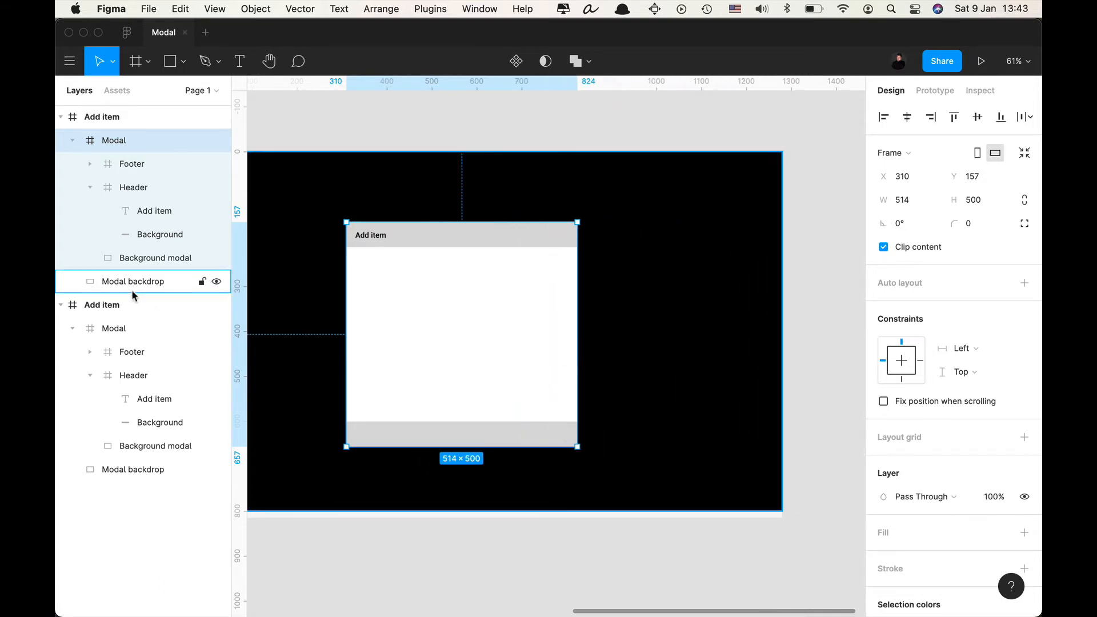
pyautogui.click(153, 210)
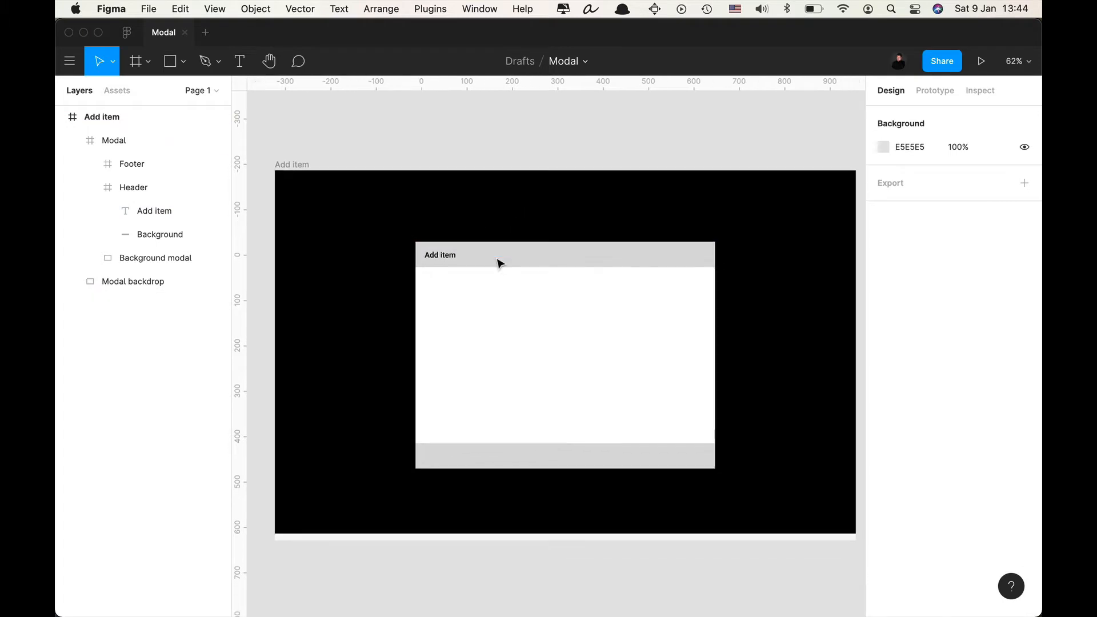
# Constrain the header Left and right/Top, the footer to the bottom, and the white background to stretch horizontally.
pyautogui.click(132, 186)
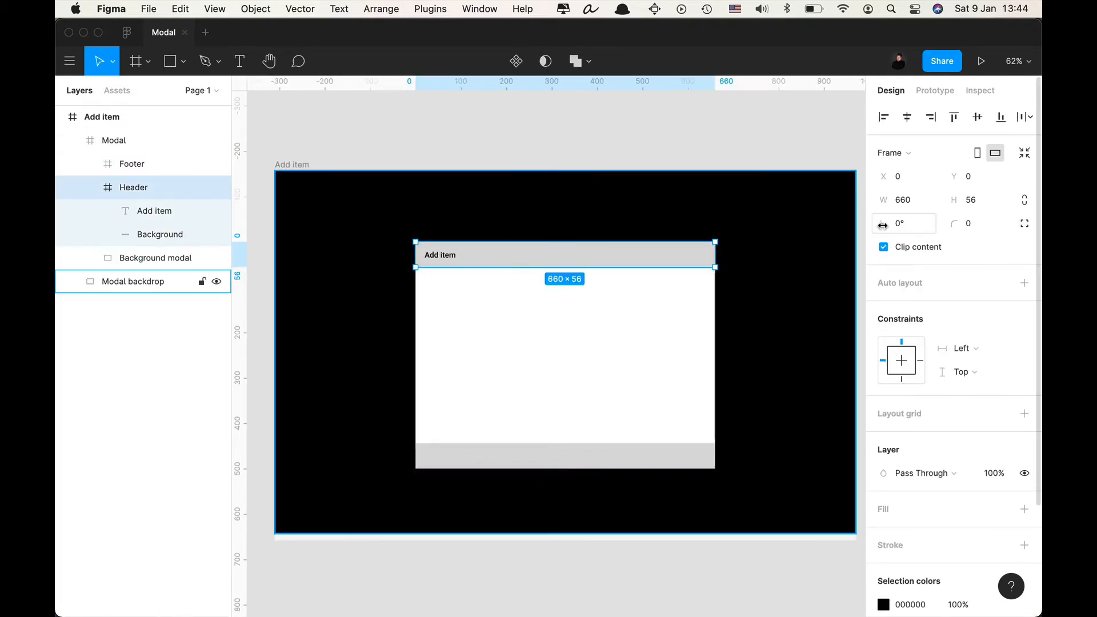
pyautogui.click(962, 349)
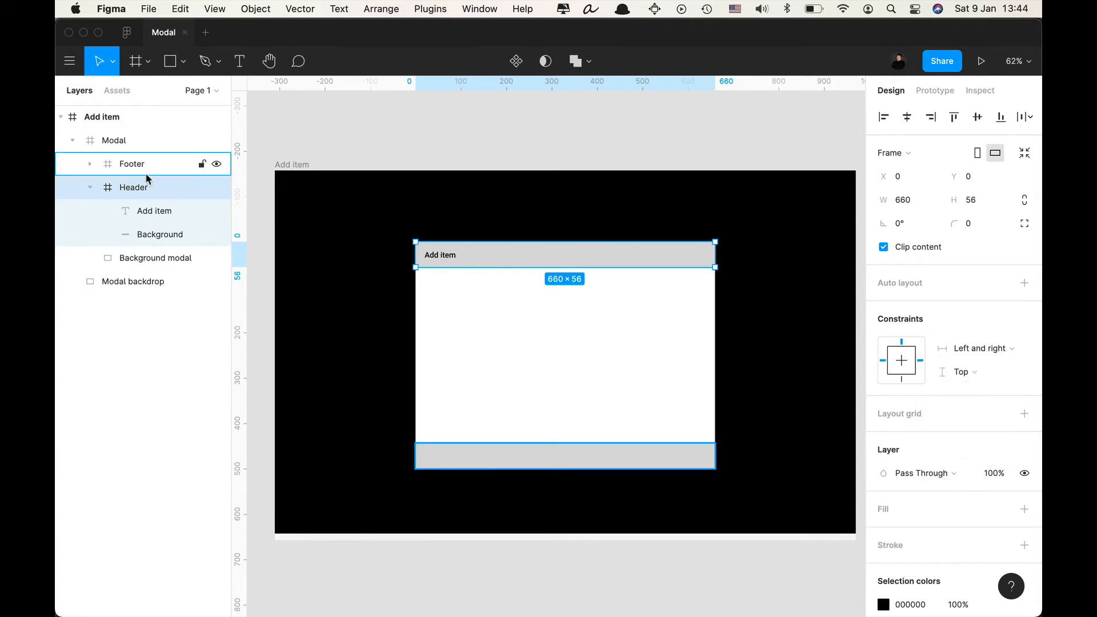
pyautogui.click(979, 348)
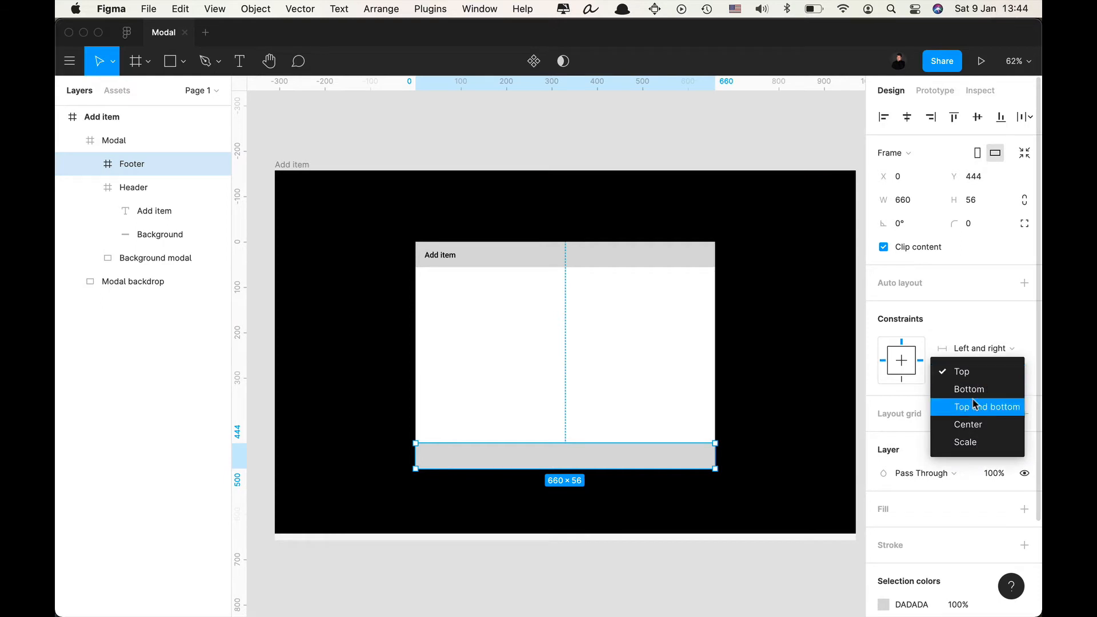
pyautogui.click(969, 388)
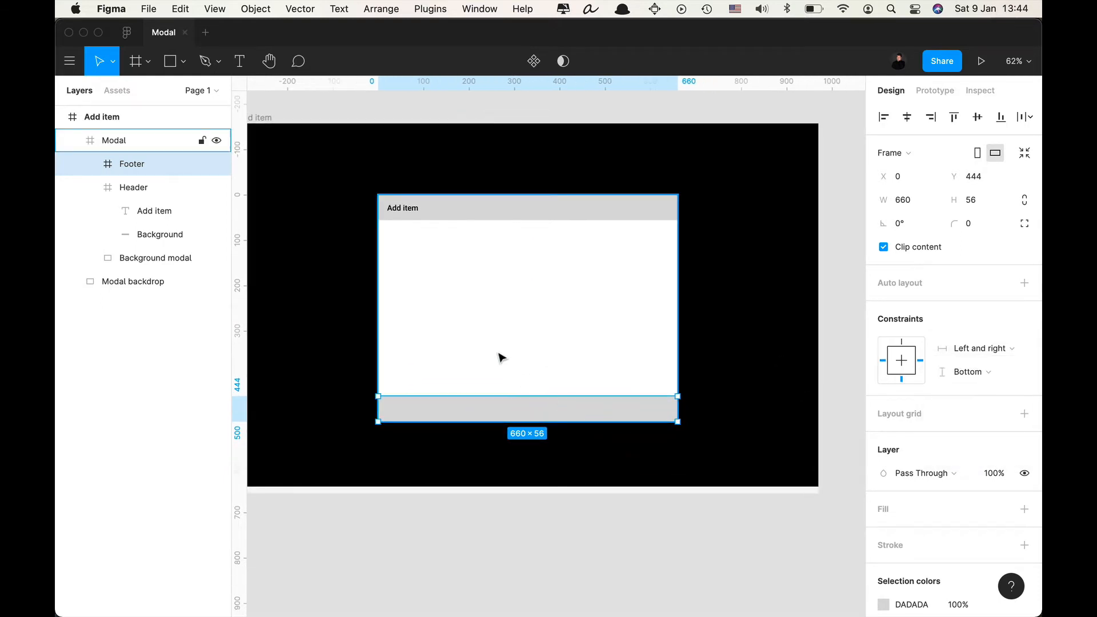
pyautogui.click(151, 257)
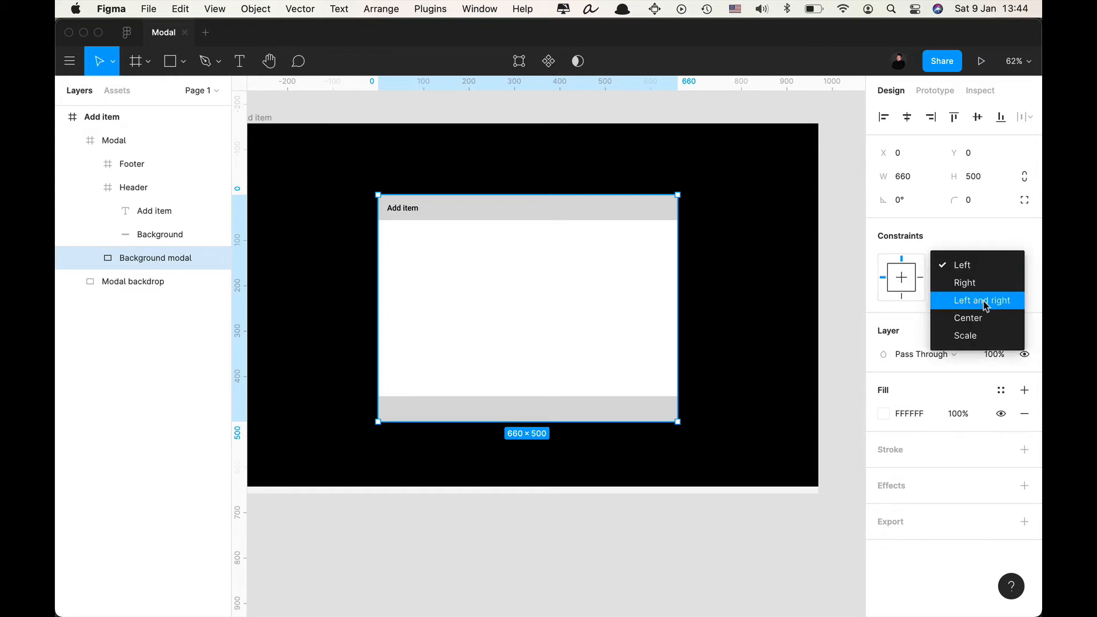
pyautogui.click(979, 301)
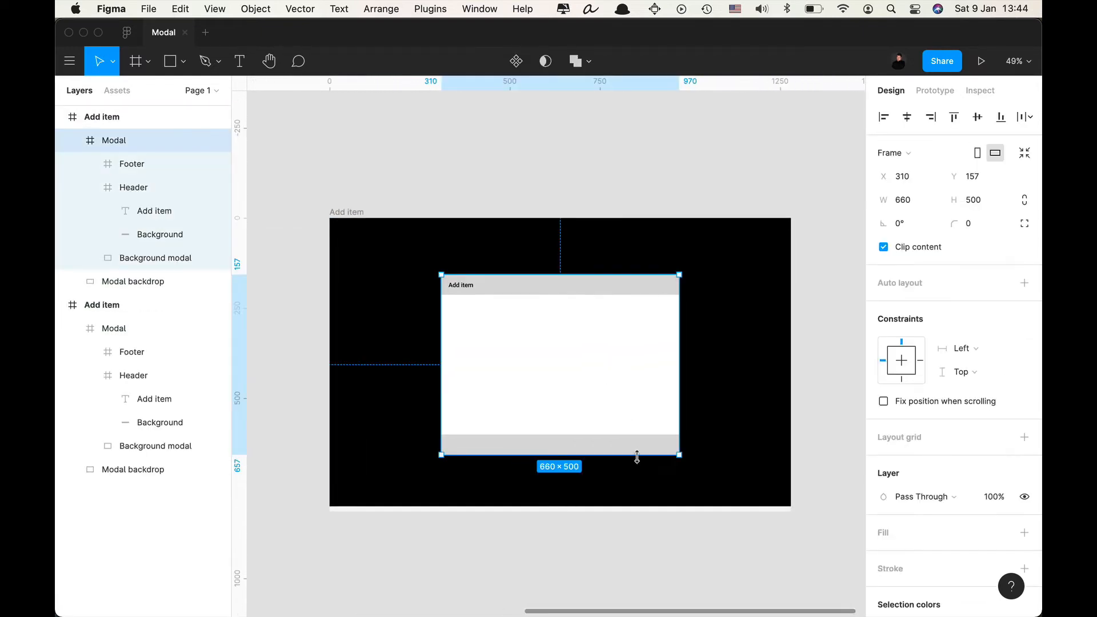
# Resize the copied modal to test, then make both grey background strips stretch horizontally and vertically.
pyautogui.moveTo(678, 454); pyautogui.dragTo(748, 339)
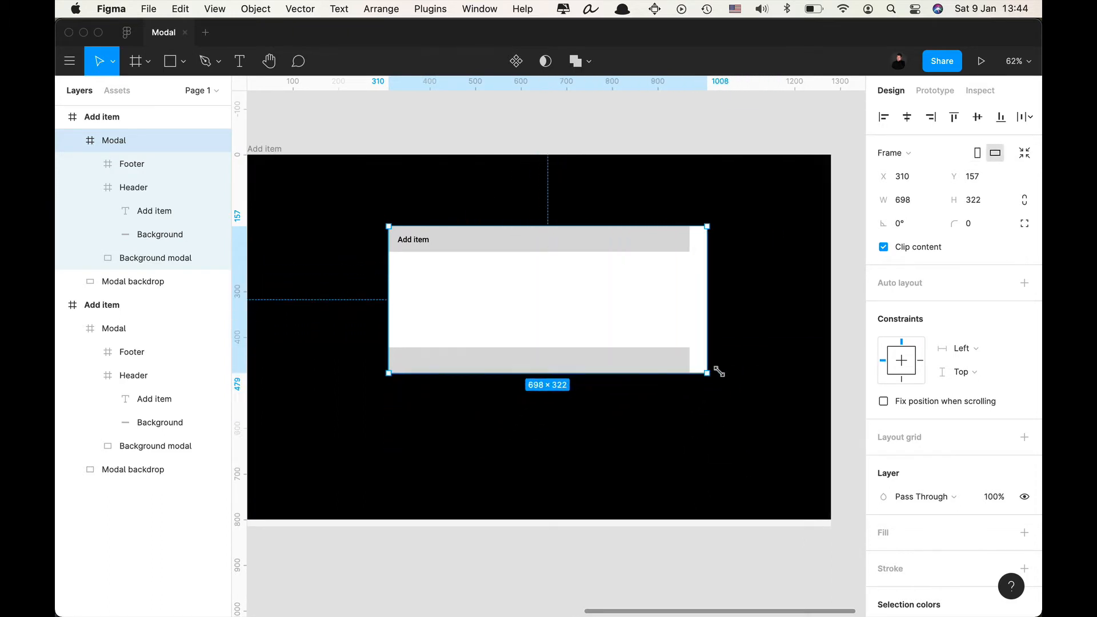
pyautogui.moveTo(707, 370); pyautogui.dragTo(785, 398)
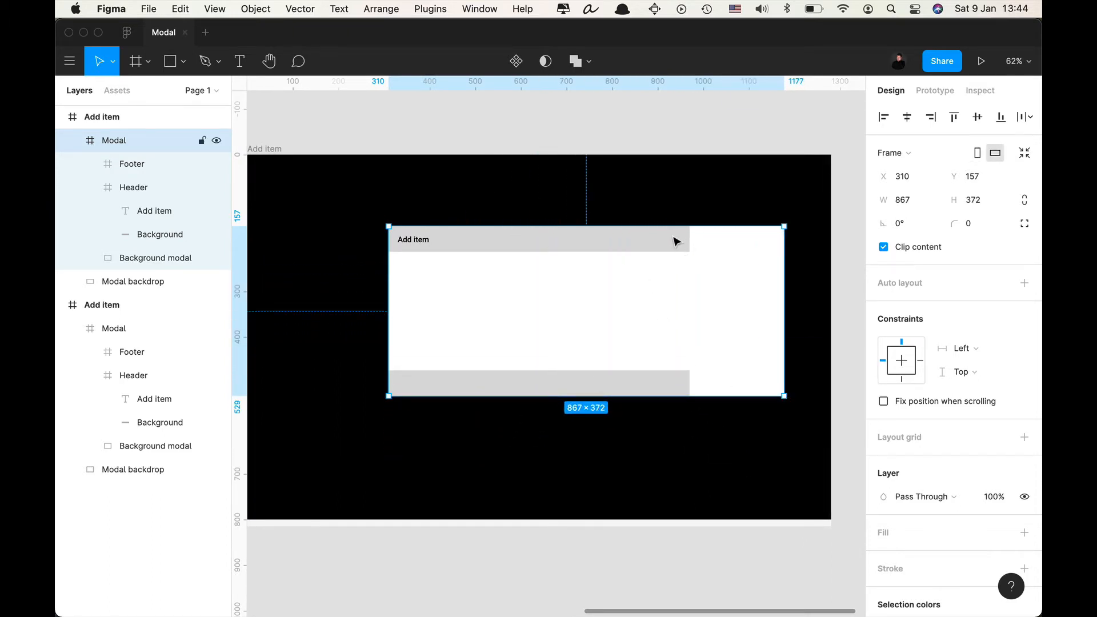
pyautogui.click(134, 188)
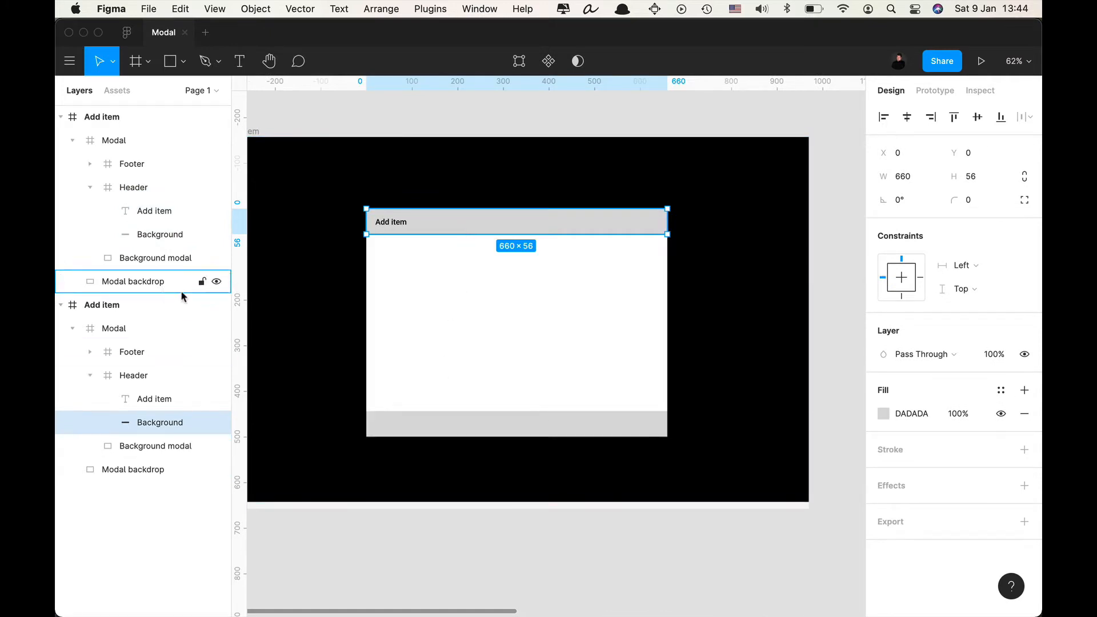
pyautogui.click(962, 263)
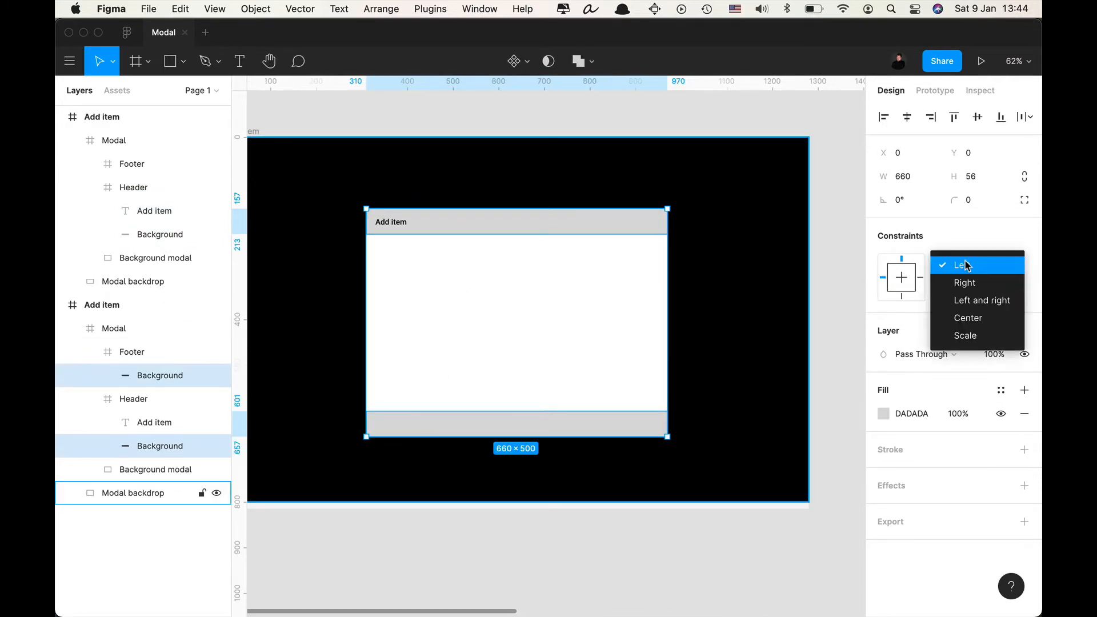
pyautogui.click(980, 301)
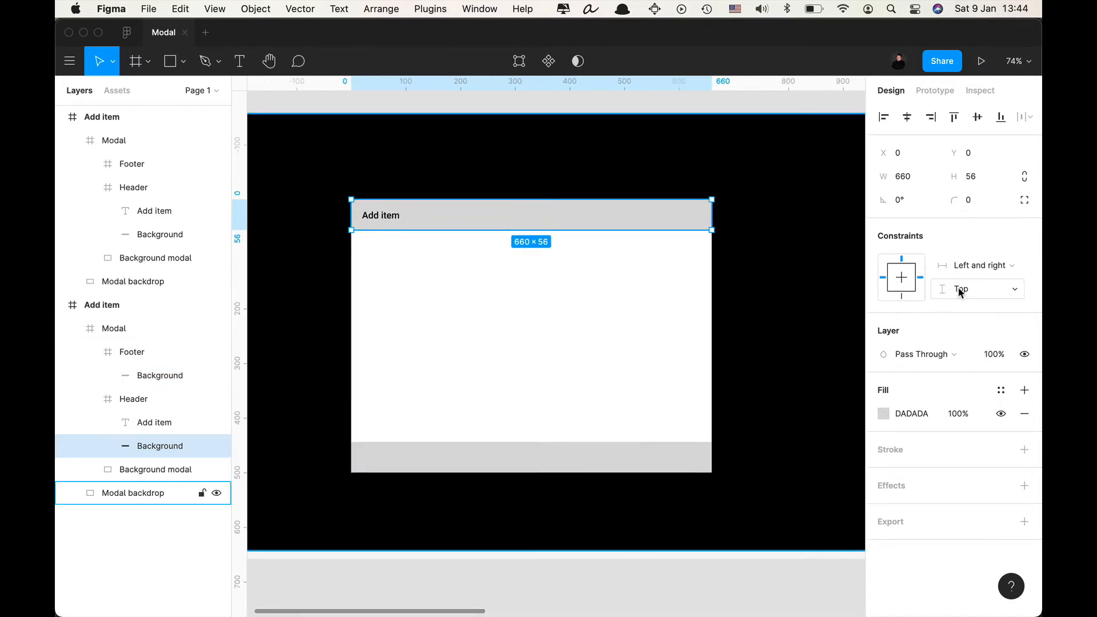
pyautogui.click(977, 289)
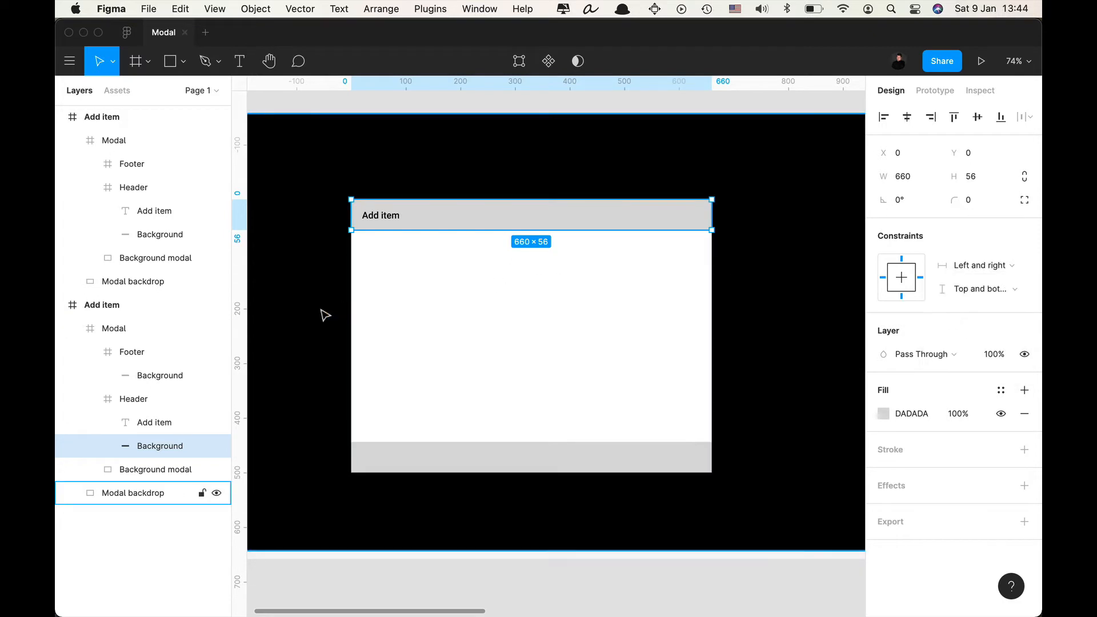
pyautogui.click(133, 399)
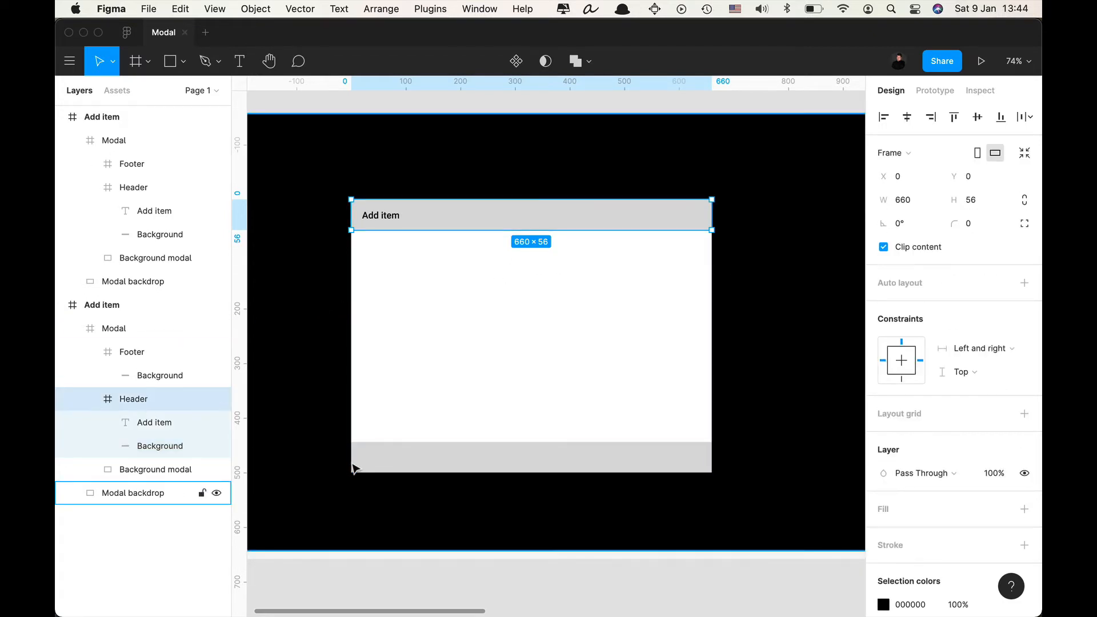
# Give the backdrop a dark translucent fill and shorten the Add item frame to 800 high.
pyautogui.click(160, 375)
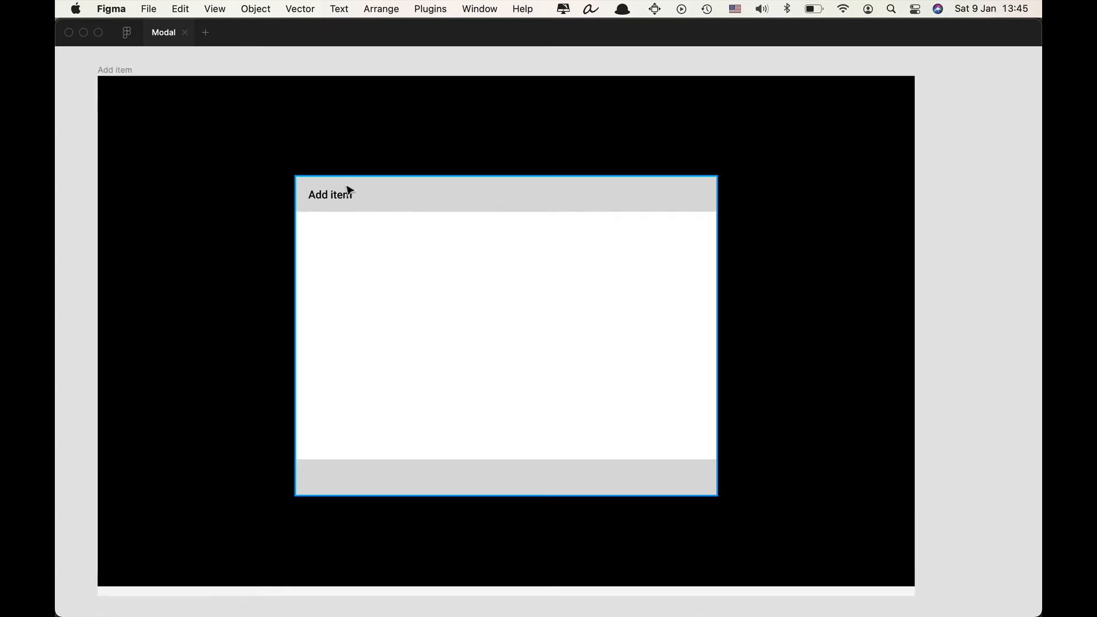
pyautogui.moveTo(352, 254)
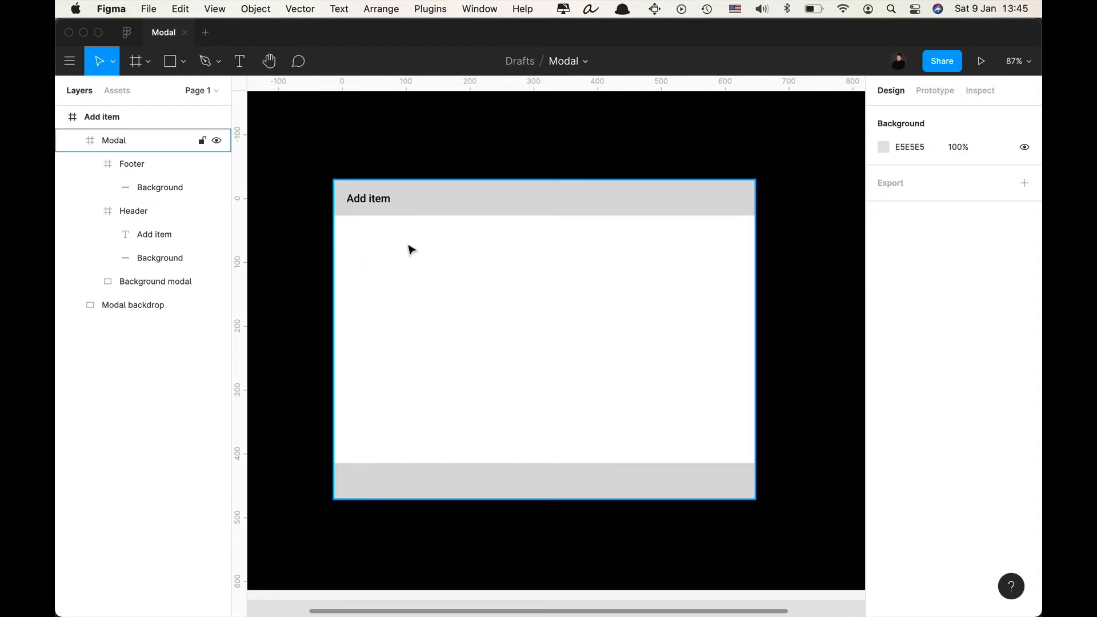
pyautogui.click(133, 304)
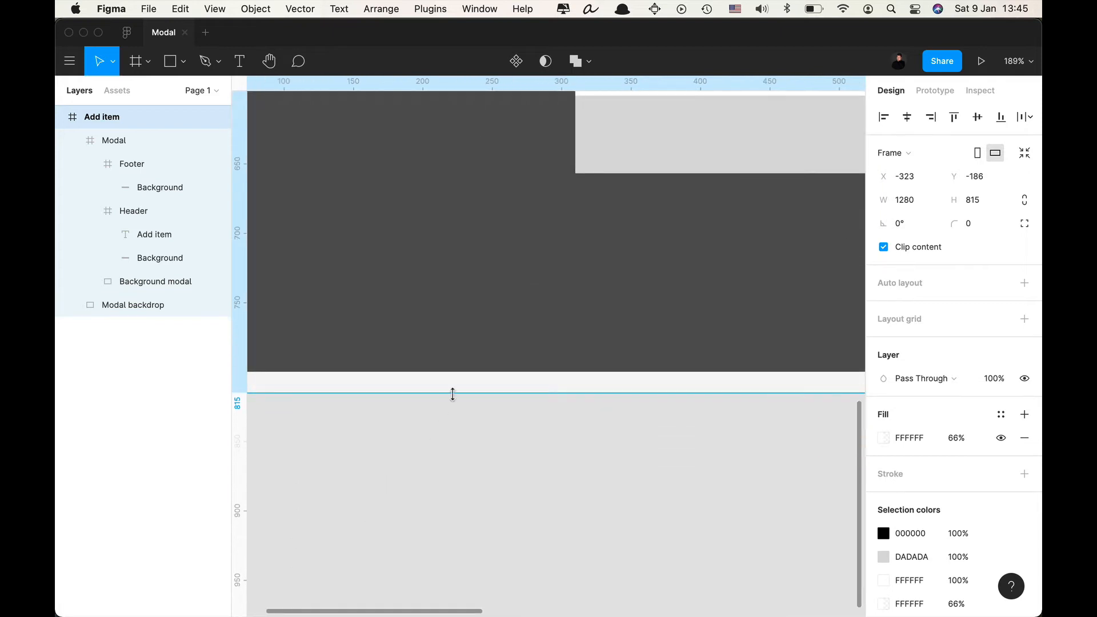
pyautogui.moveTo(452, 394); pyautogui.dragTo(456, 373)
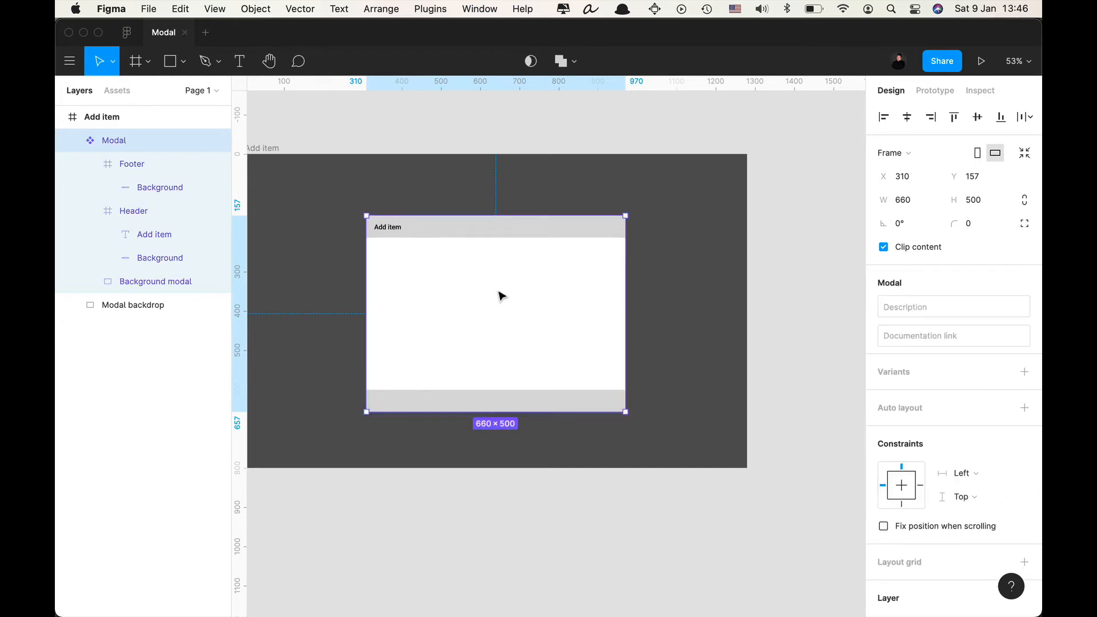
pyautogui.moveTo(500, 145)
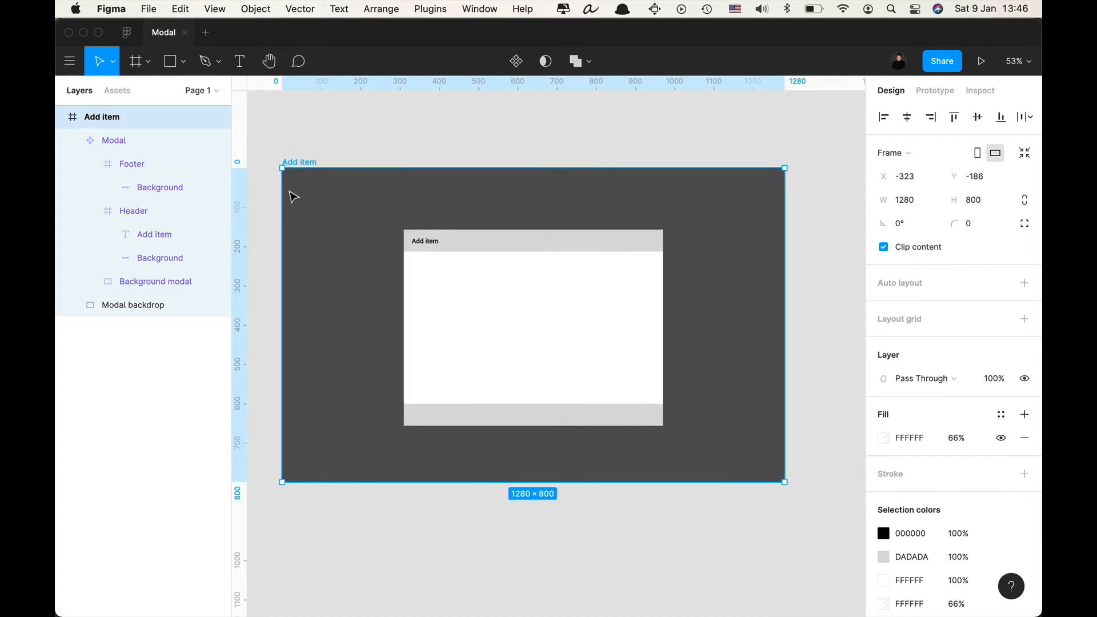
# Make Modal backdrop a component, shrink its master to 100×100 and place it on the Add item screen.
pyautogui.click(132, 304)
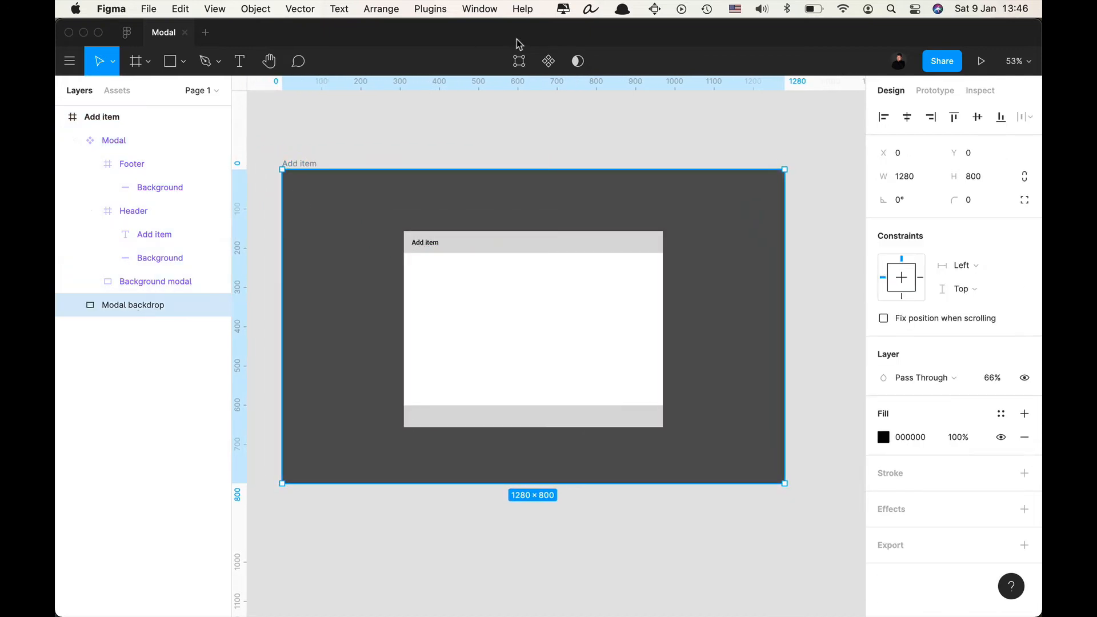
pyautogui.moveTo(548, 61)
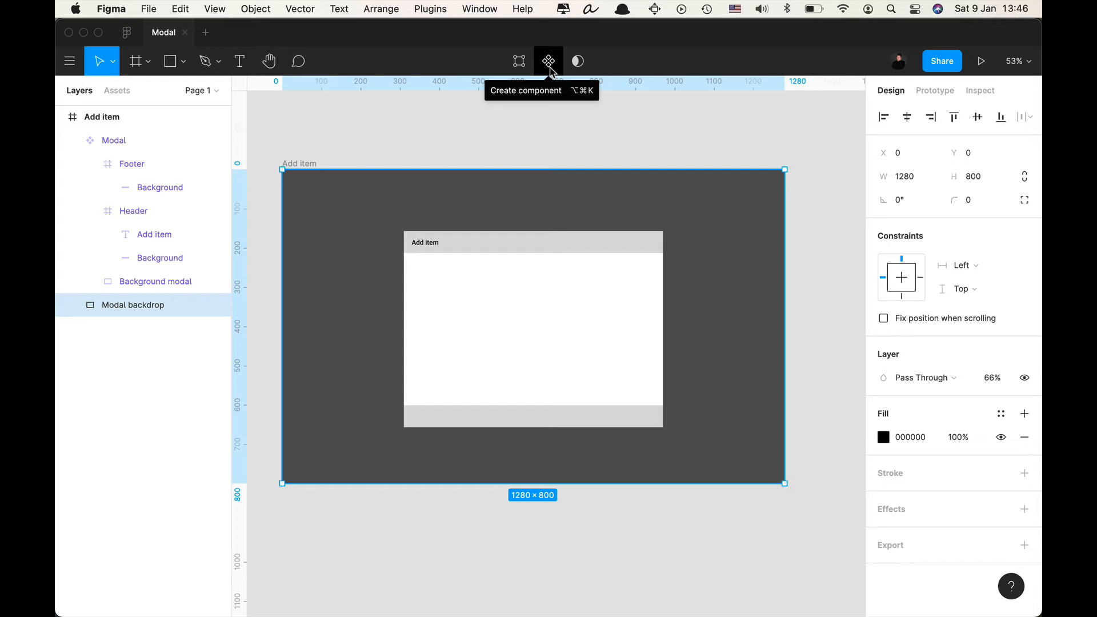
pyautogui.click(548, 60)
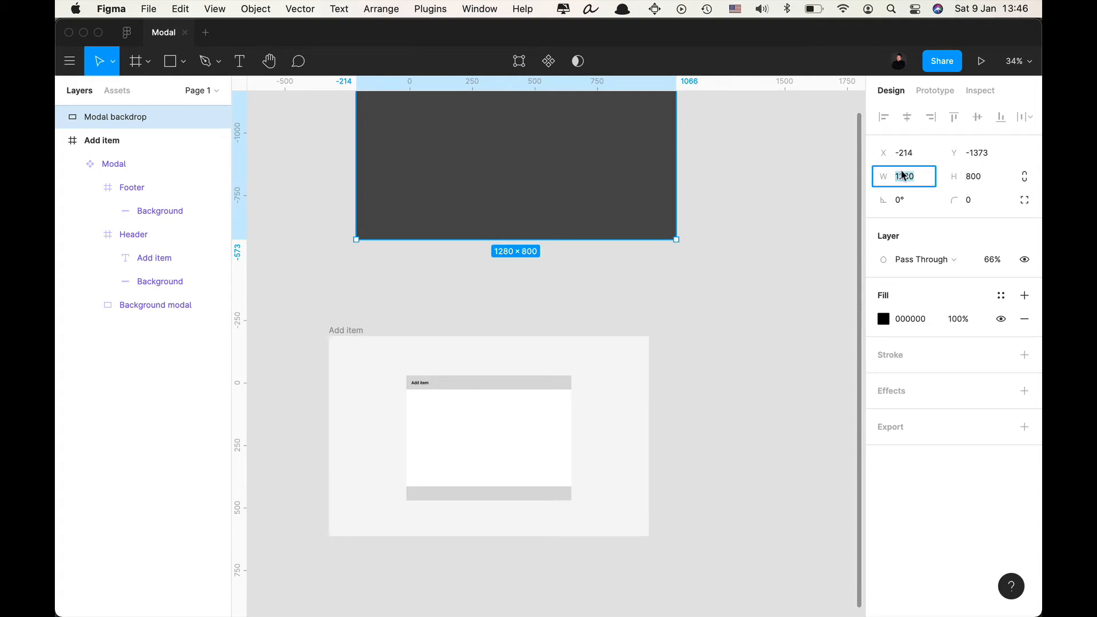
pyautogui.write('100')
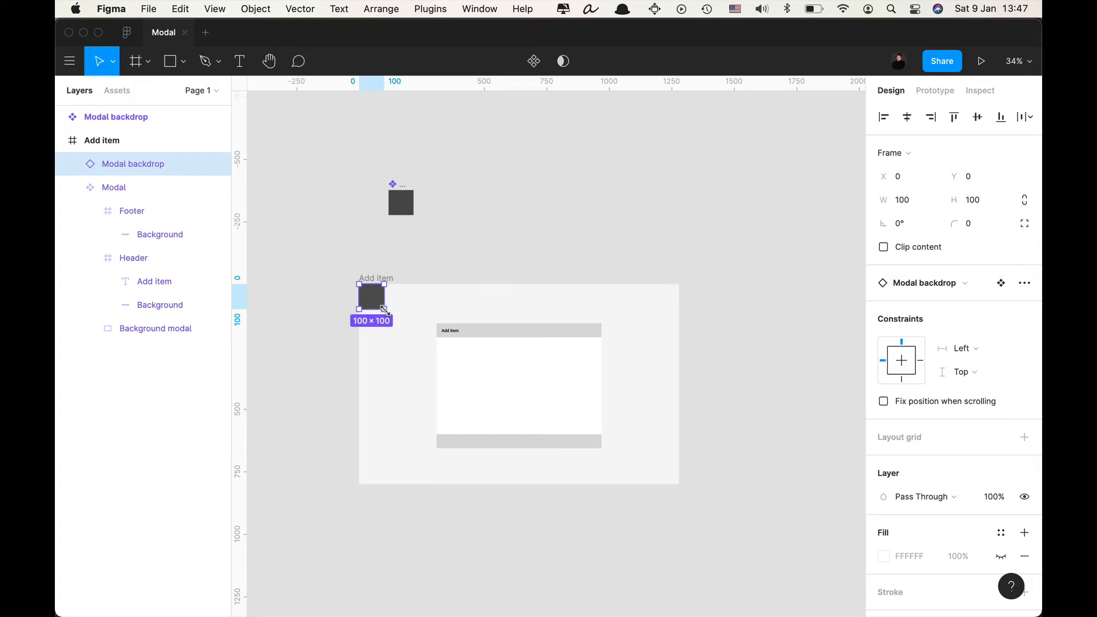
pyautogui.moveTo(371, 300); pyautogui.dragTo(678, 484)
pyautogui.write('M')
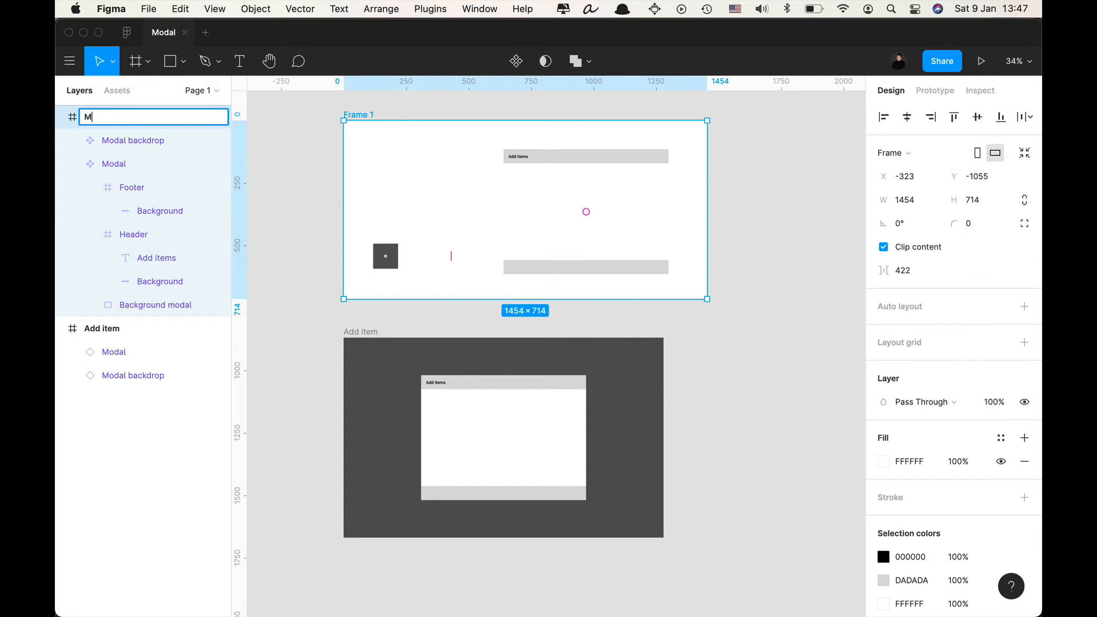
# Rename the frame Modal component with a grey fill, and add empty Icons and Buttons frames.
pyautogui.write('odal component')
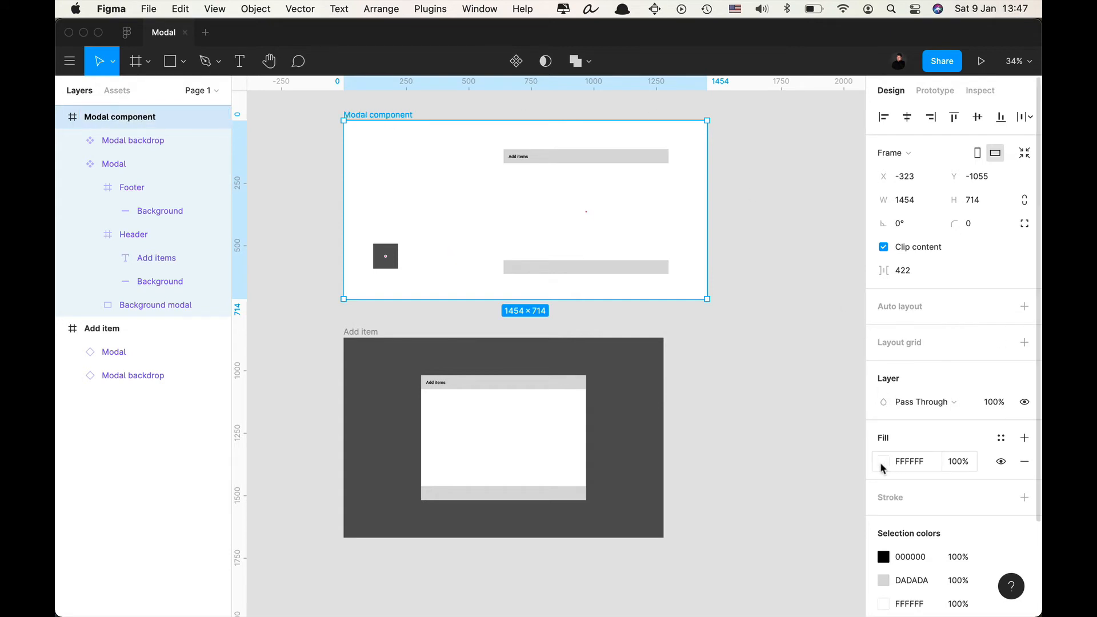
pyautogui.click(883, 460)
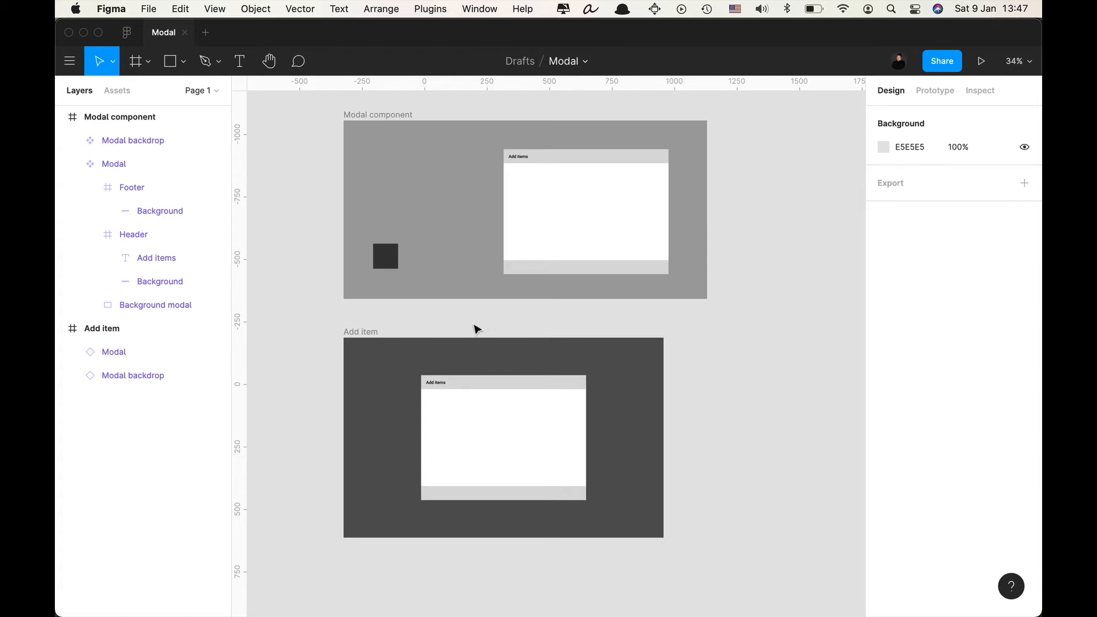
pyautogui.moveTo(439, 321)
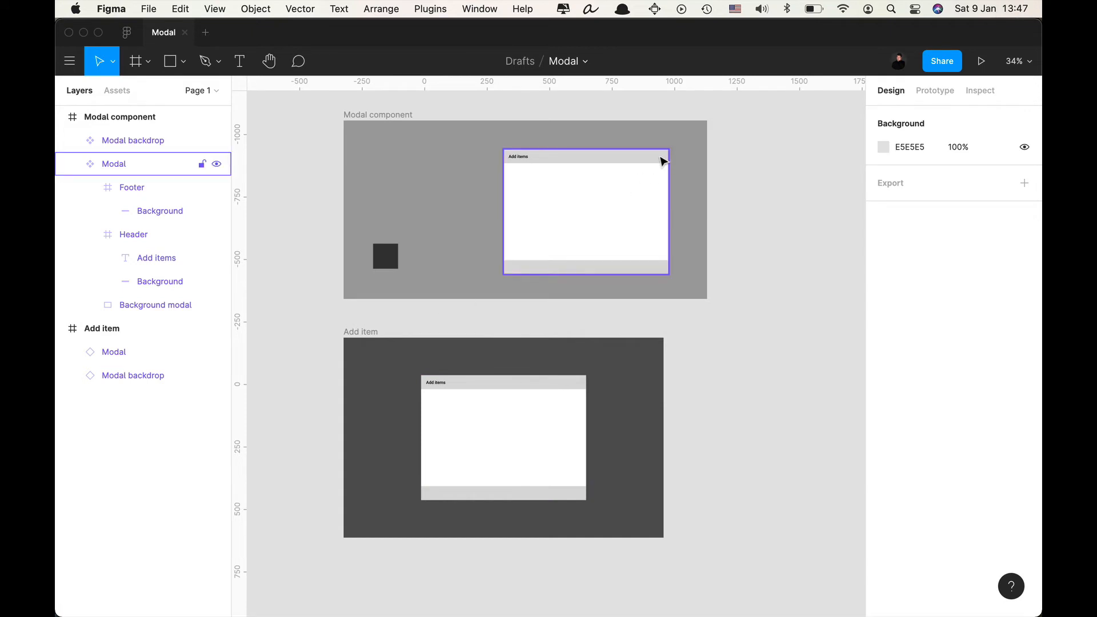
pyautogui.moveTo(647, 272)
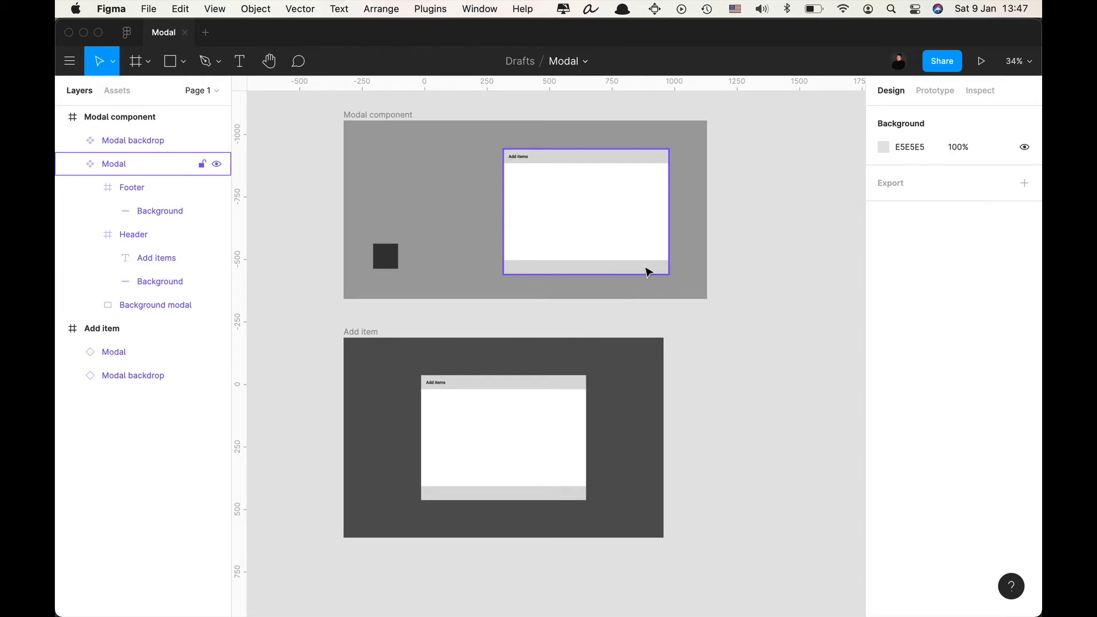
pyautogui.click(751, 263)
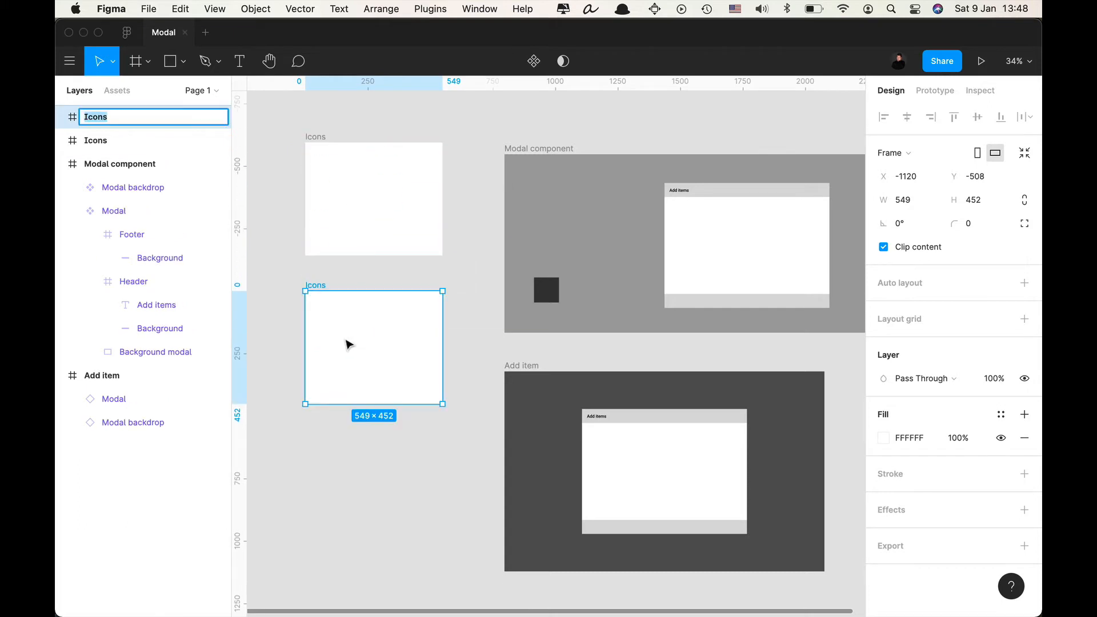
pyautogui.write('Buttons')
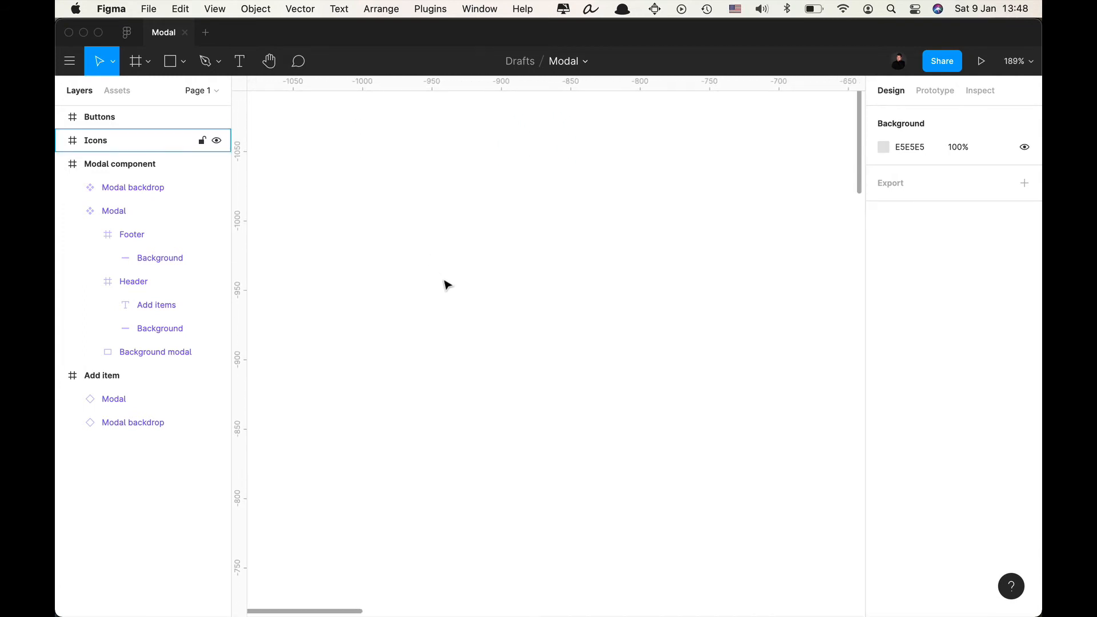
# Draw two crossing pen strokes, thicken them and Union them into one X shape.
pyautogui.click(205, 60)
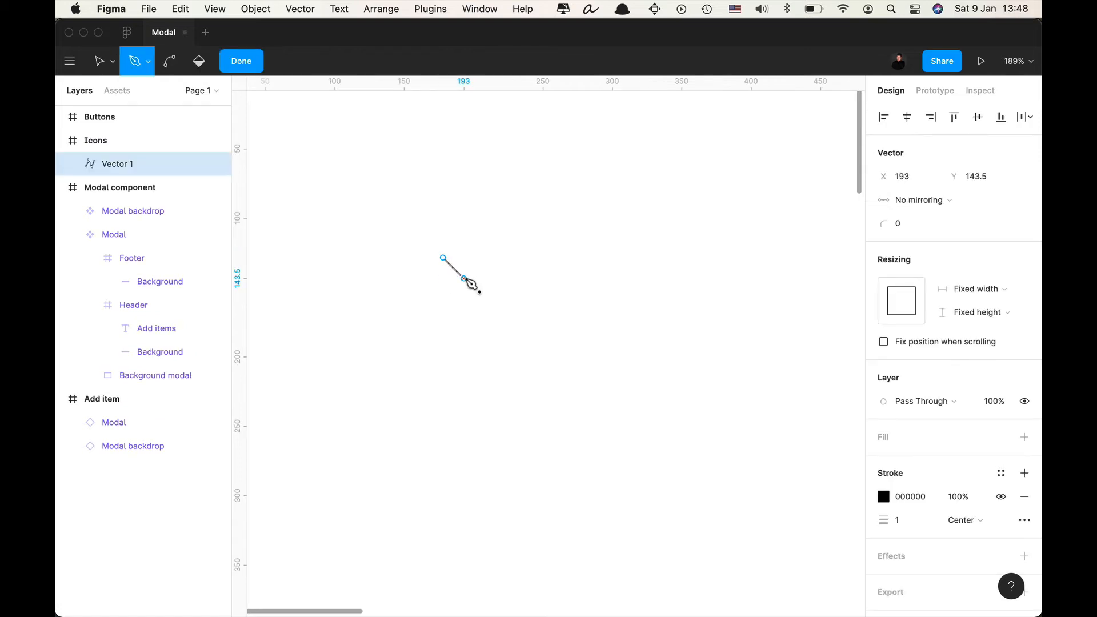
pyautogui.click(241, 61)
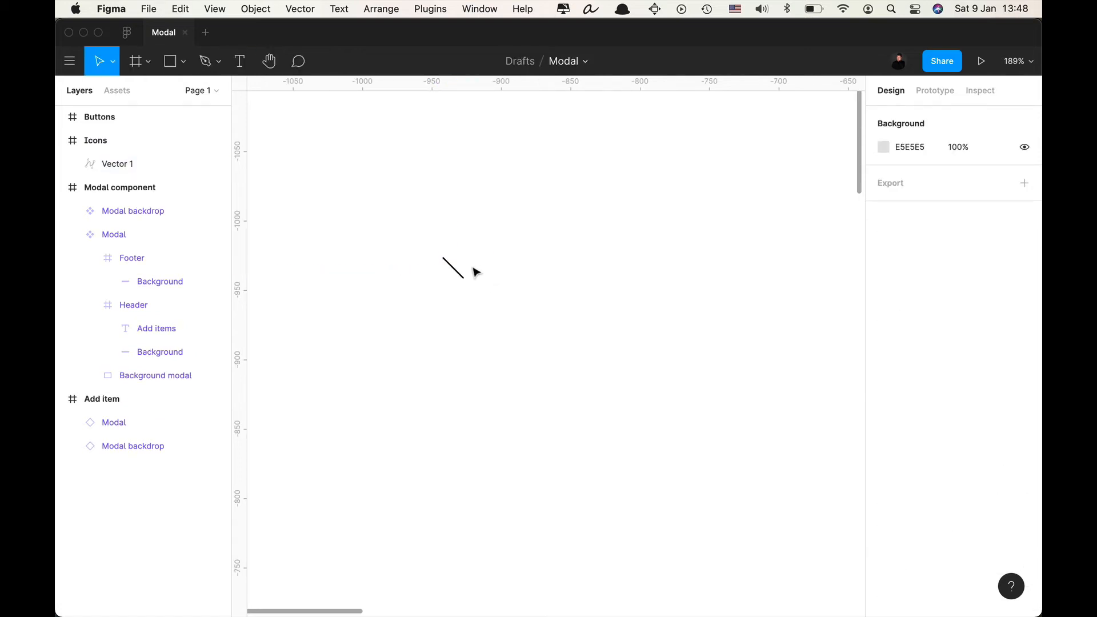
pyautogui.press('cmd+v')
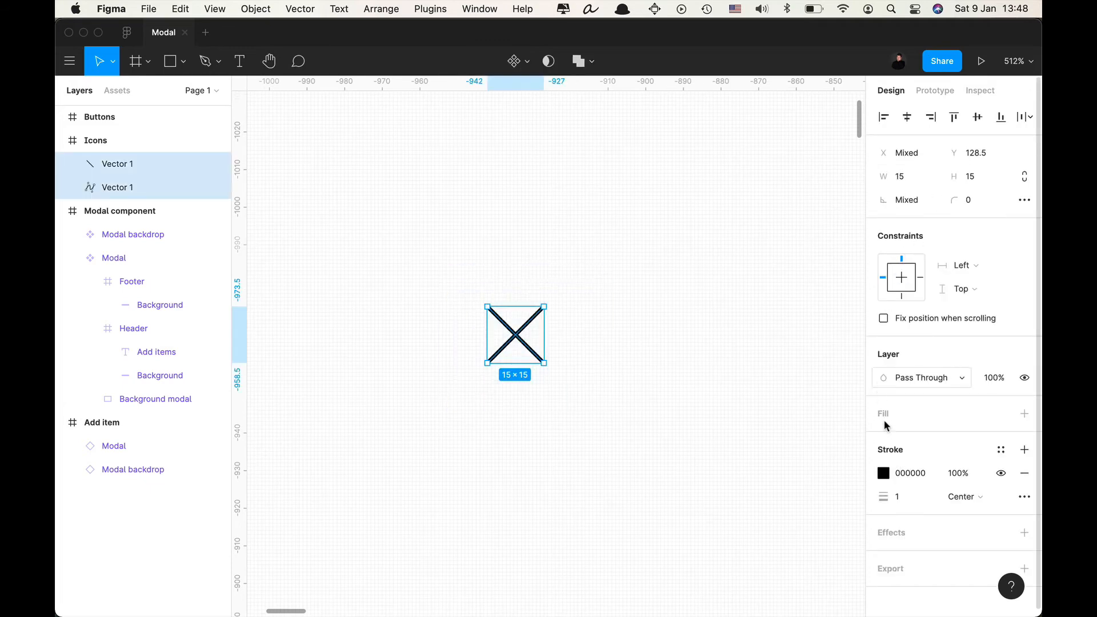
pyautogui.click(645, 340)
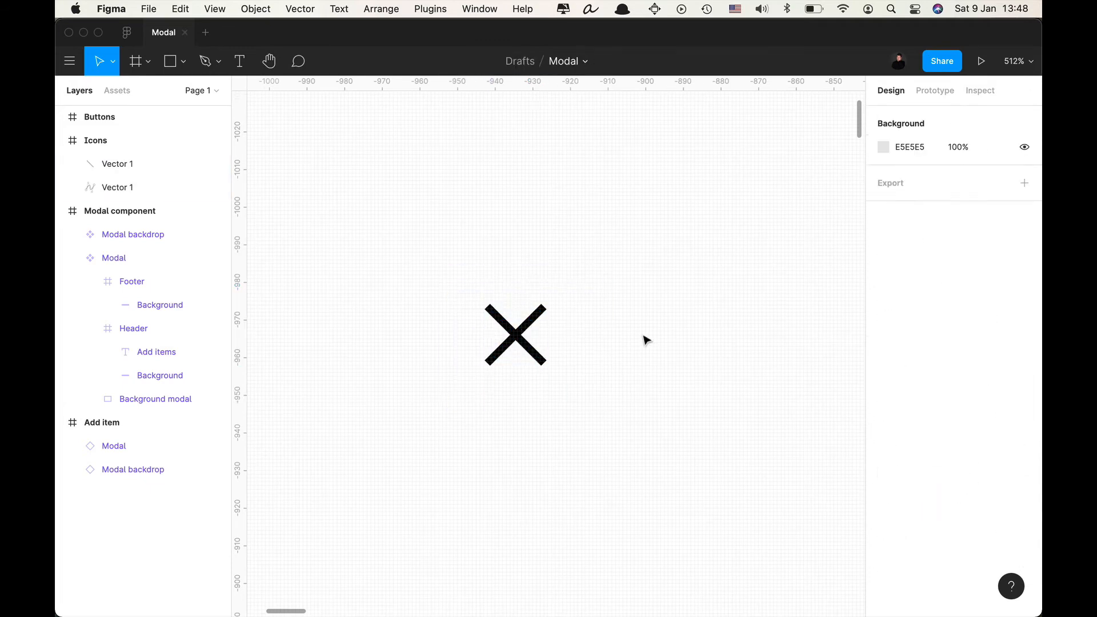
pyautogui.click(515, 335)
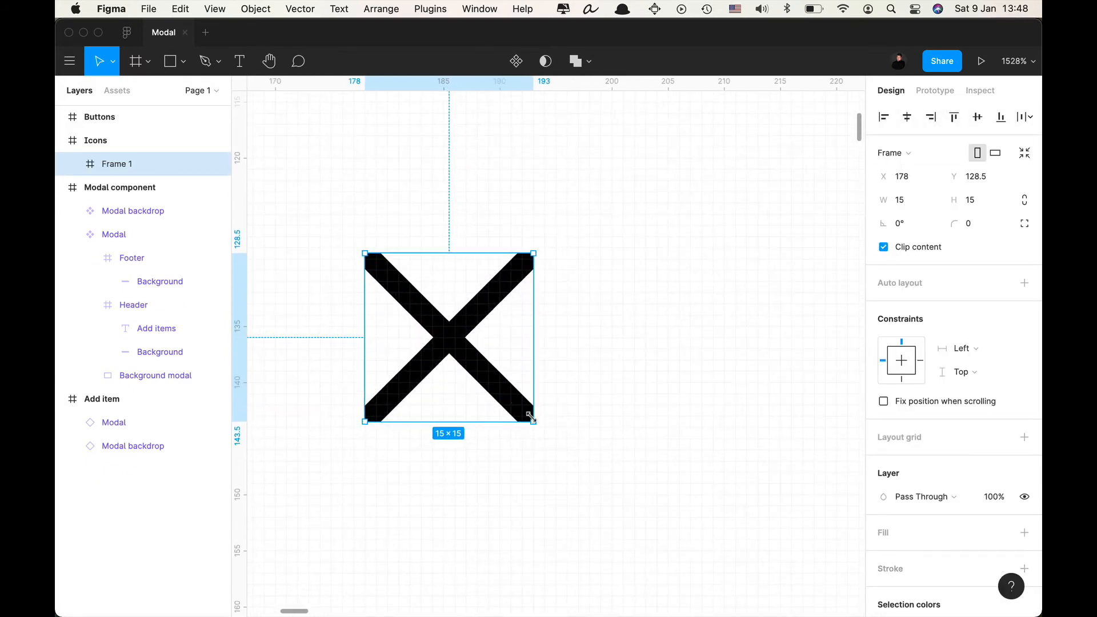
# Enlarge the icon frame to 24×24 and name it close.
pyautogui.moveTo(531, 418); pyautogui.dragTo(544, 429)
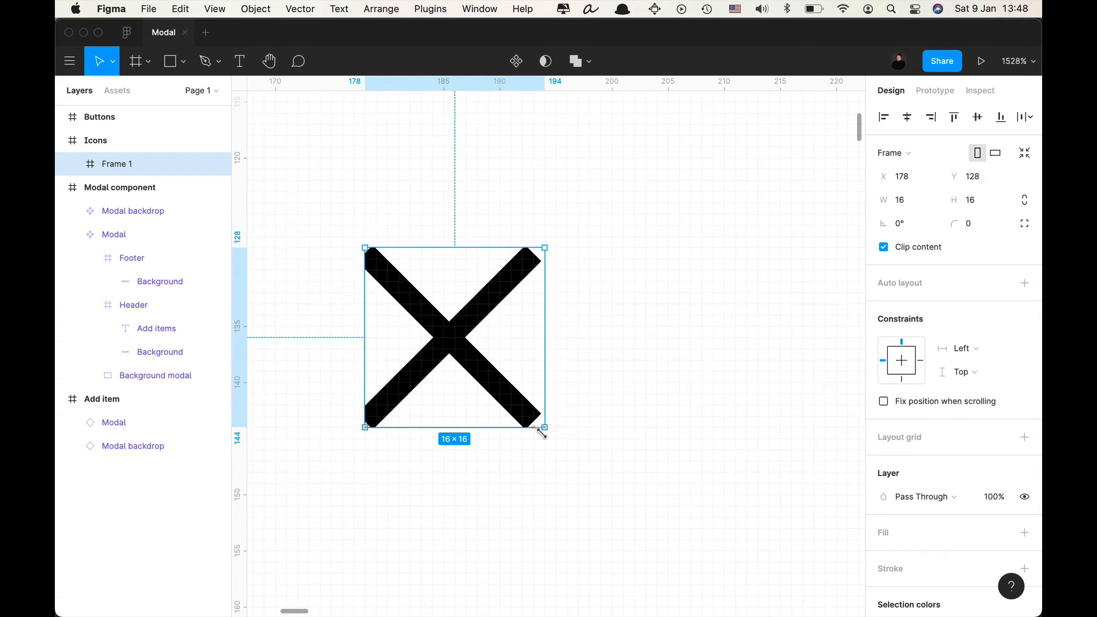
pyautogui.moveTo(544, 426); pyautogui.dragTo(633, 517)
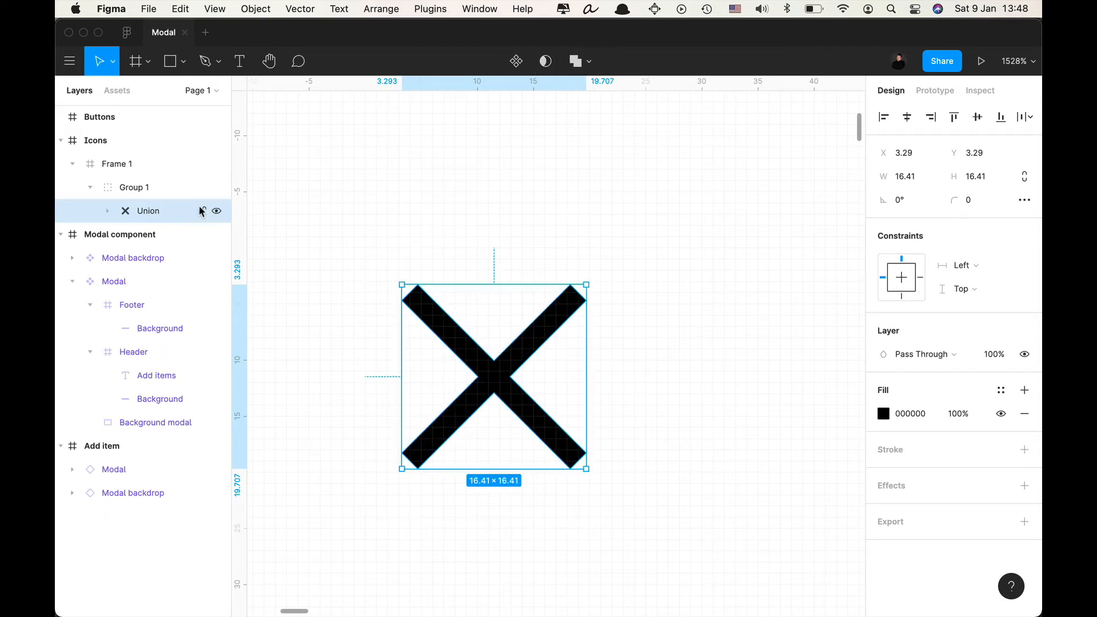
pyautogui.click(116, 164)
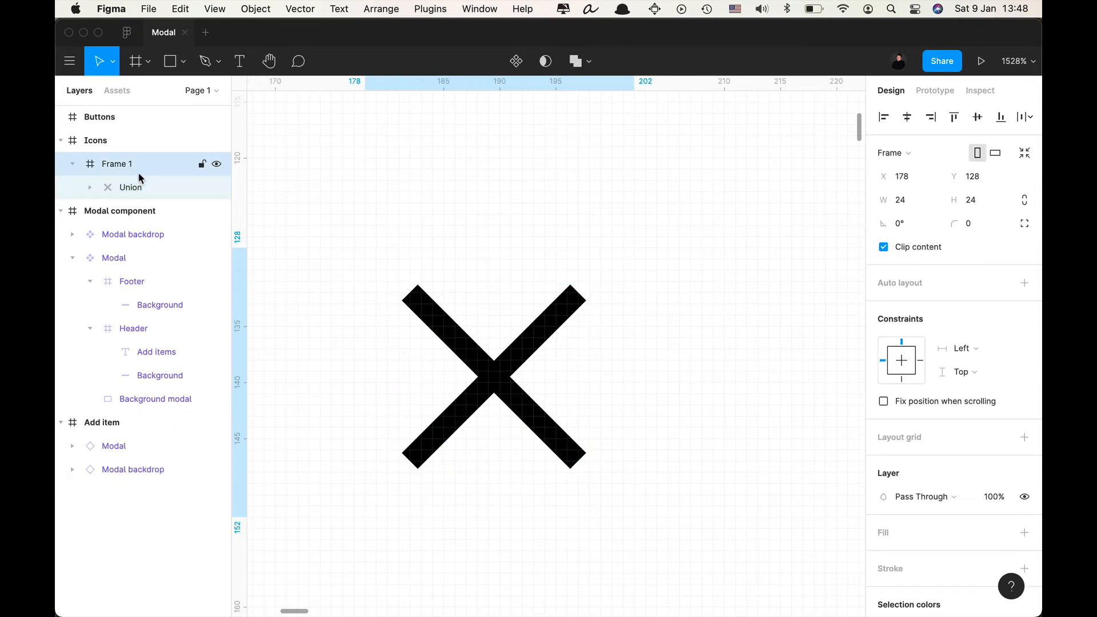
pyautogui.write('close')
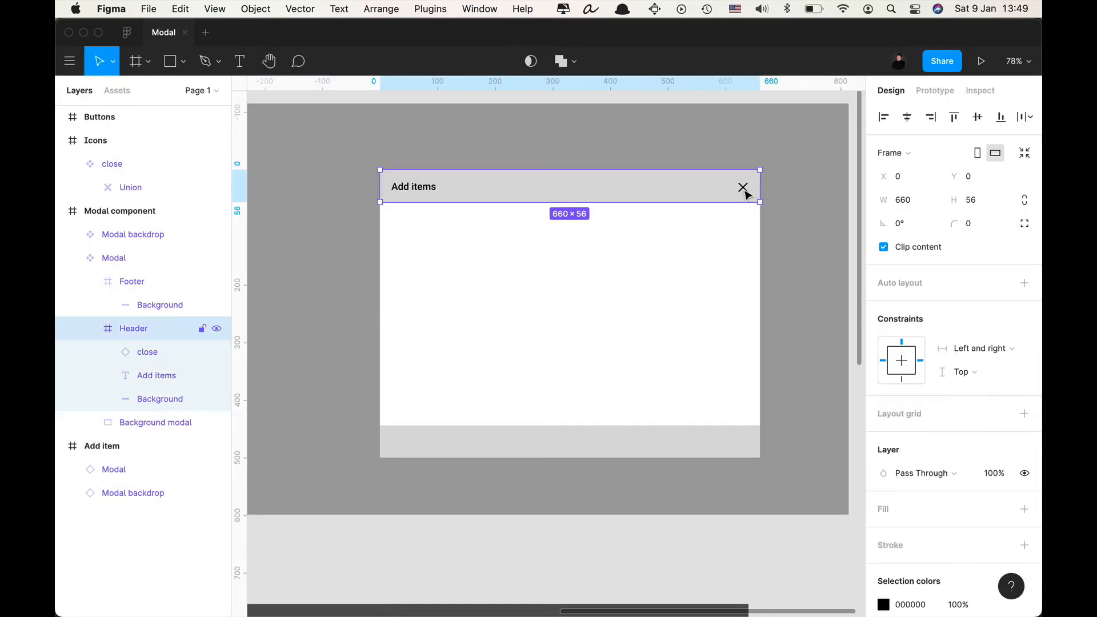
# Constrain the header close icon and narrow the Add item modal instance to 563×500.
pyautogui.click(147, 352)
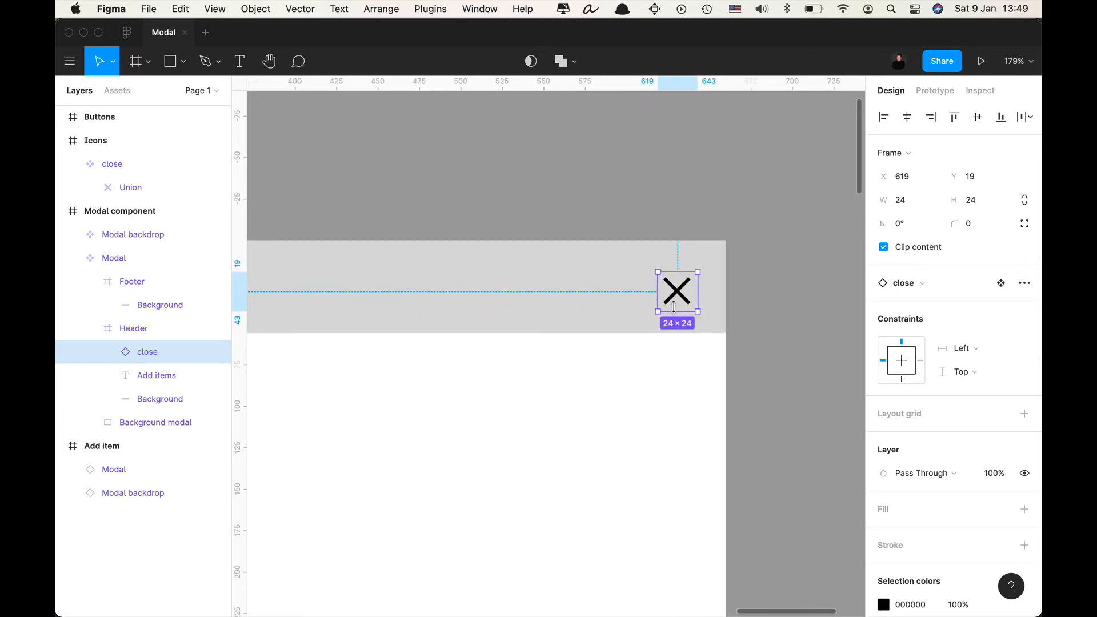
pyautogui.click(965, 348)
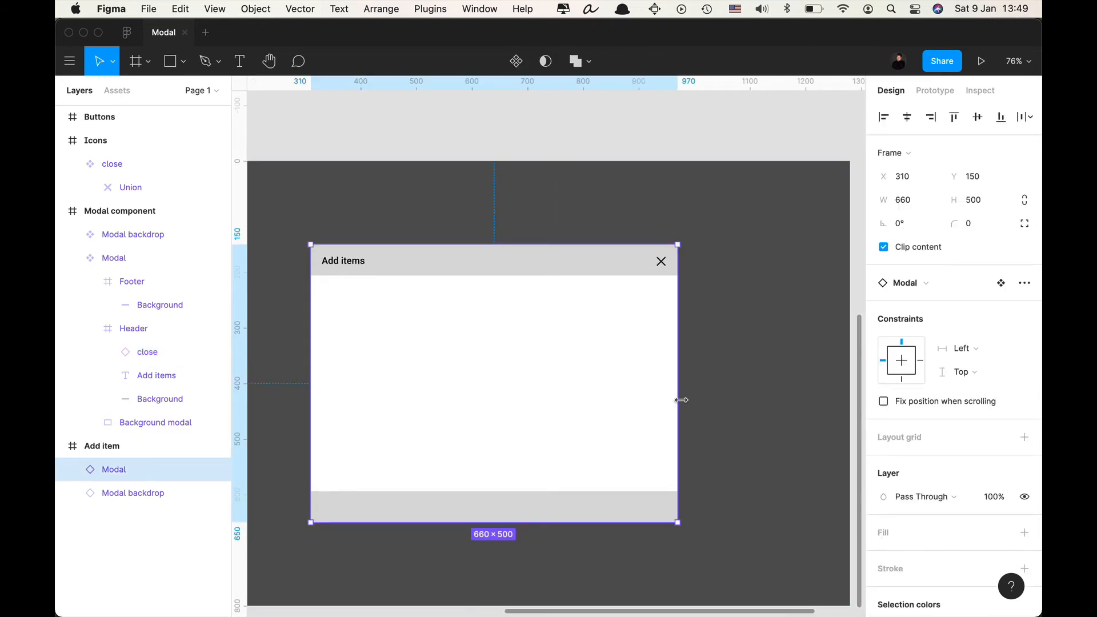
pyautogui.moveTo(677, 400); pyautogui.dragTo(623, 414)
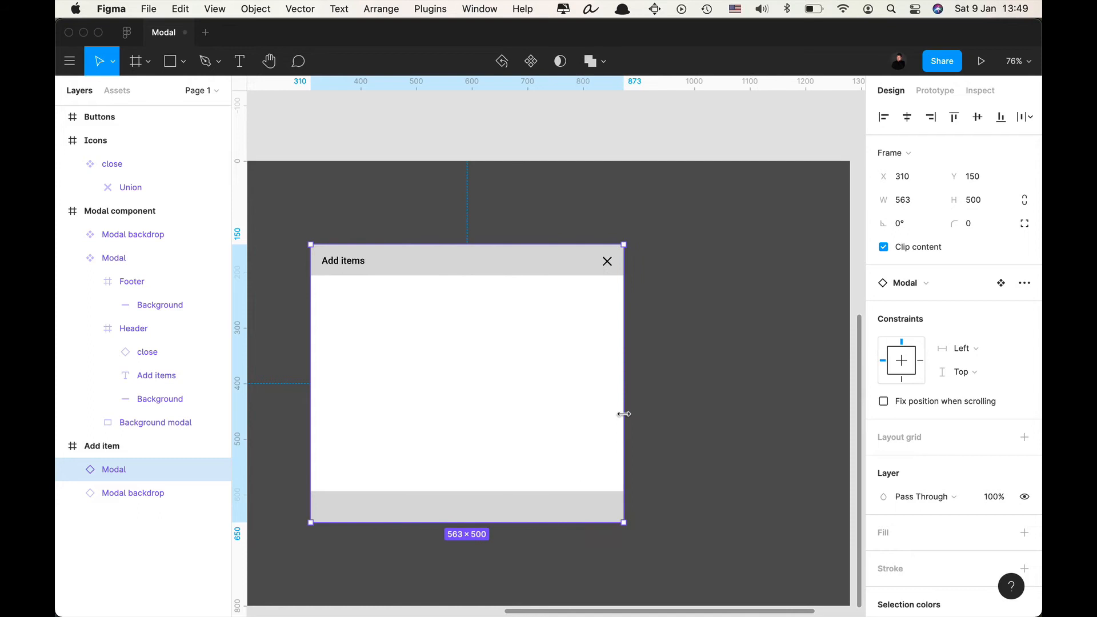
pyautogui.moveTo(622, 414); pyautogui.dragTo(675, 414)
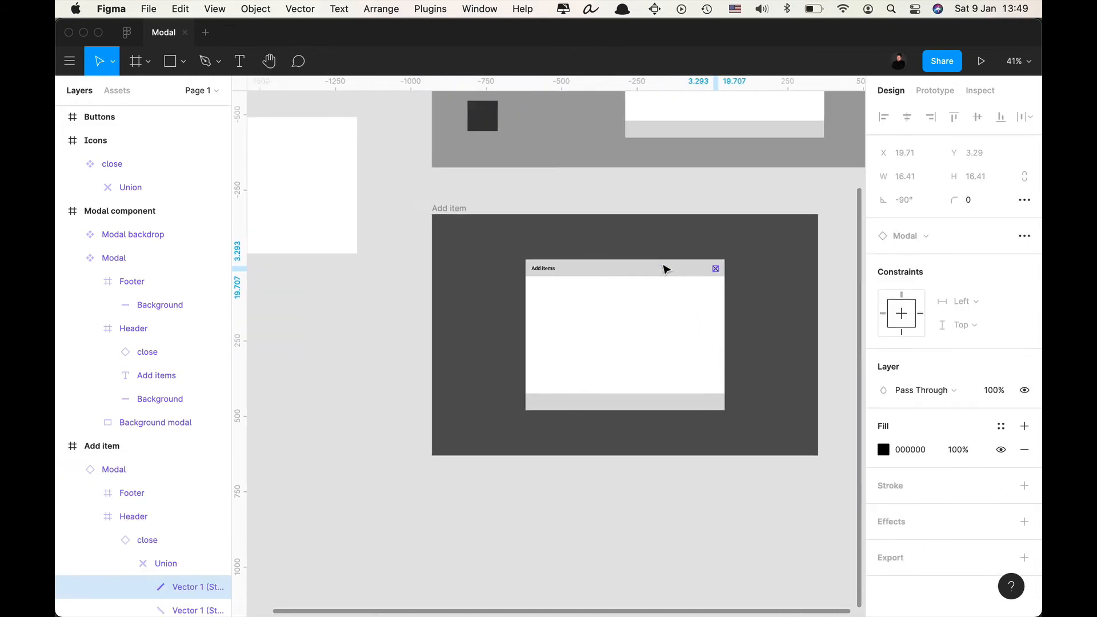
pyautogui.click(100, 116)
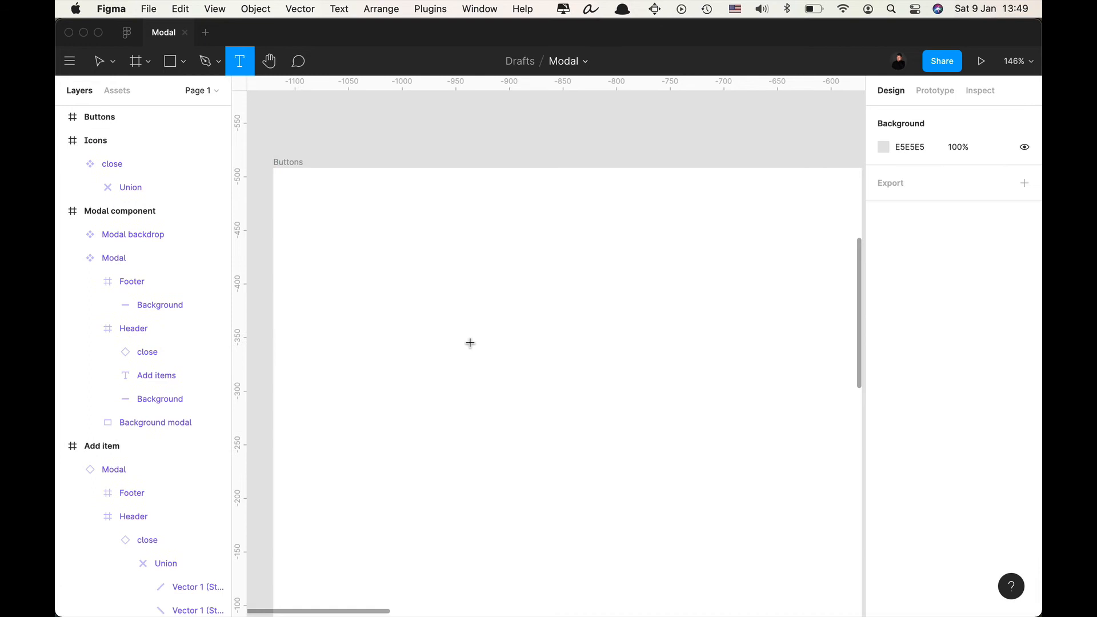
# Add a 'Button label' text, wrap it in an auto-layout frame and give the frame a grey fill.
pyautogui.write('Butto')
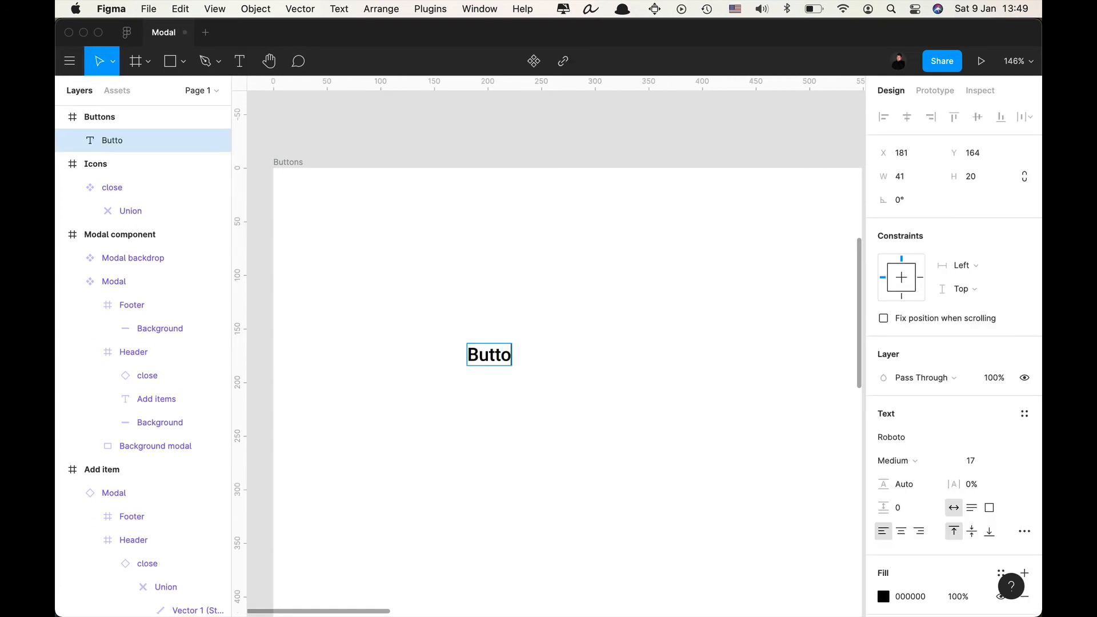
pyautogui.write('Button label')
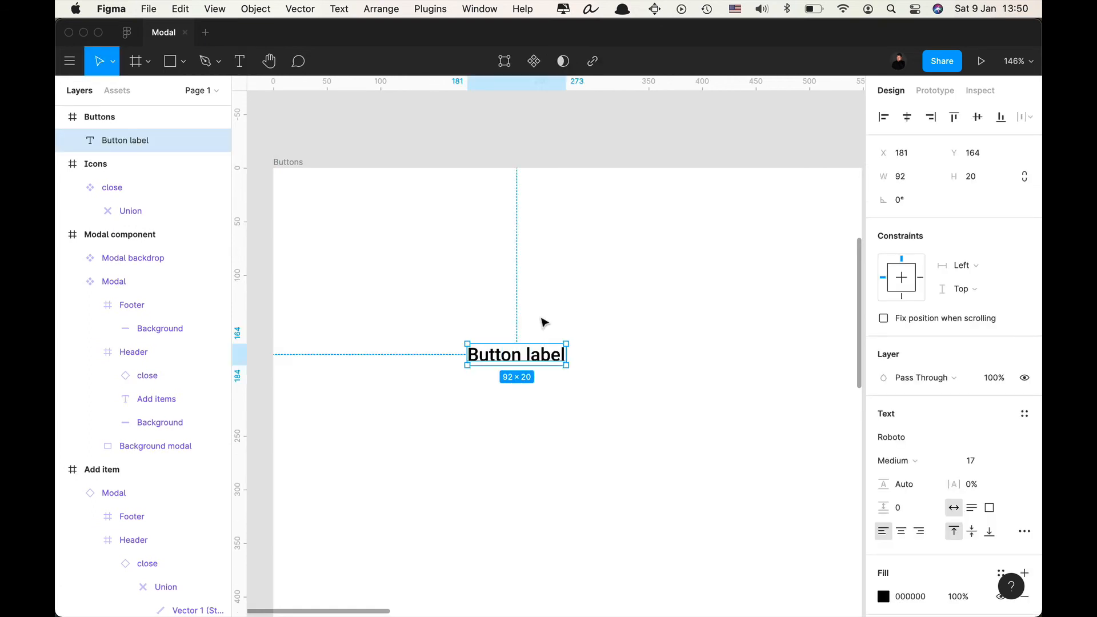
pyautogui.moveTo(731, 342)
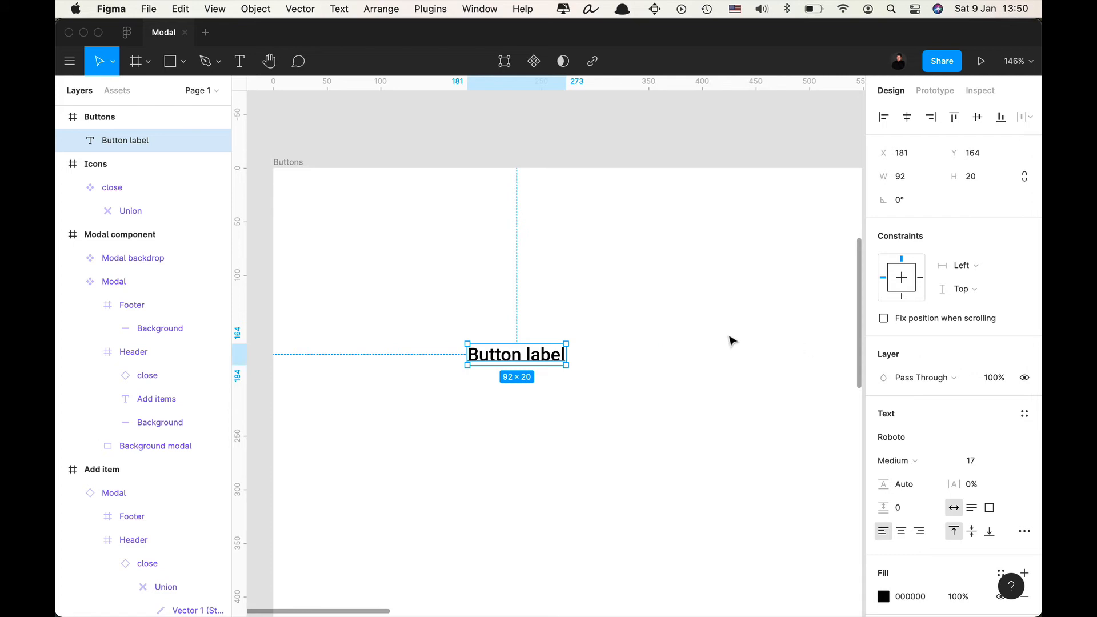
pyautogui.press('shift+a')
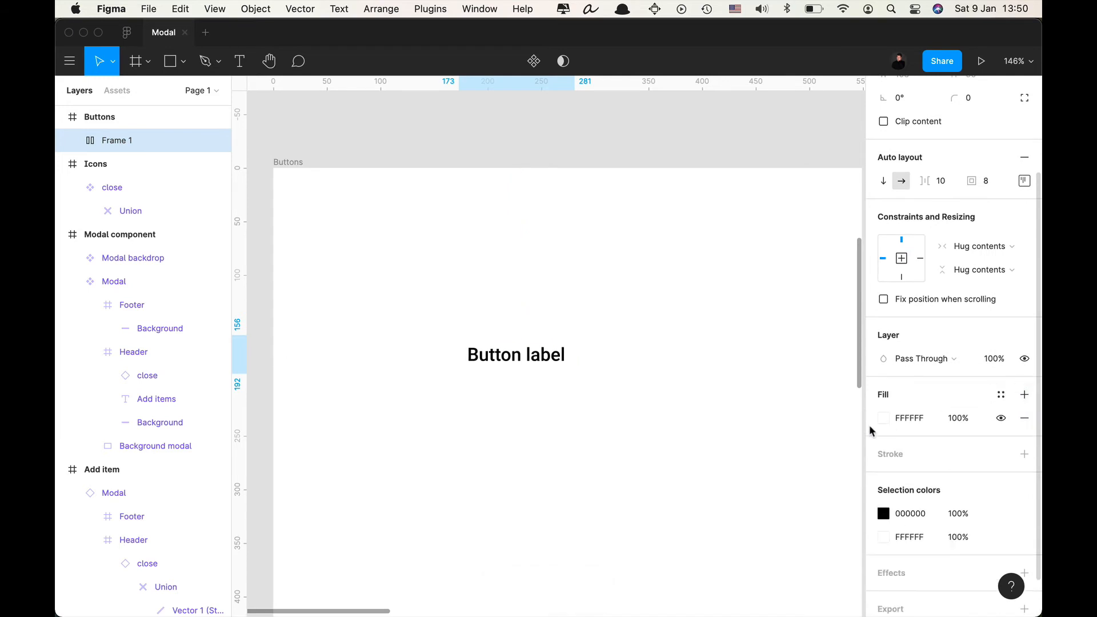
pyautogui.click(883, 418)
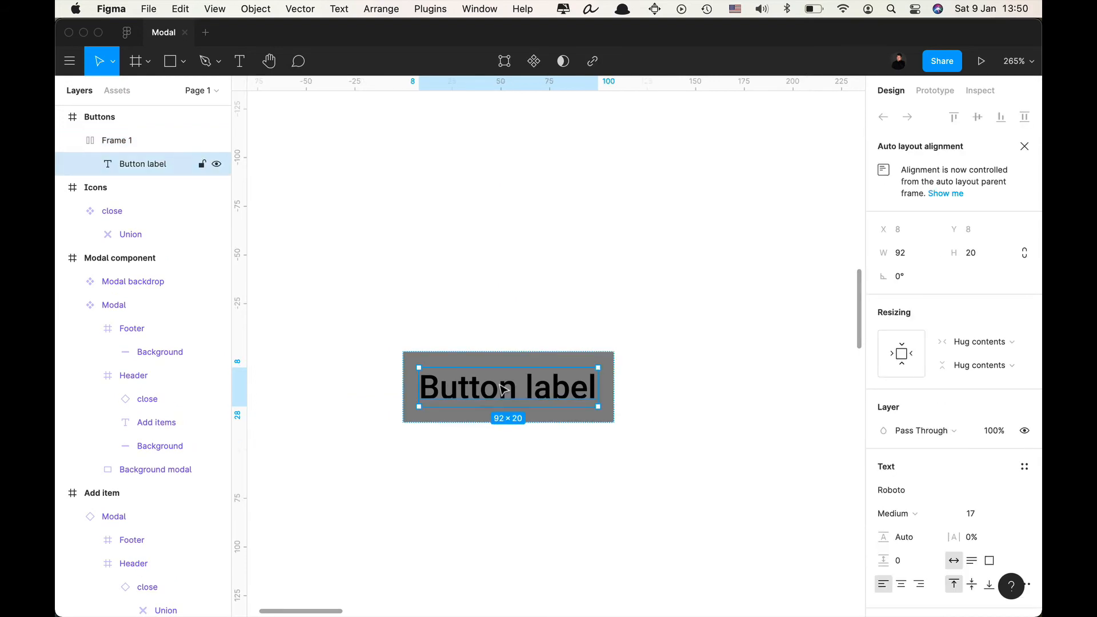
# Set the label to Regular 16px text with a 20 line height.
pyautogui.click(978, 513)
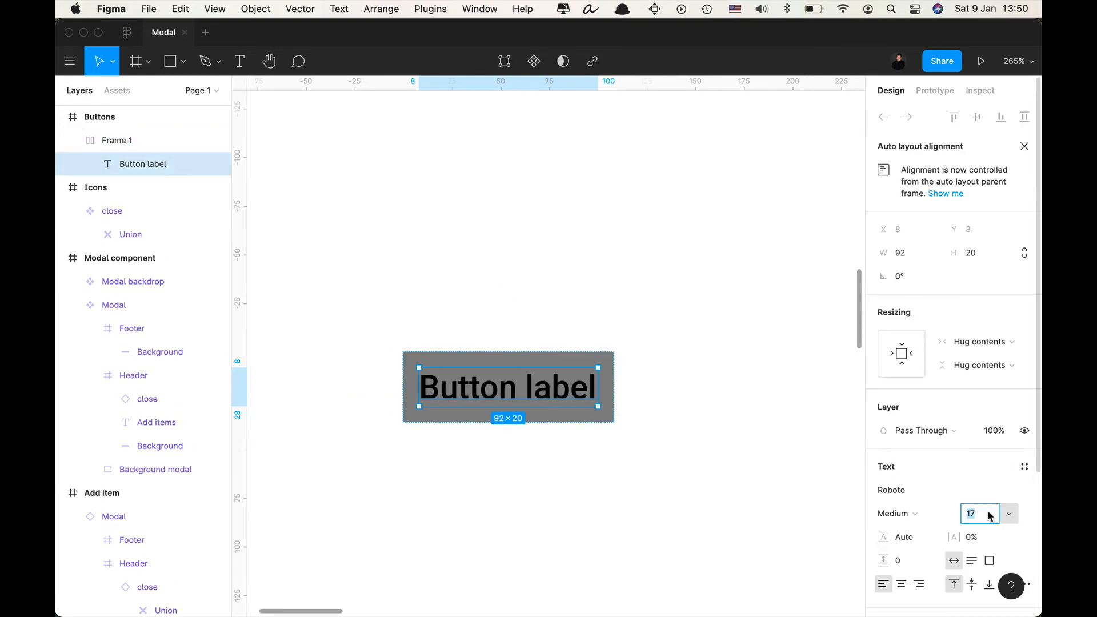
pyautogui.click(898, 513)
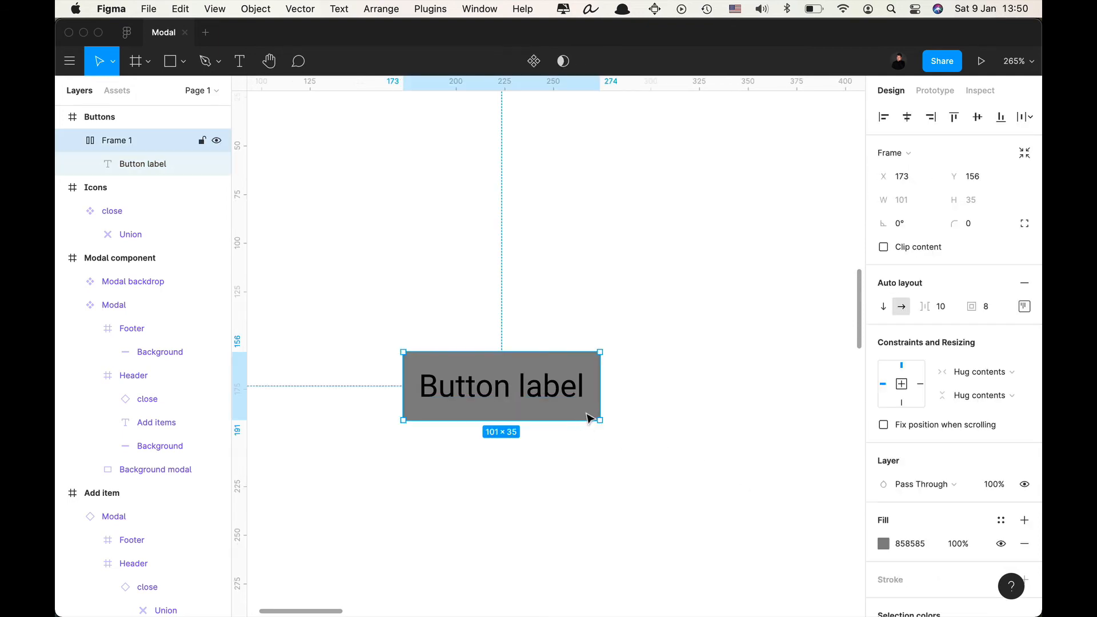
pyautogui.moveTo(969, 203)
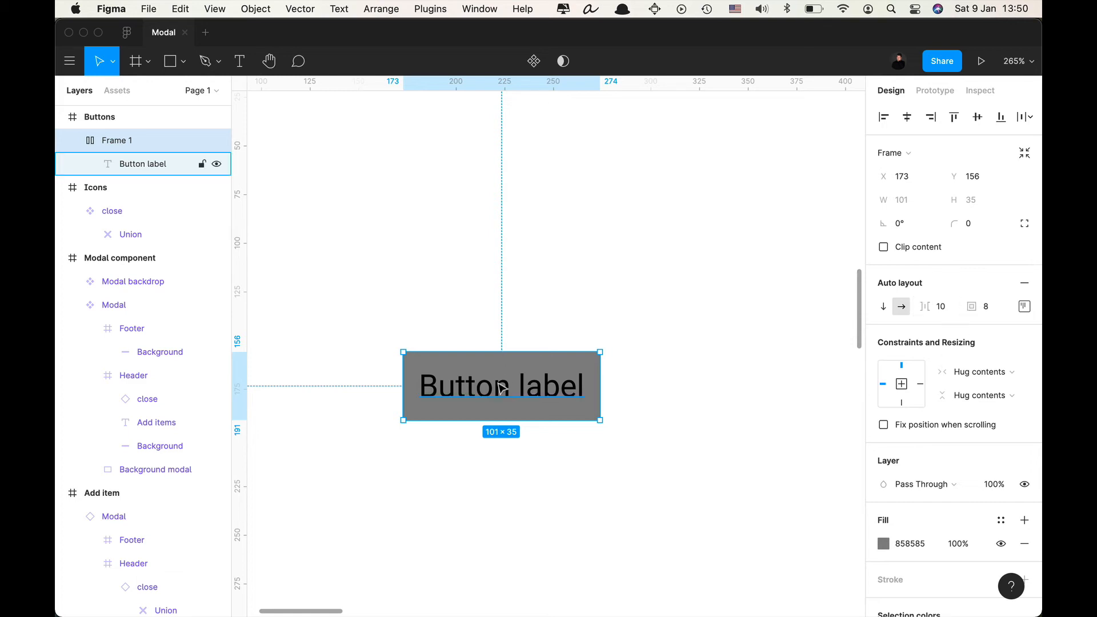
pyautogui.doubleClick(501, 385)
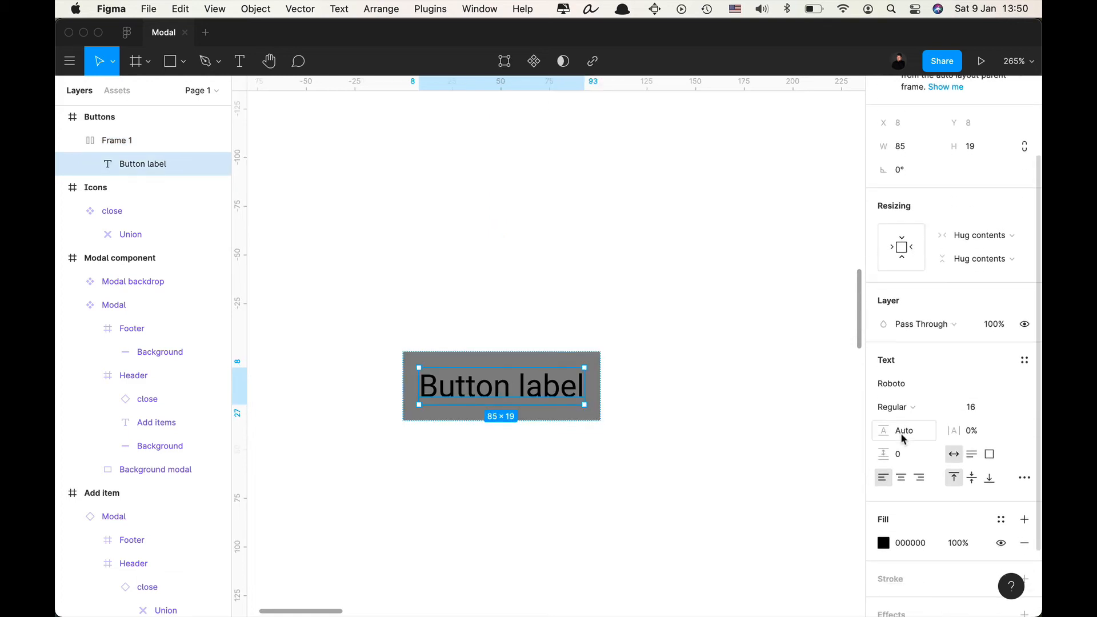
pyautogui.moveTo(898, 453)
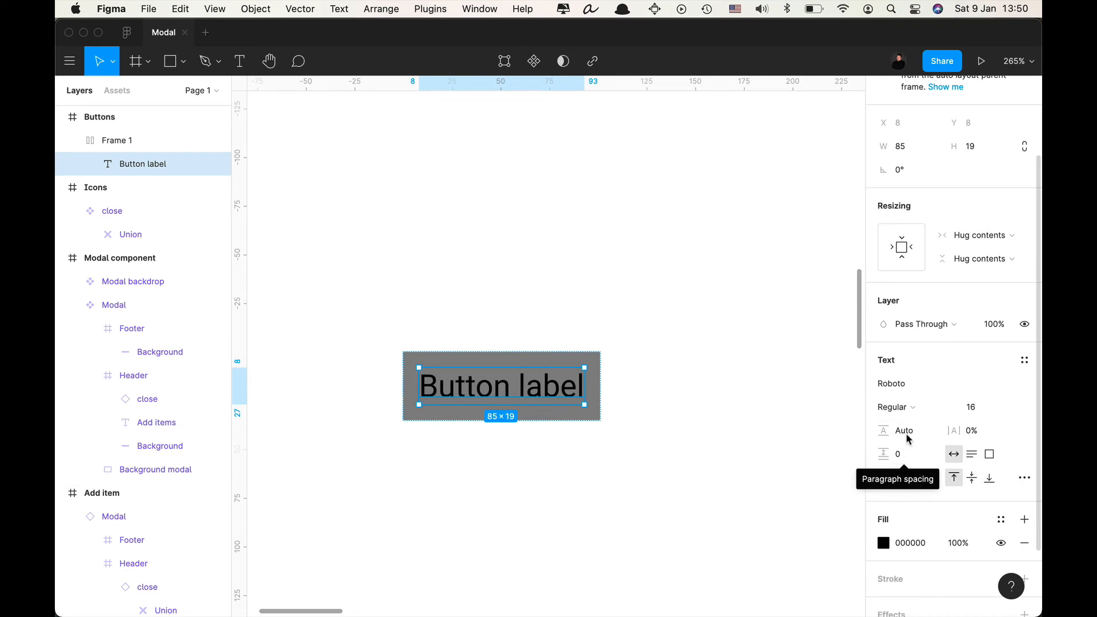
pyautogui.click(903, 431)
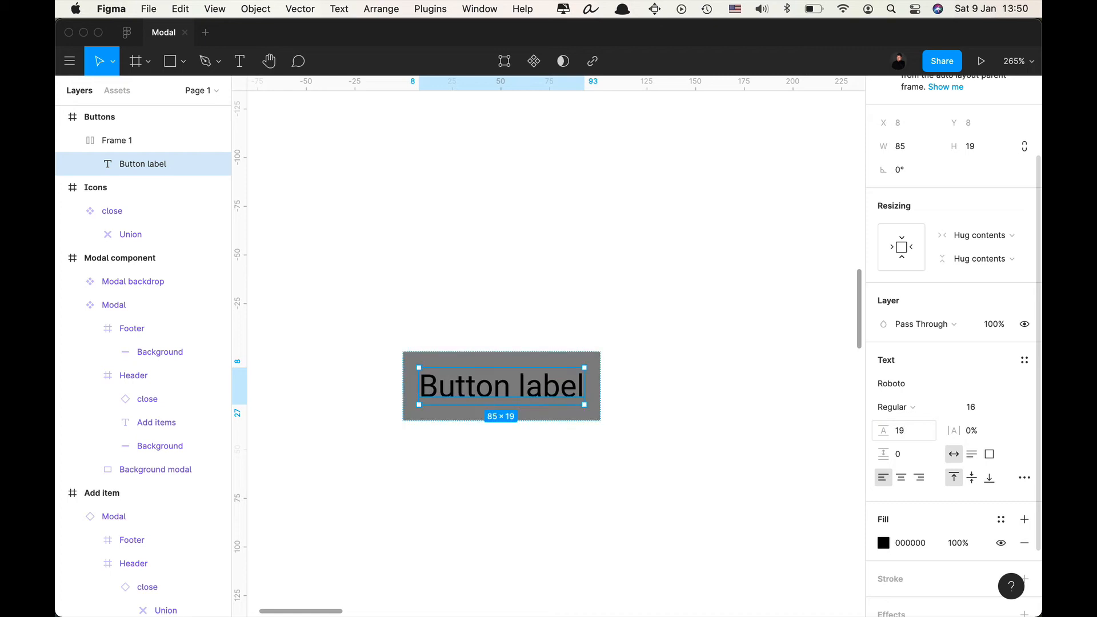
pyautogui.write('20')
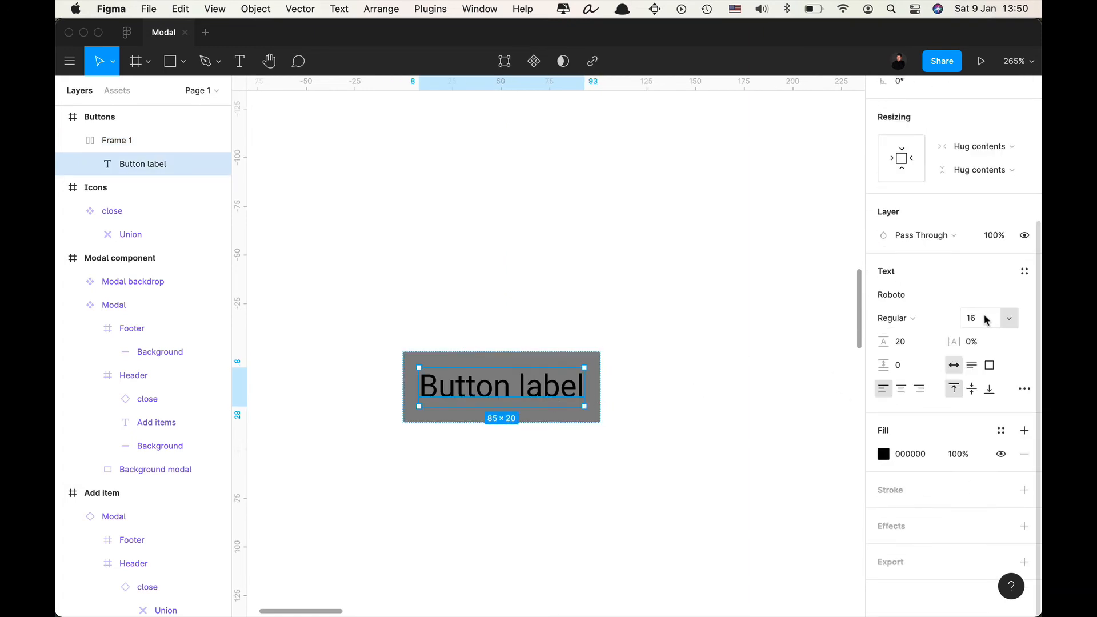
pyautogui.click(735, 384)
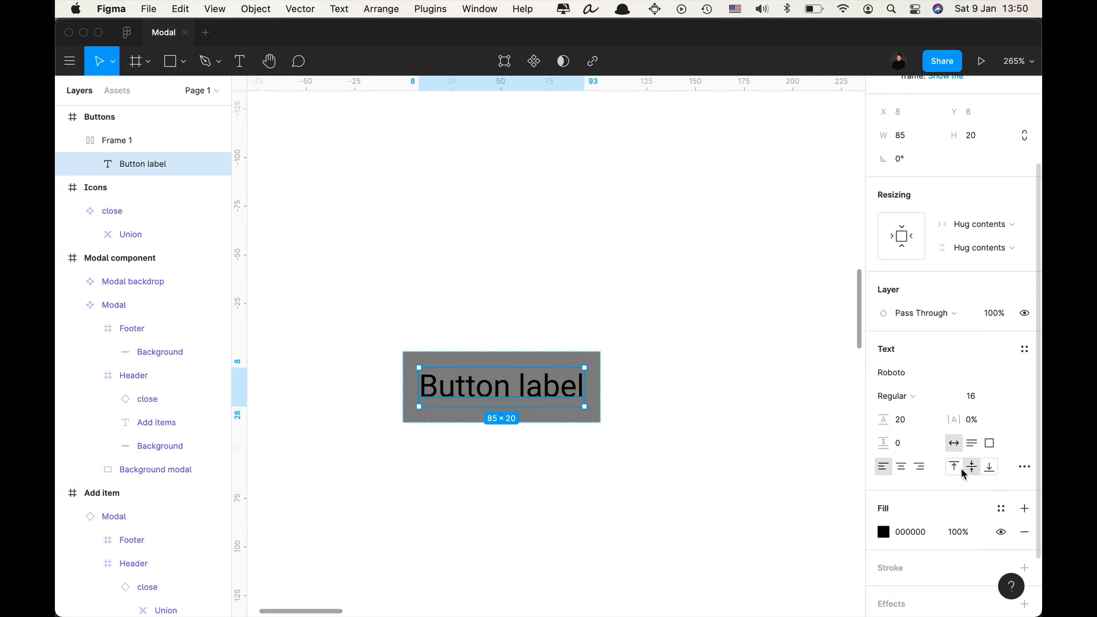
# Give the button frame a 2px corner radius and horizontal padding, then duplicate it.
pyautogui.click(117, 140)
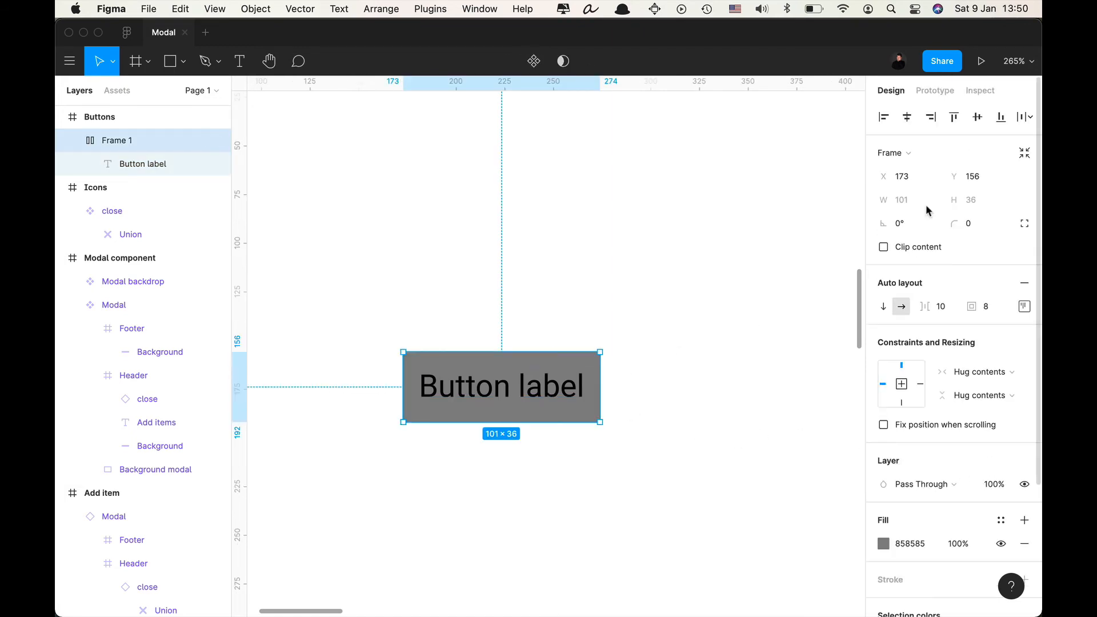
pyautogui.write('2')
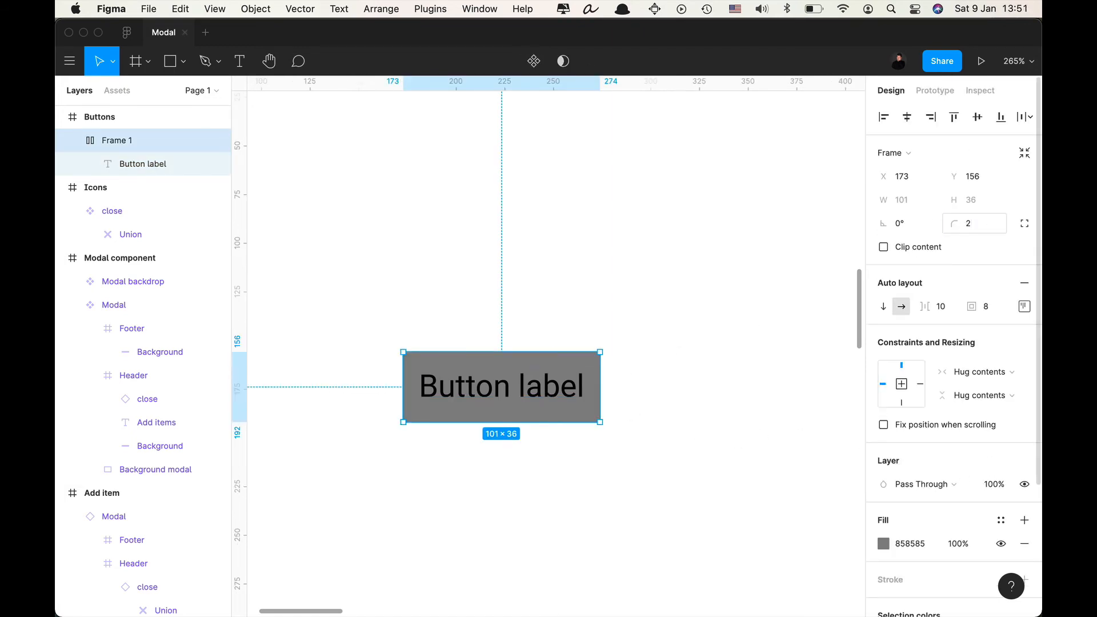
pyautogui.click(1023, 306)
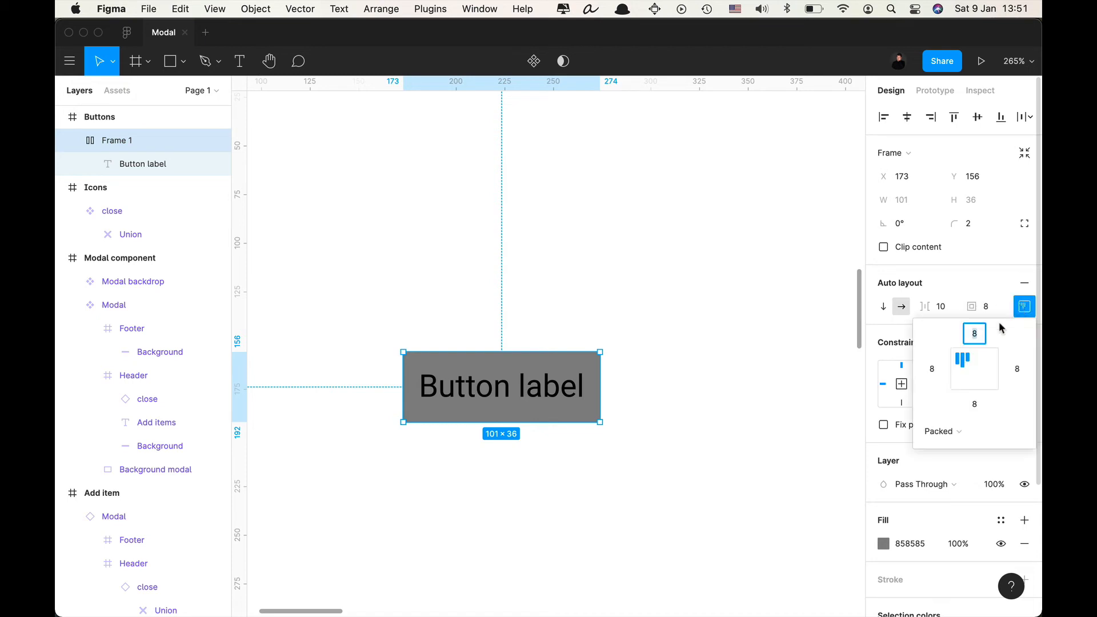
pyautogui.click(931, 369)
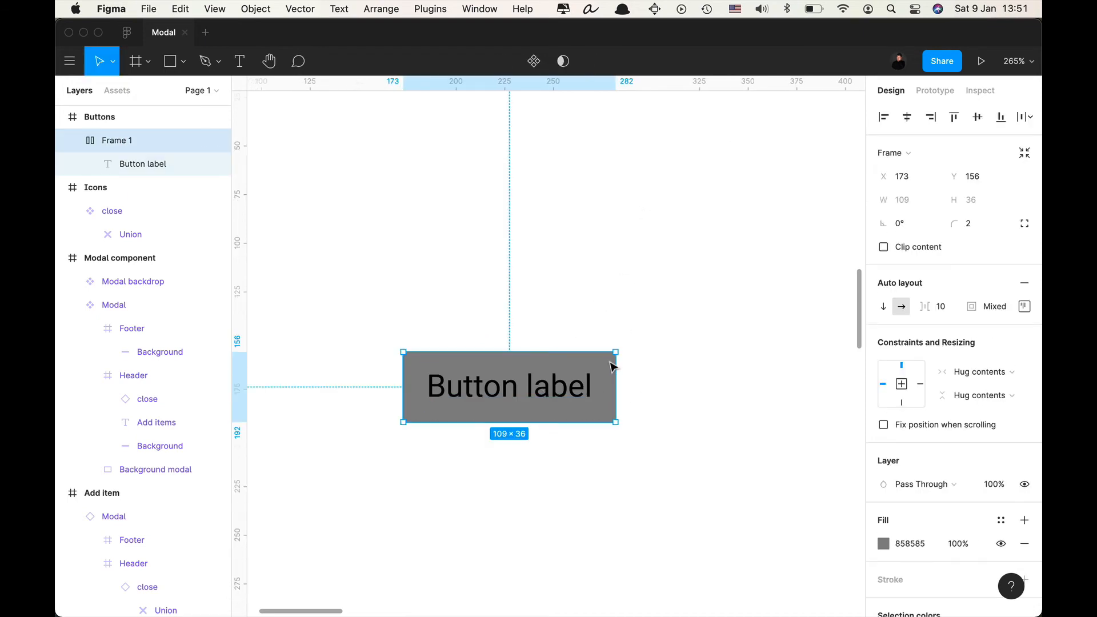
pyautogui.click(883, 544)
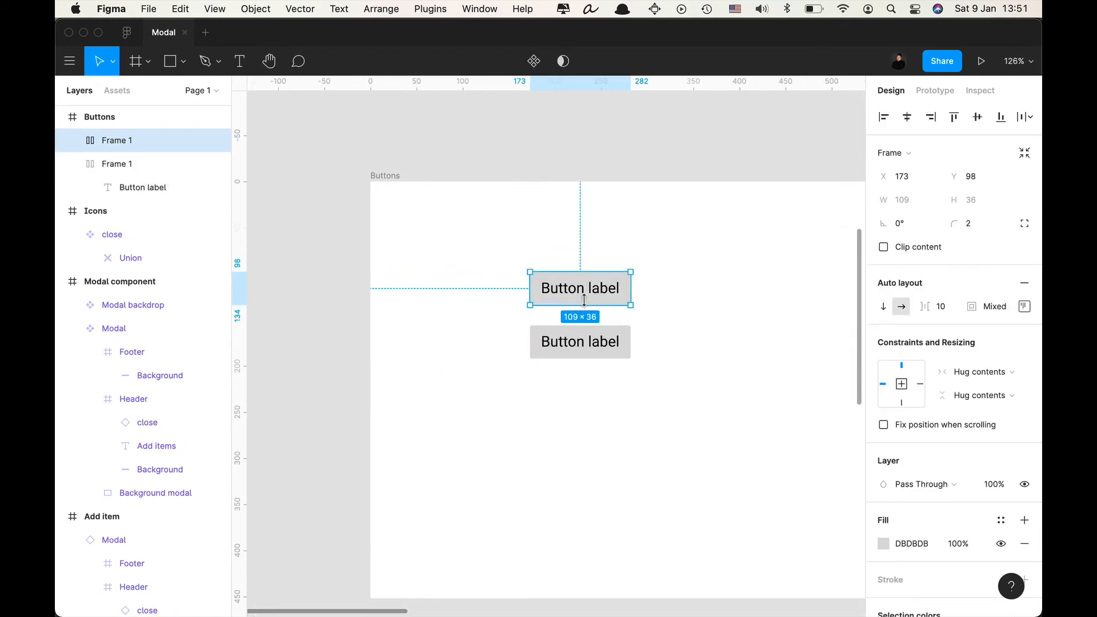
# Make the top button's fill blue and name the other button Secondary.
pyautogui.click(883, 544)
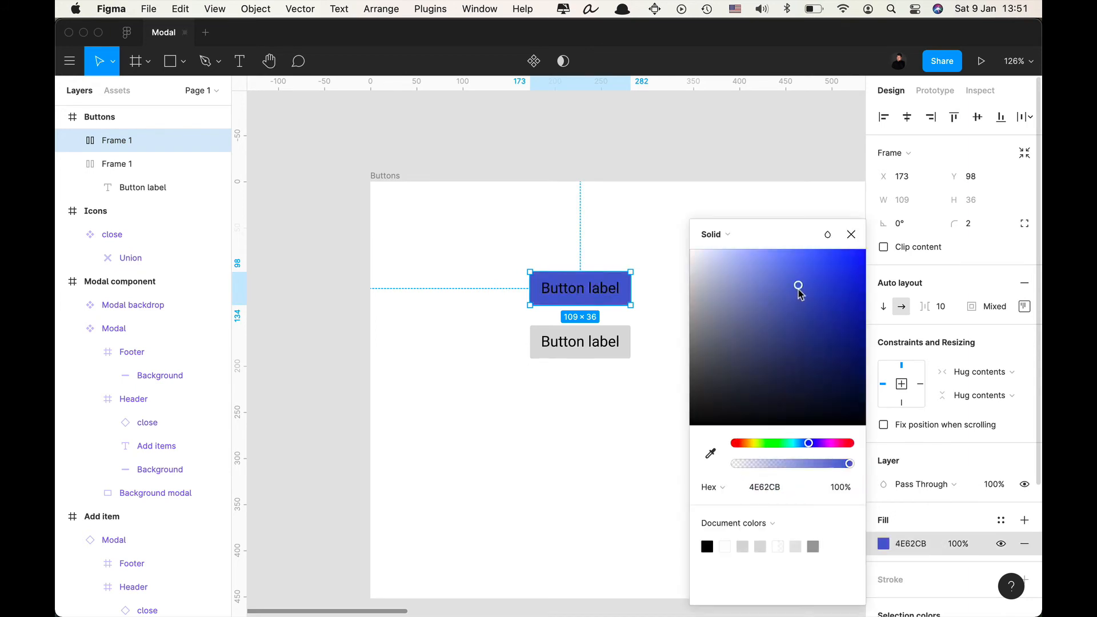
pyautogui.moveTo(797, 285); pyautogui.dragTo(810, 295)
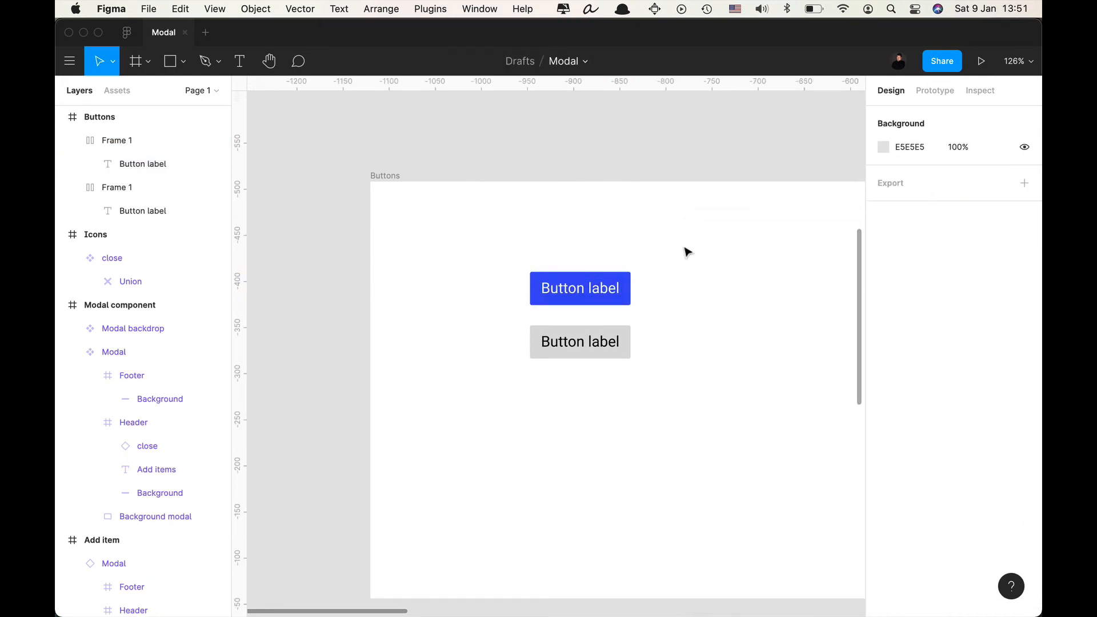
pyautogui.click(580, 288)
pyautogui.write('Primary')
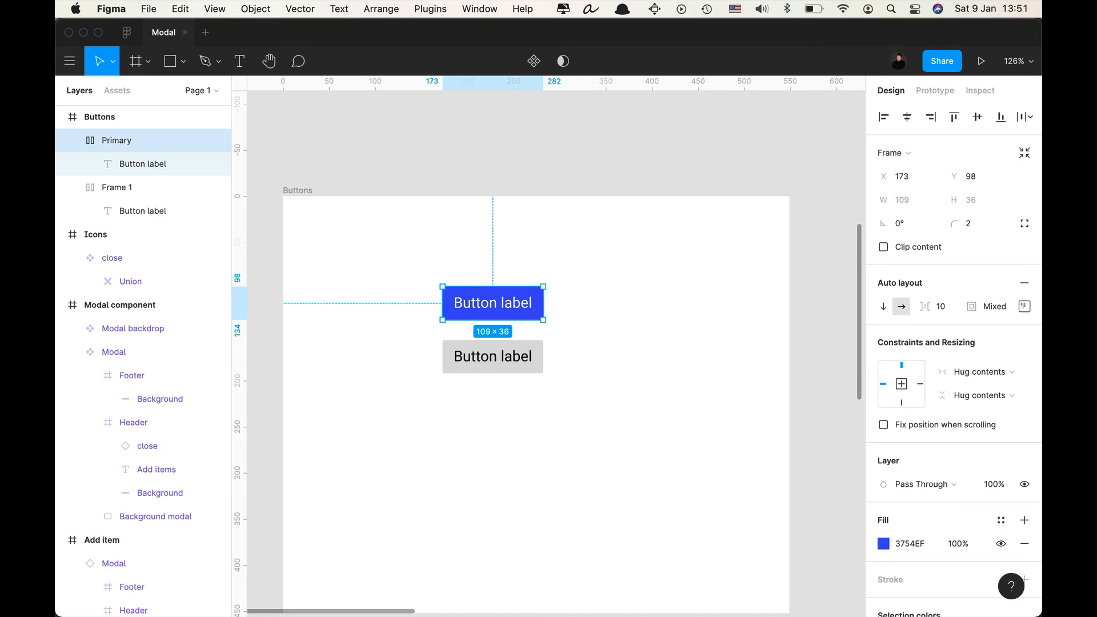
pyautogui.write('Secondary')
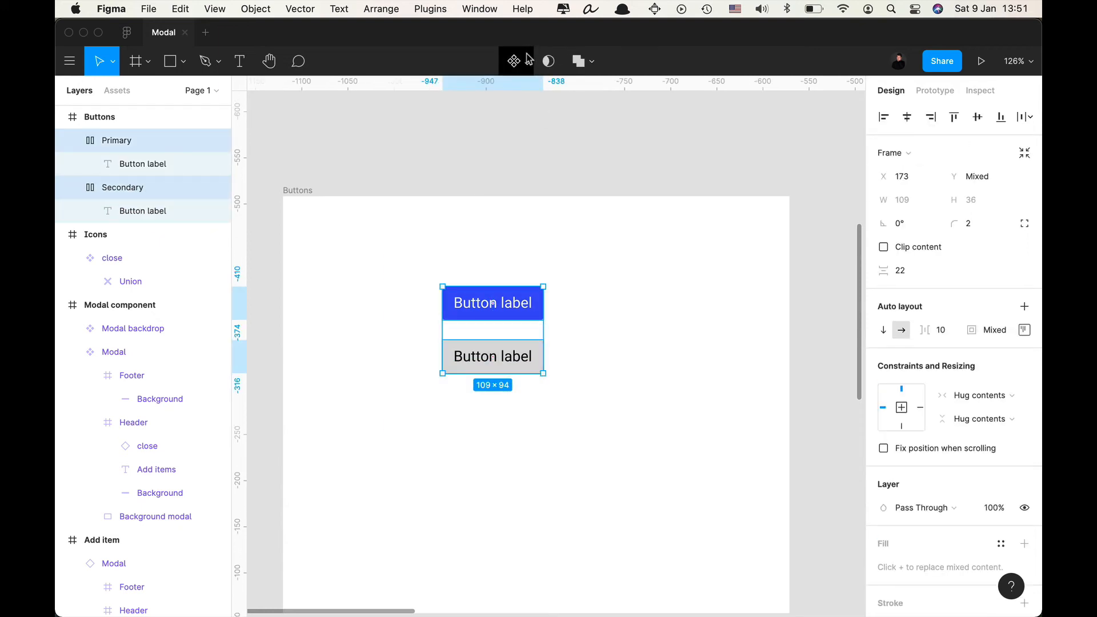
# Turn both buttons into components, combine them as variants and rename the set Button.
pyautogui.click(518, 61)
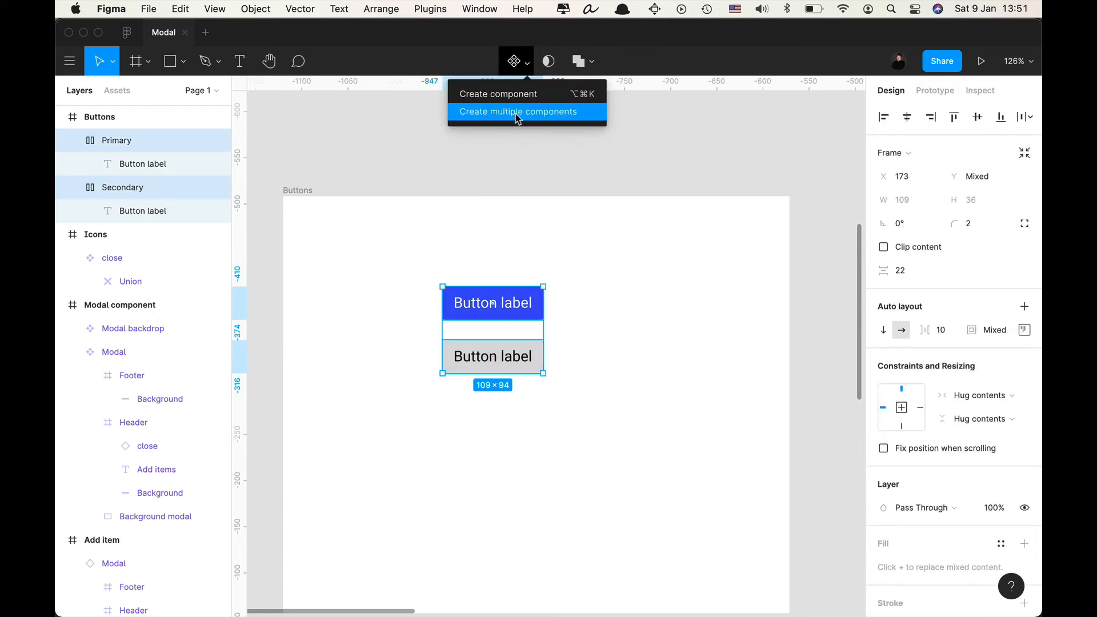
pyautogui.click(517, 111)
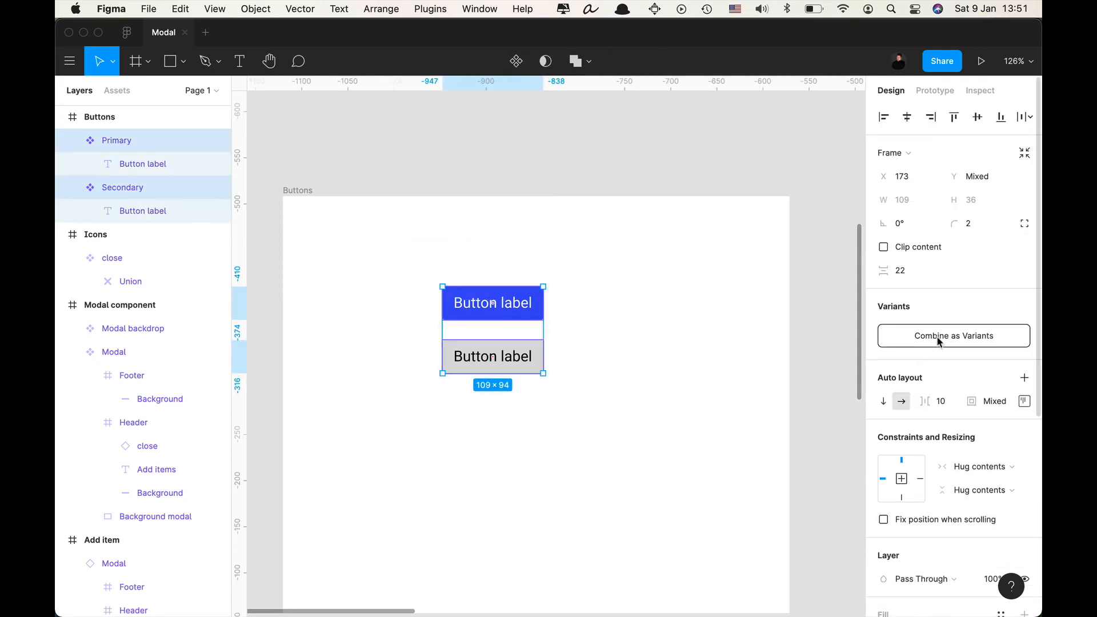
pyautogui.click(953, 336)
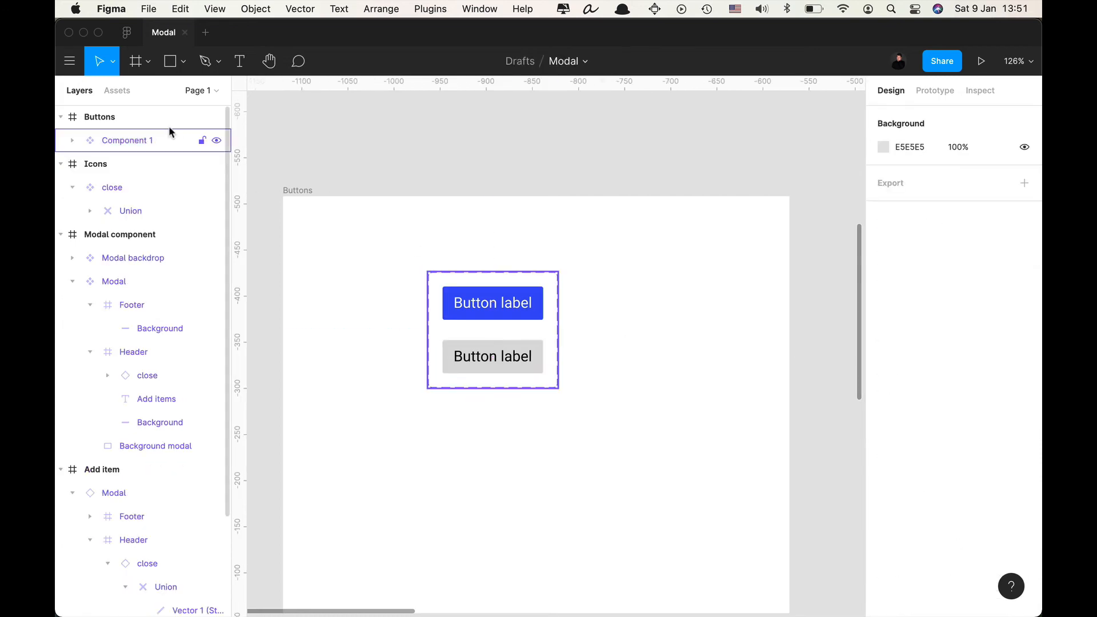
pyautogui.doubleClick(126, 140)
pyautogui.write('Button')
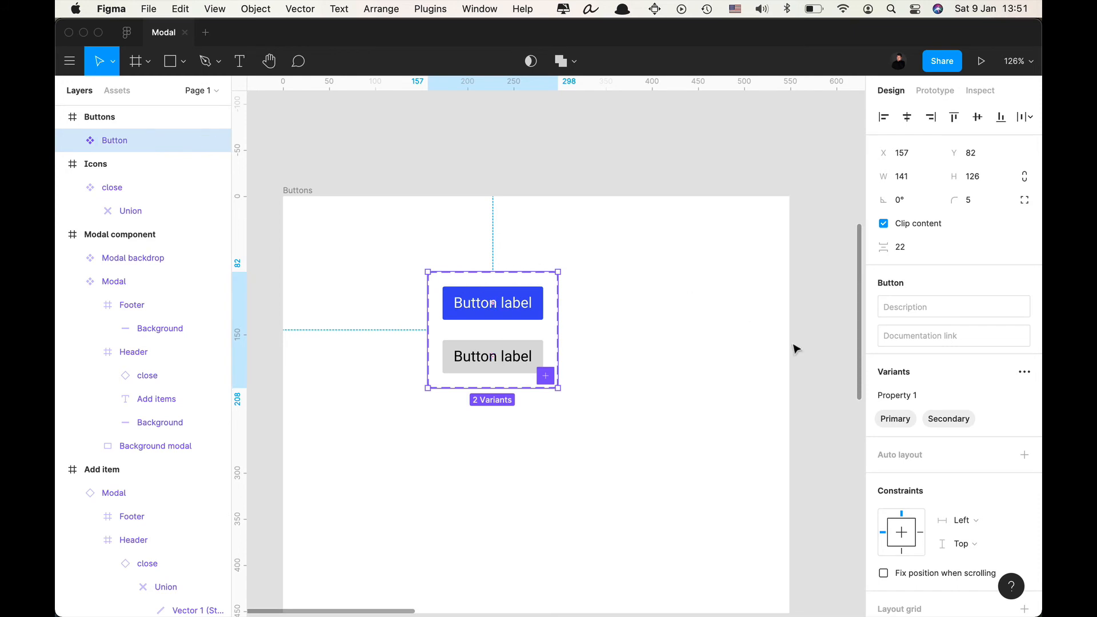
# Rename the variant property to Skin and place a Secondary button instance in the modal footer.
pyautogui.click(897, 395)
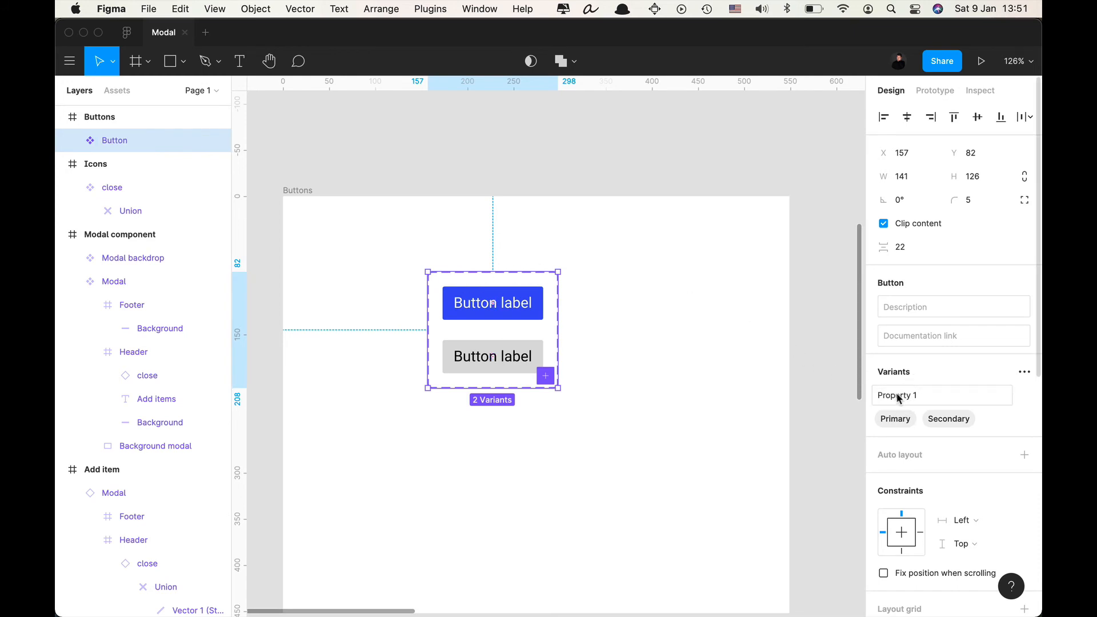
pyautogui.write('Skin')
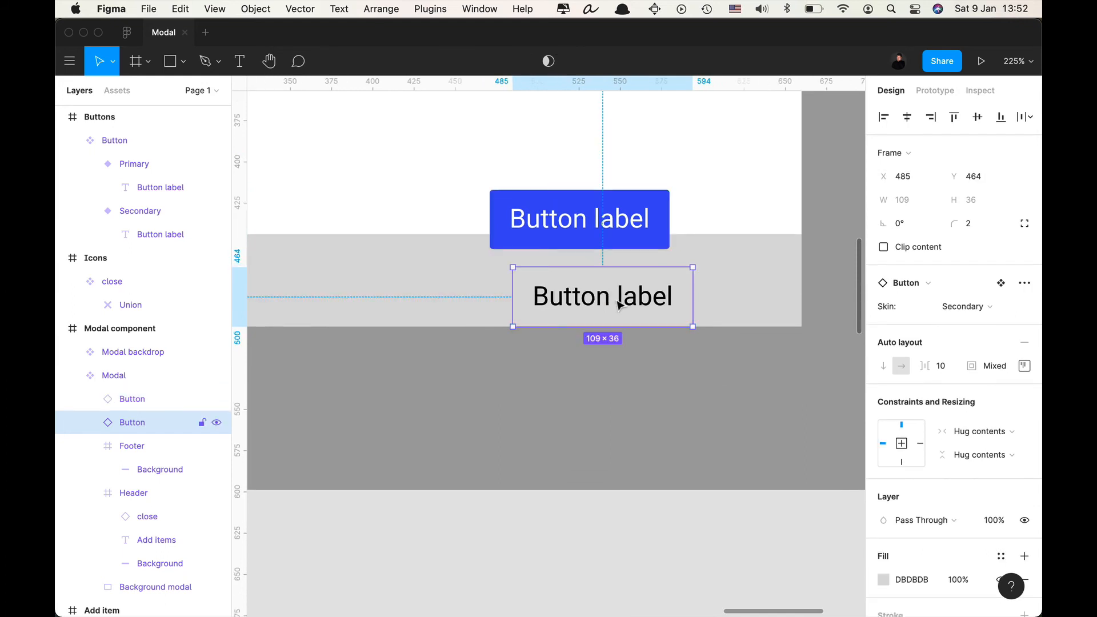
pyautogui.moveTo(602, 295); pyautogui.dragTo(449, 273)
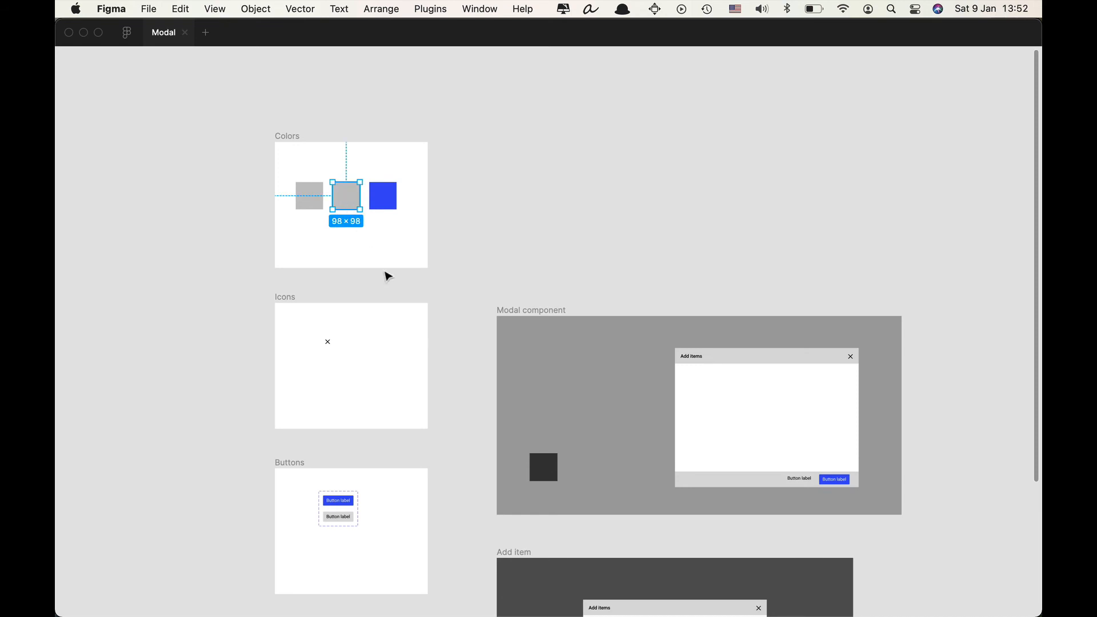
pyautogui.moveTo(442, 278)
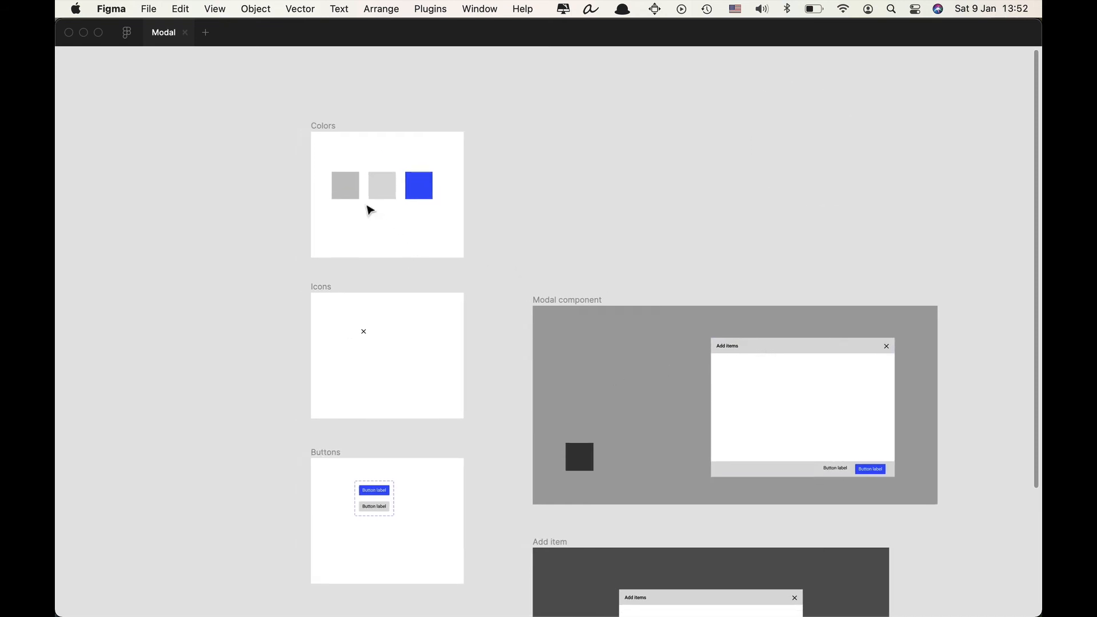
# Duplicate a swatch in the Colors frame and set its fill to the dark grey.
pyautogui.click(386, 194)
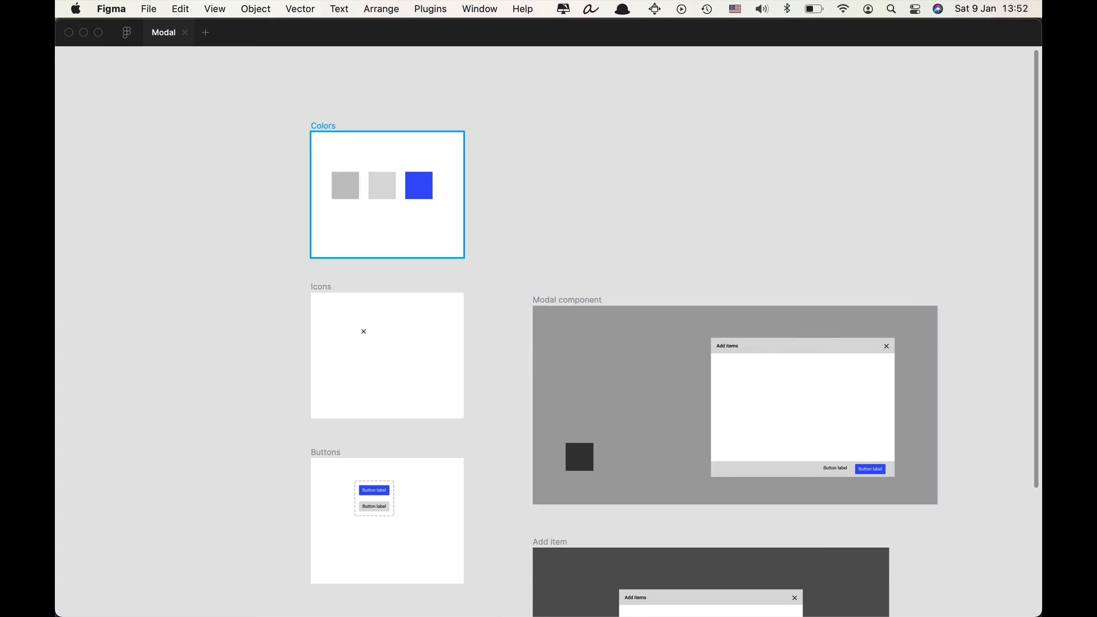
pyautogui.click(345, 185)
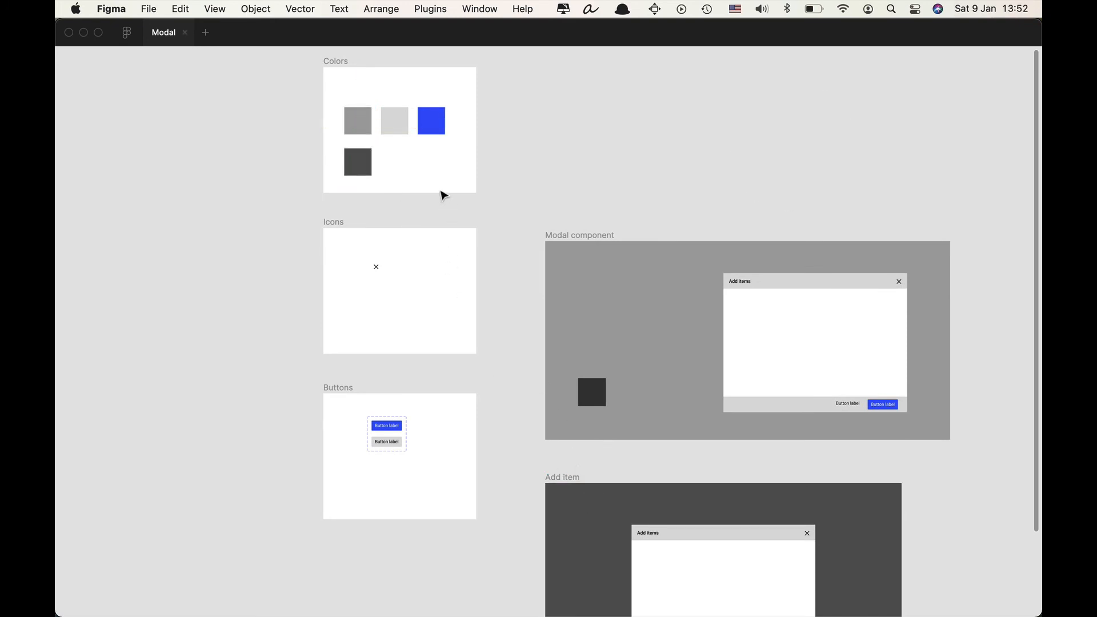
pyautogui.scroll(-3)
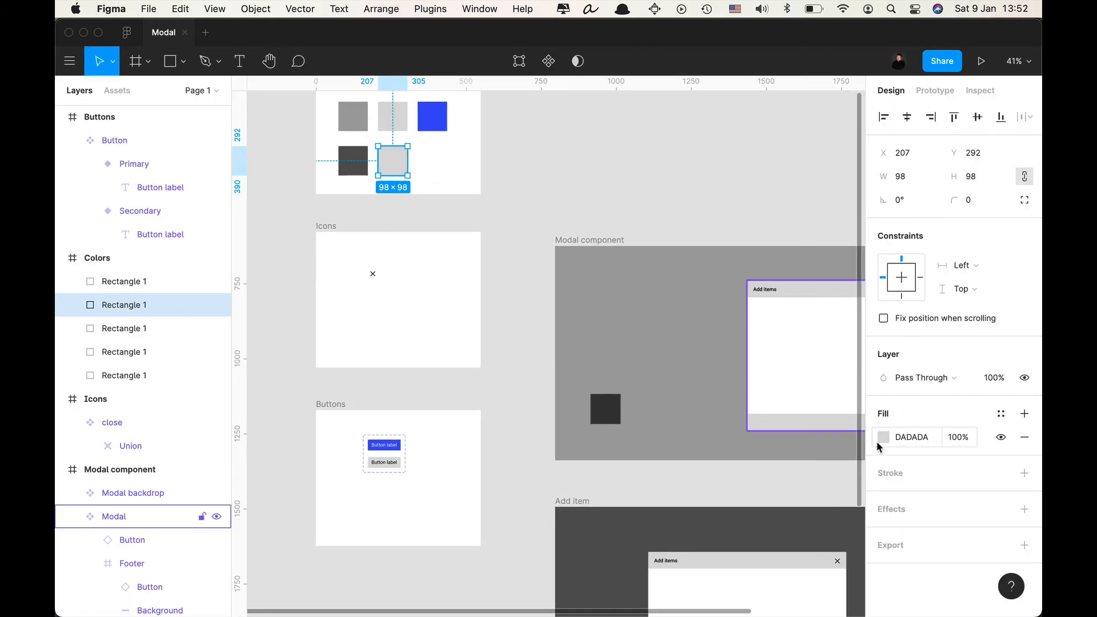
pyautogui.click(886, 437)
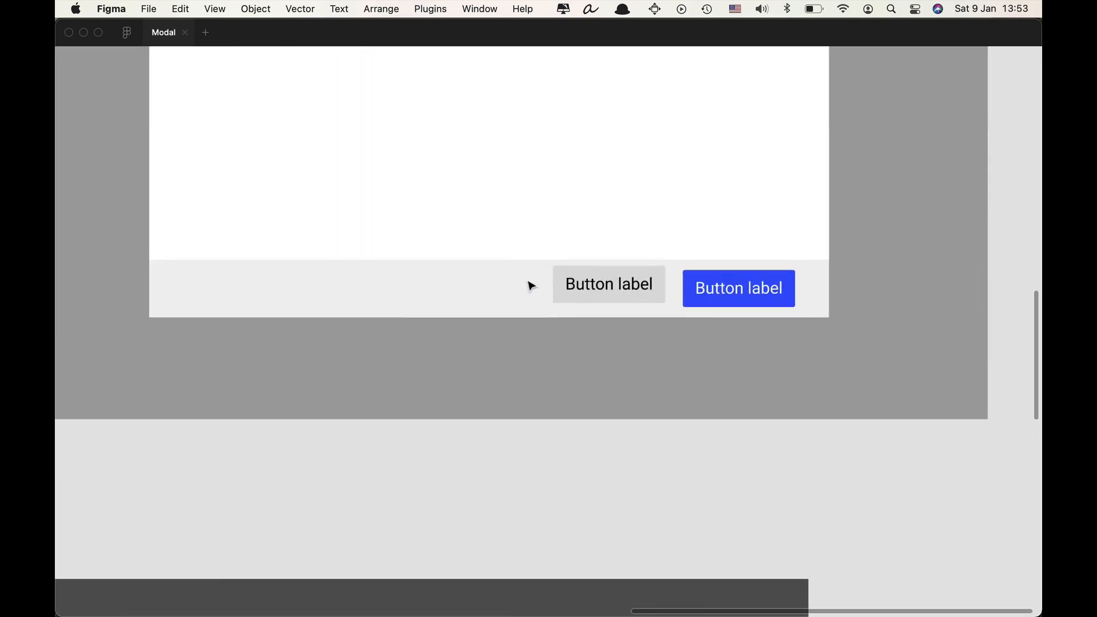
# Wrap the footer buttons in an auto-layout row named AL and relabel them Save and Cancel.
pyautogui.click(738, 288)
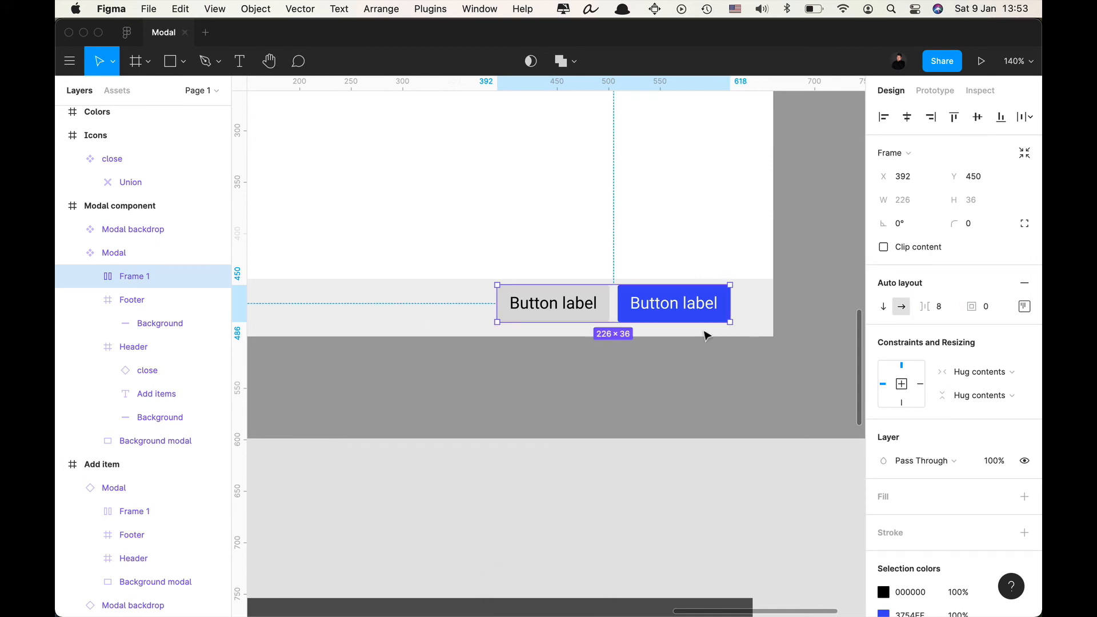
pyautogui.write('AK')
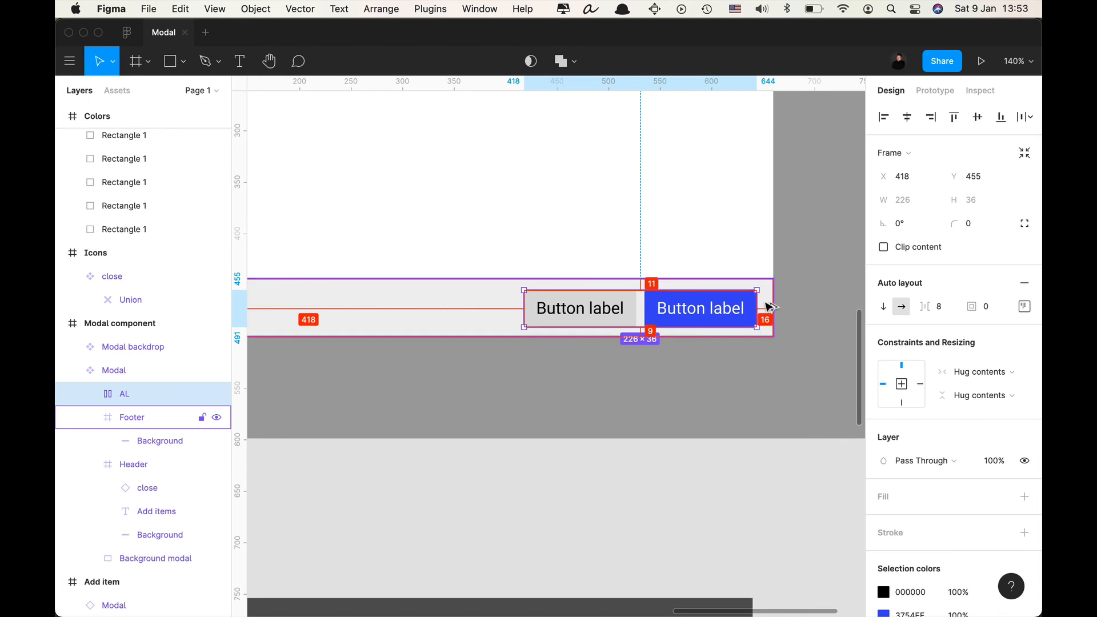
pyautogui.moveTo(771, 310)
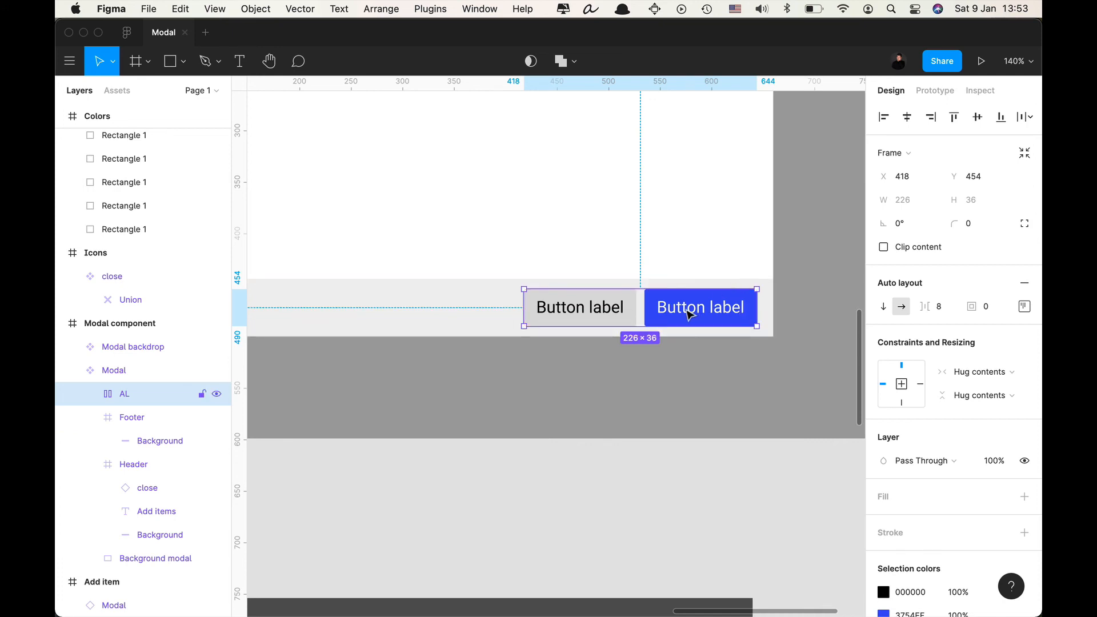
pyautogui.moveTo(926, 375)
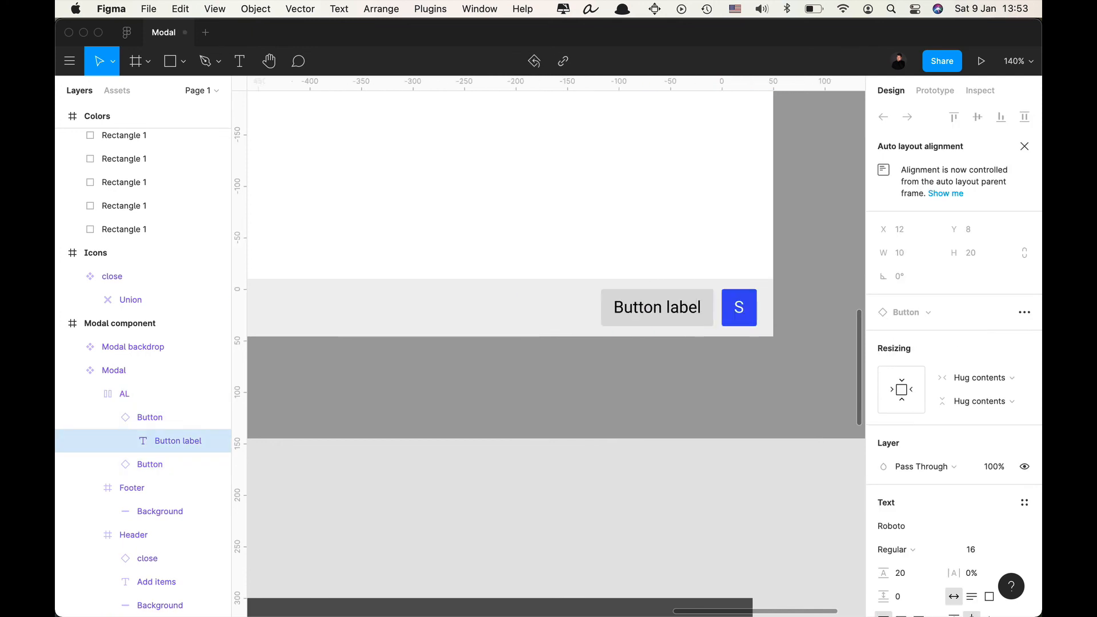
pyautogui.write('Save')
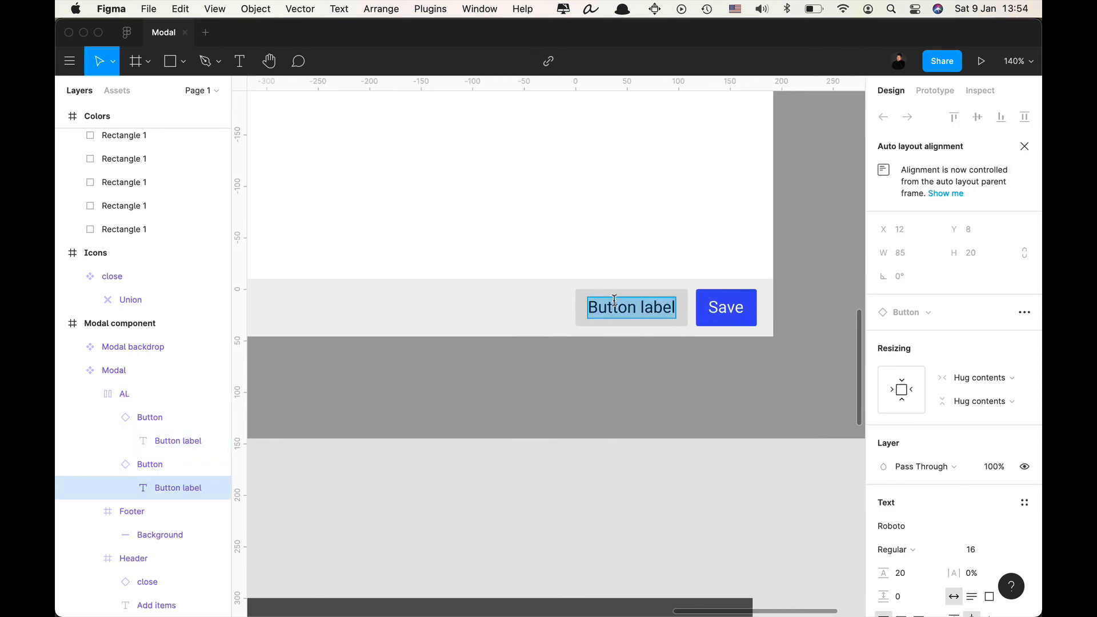
pyautogui.write('Cancel')
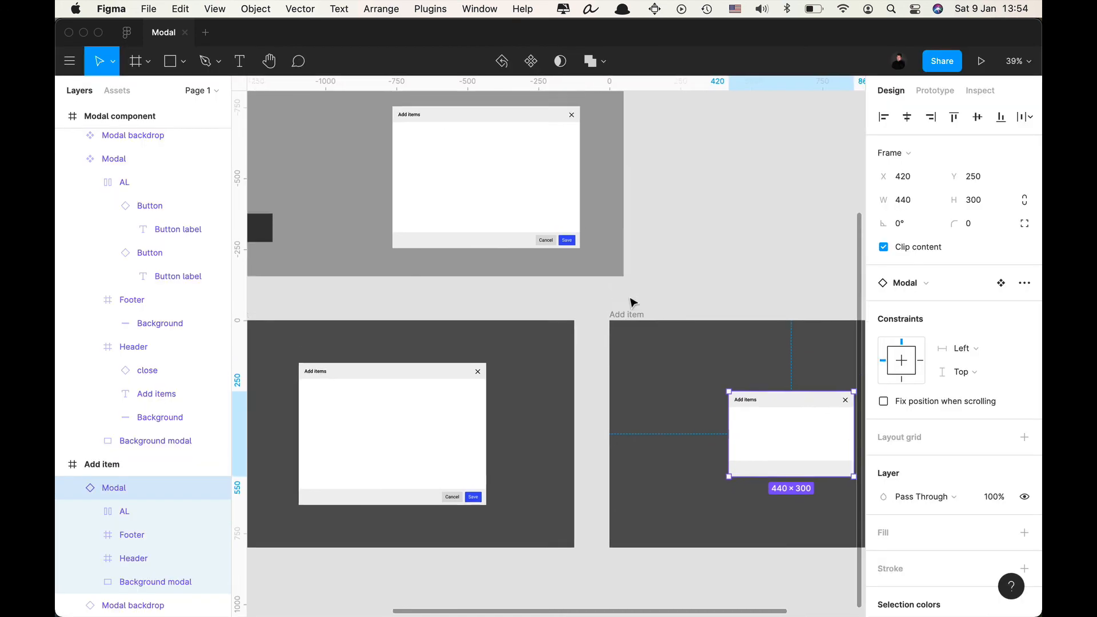
# Pin the AL button row right and bottom, then enlarge the third modal copy to 660×500.
pyautogui.click(132, 299)
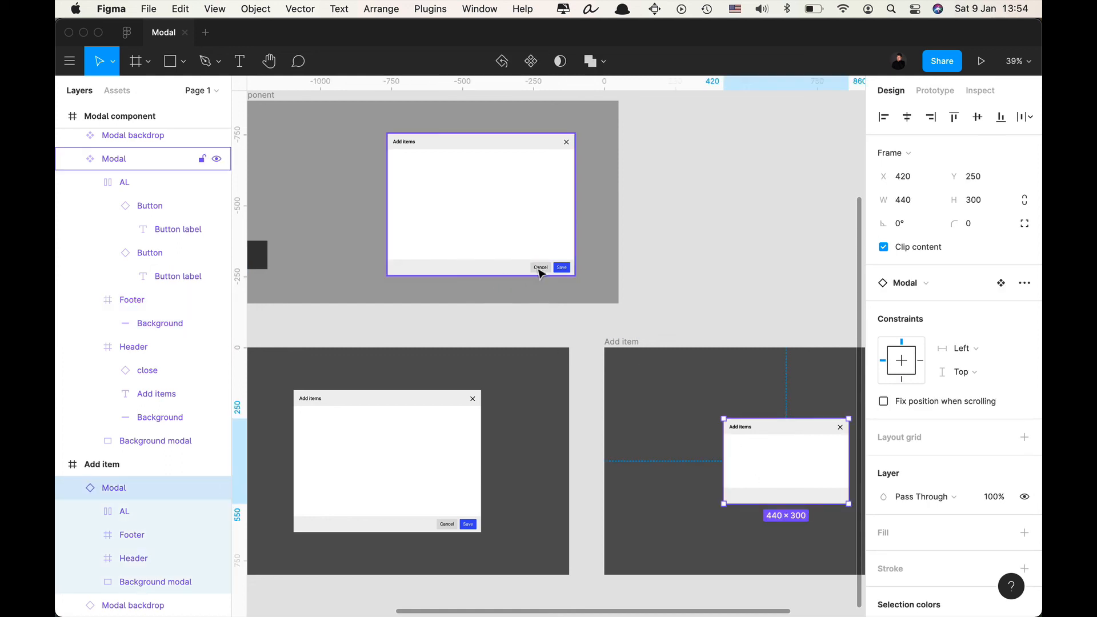
pyautogui.click(125, 182)
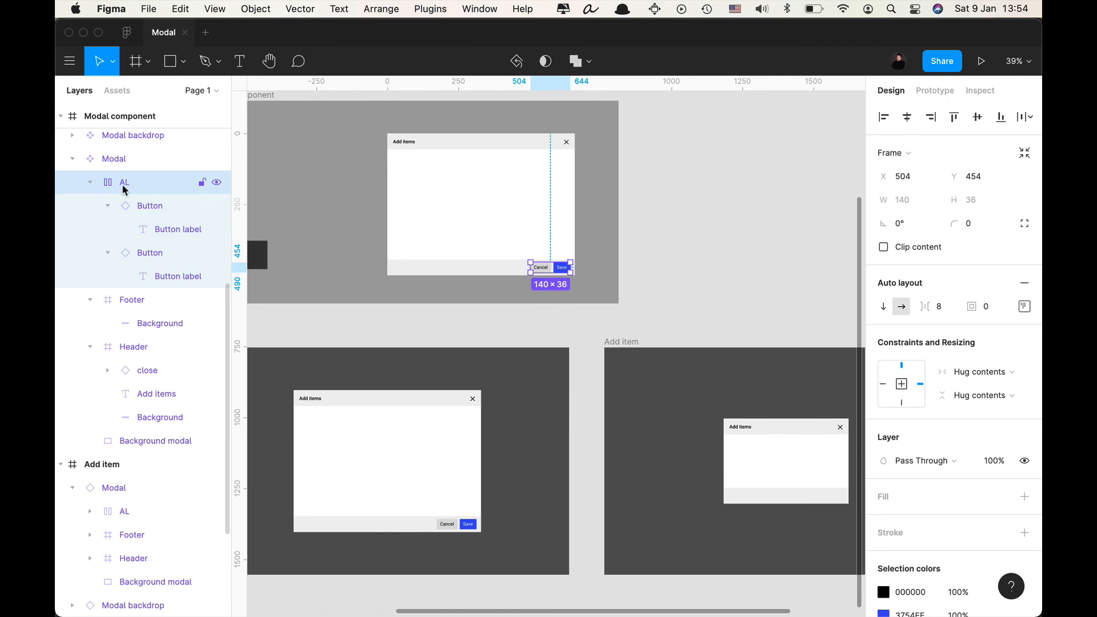
pyautogui.moveTo(126, 189)
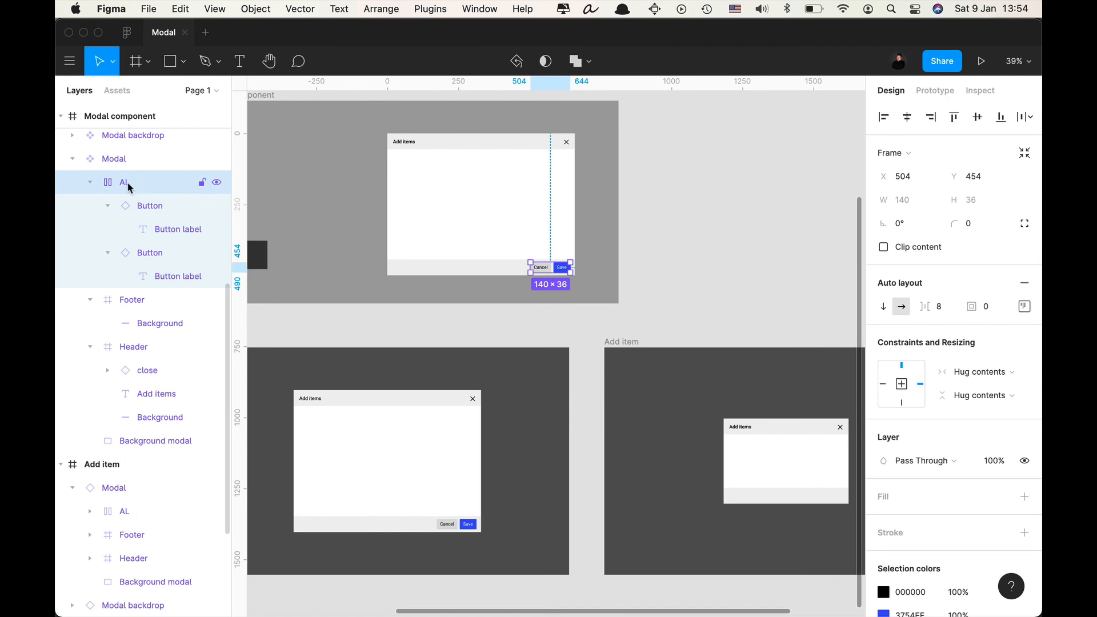
pyautogui.moveTo(95, 188)
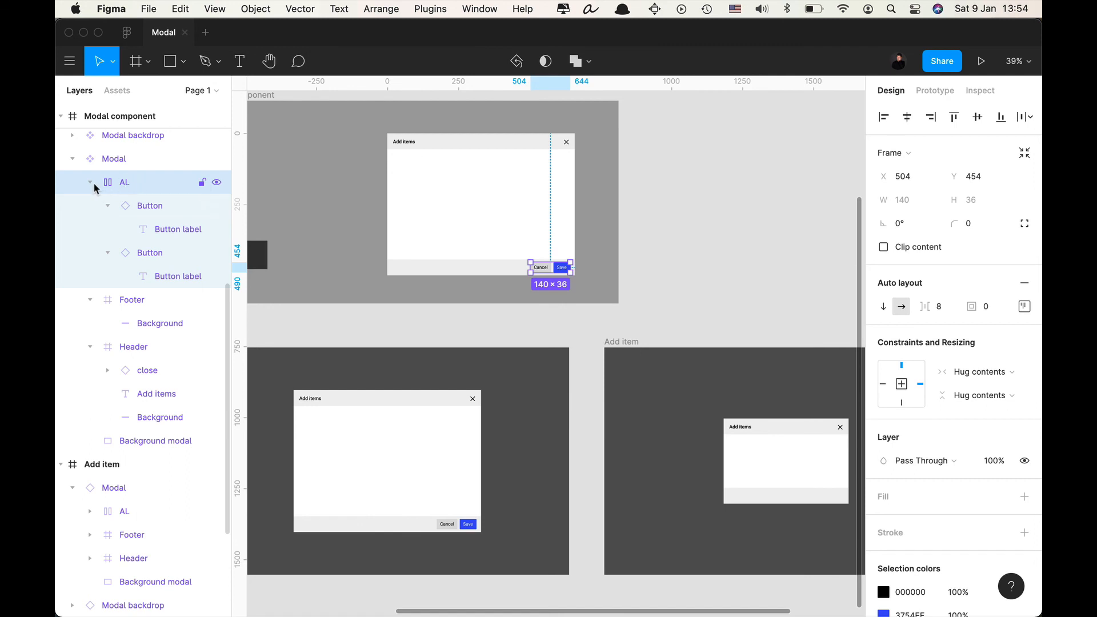
pyautogui.click(89, 183)
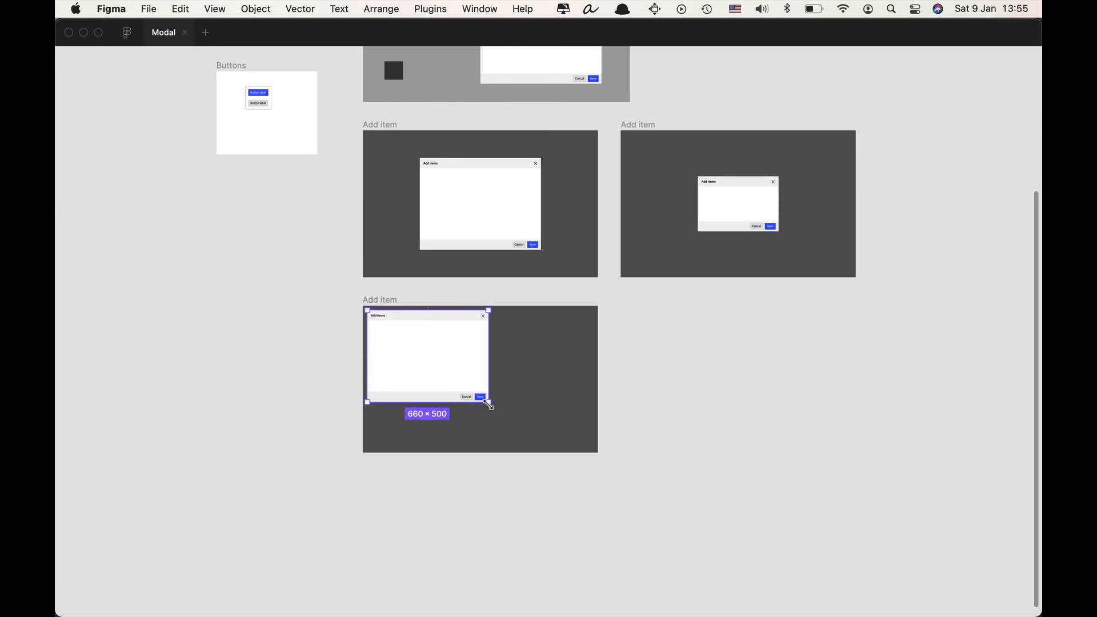
pyautogui.moveTo(490, 405); pyautogui.dragTo(596, 457)
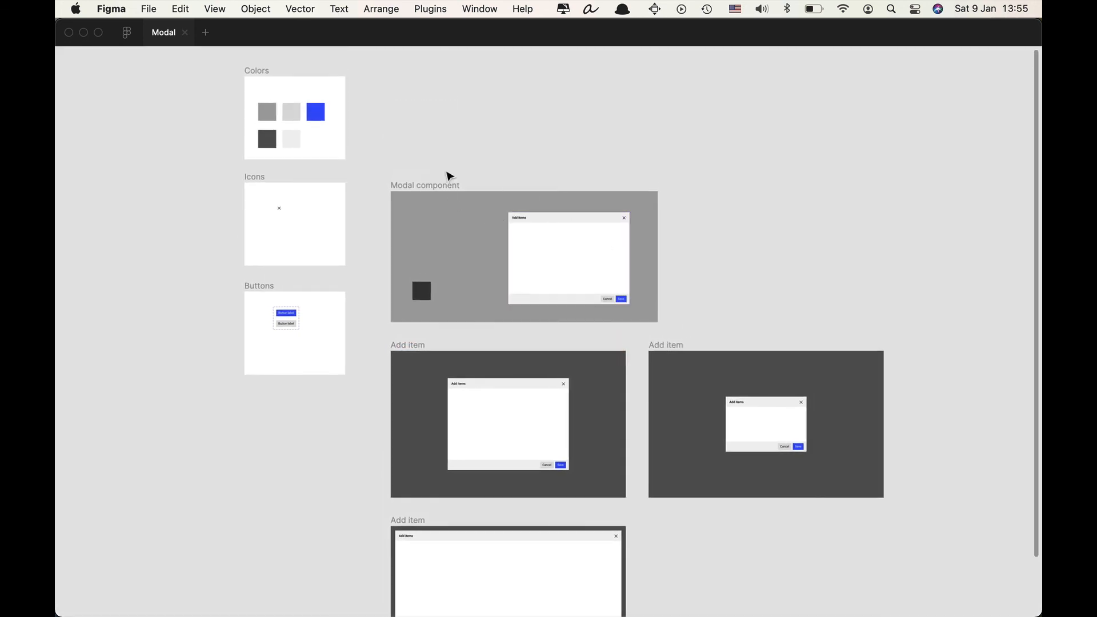
pyautogui.moveTo(461, 140)
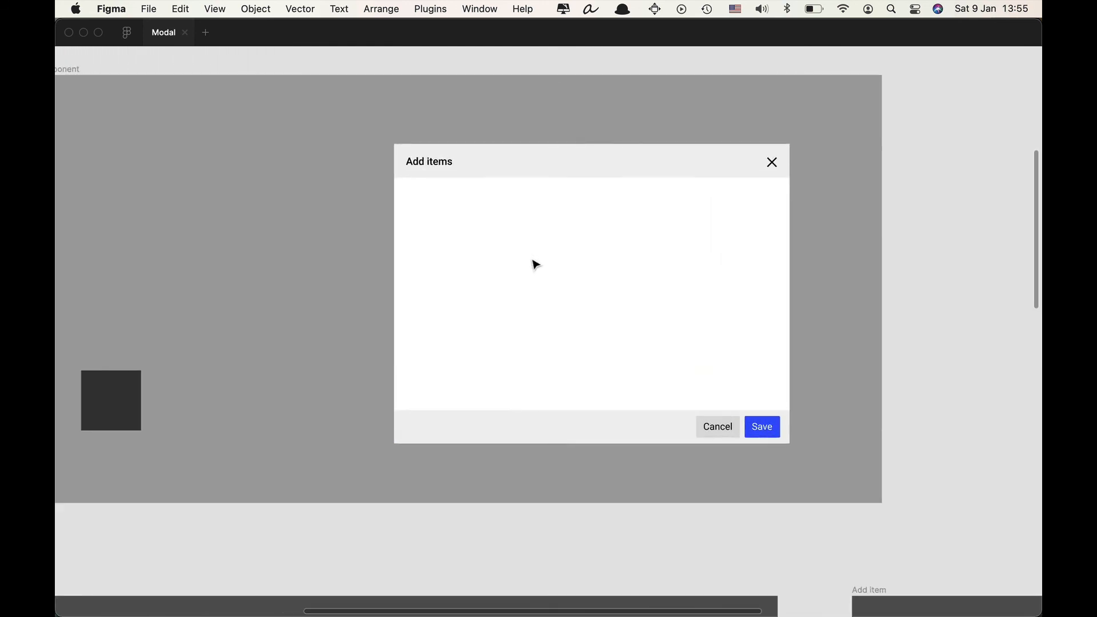
pyautogui.click(538, 254)
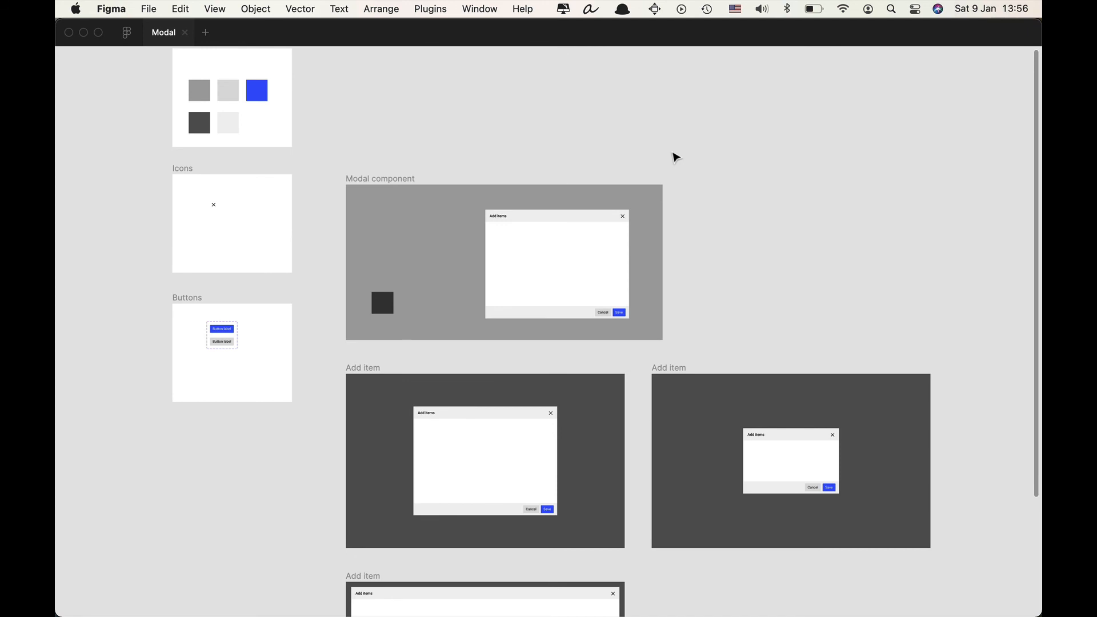
pyautogui.scroll(-3)
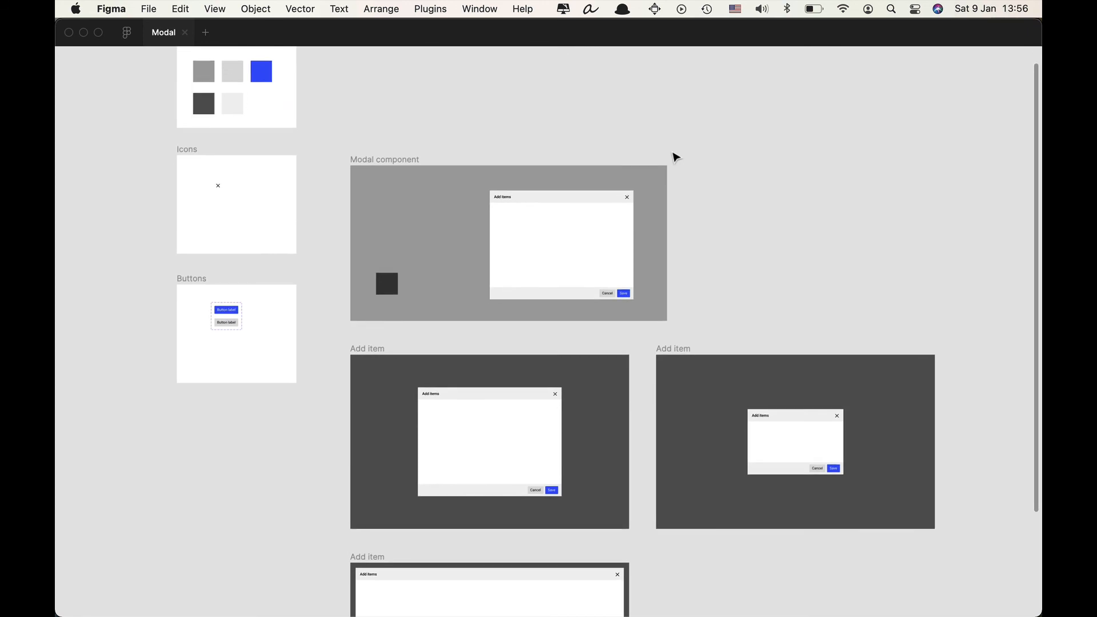